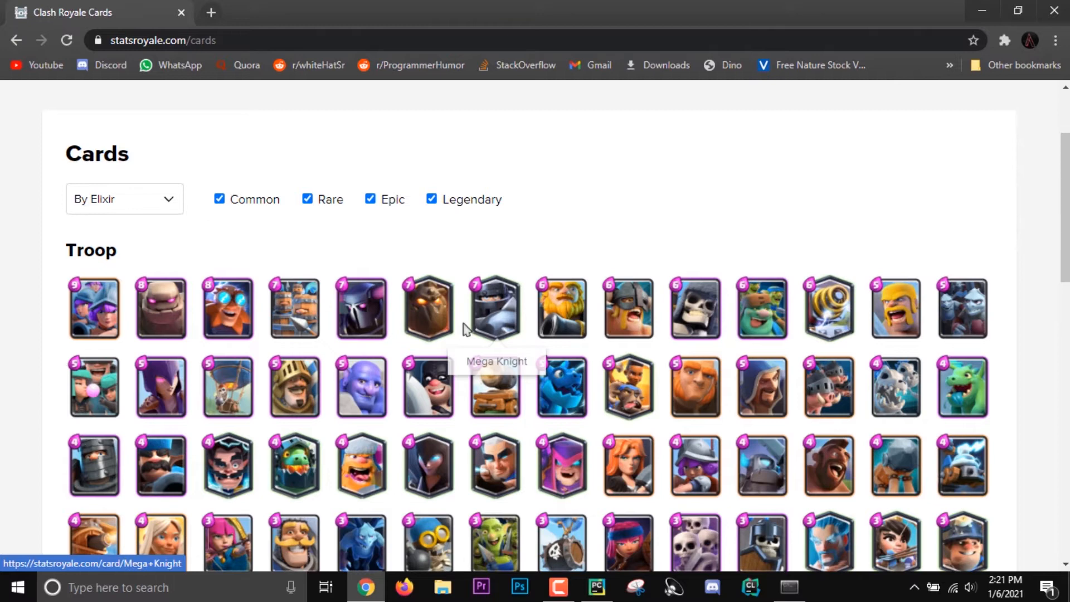
Scroll through the statsroyale card gallery and close the full-size mirror card image
scroll(down, 3)
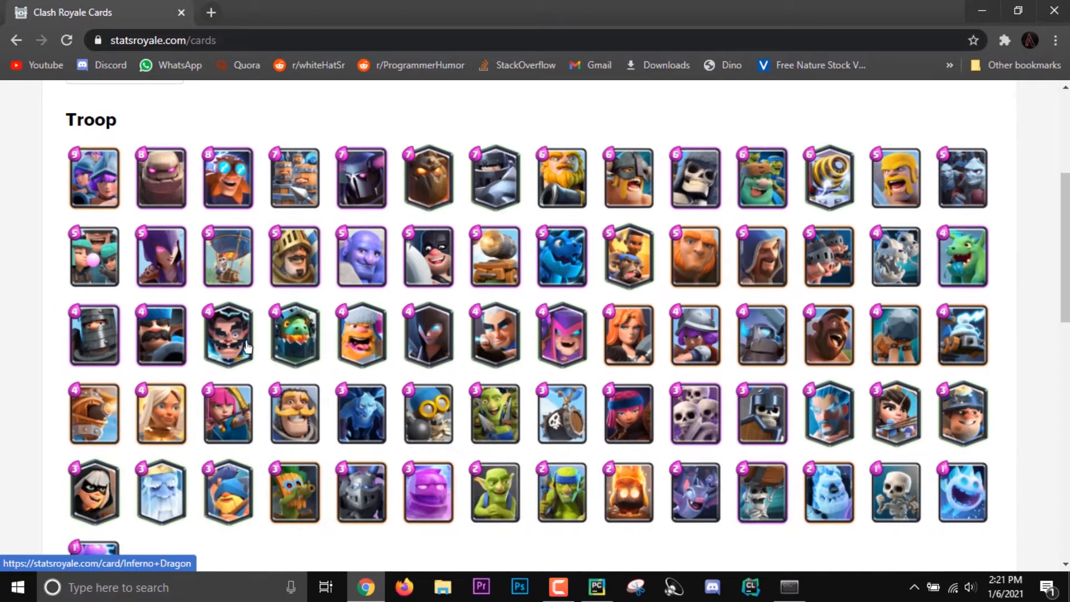
scroll(down, 3)
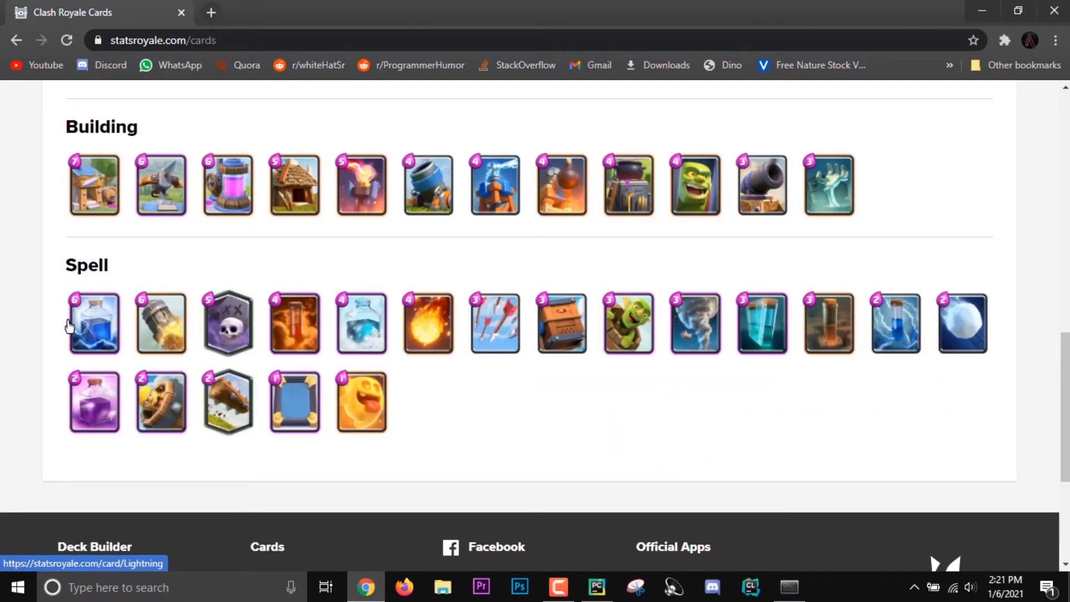
mouse_move(406, 405)
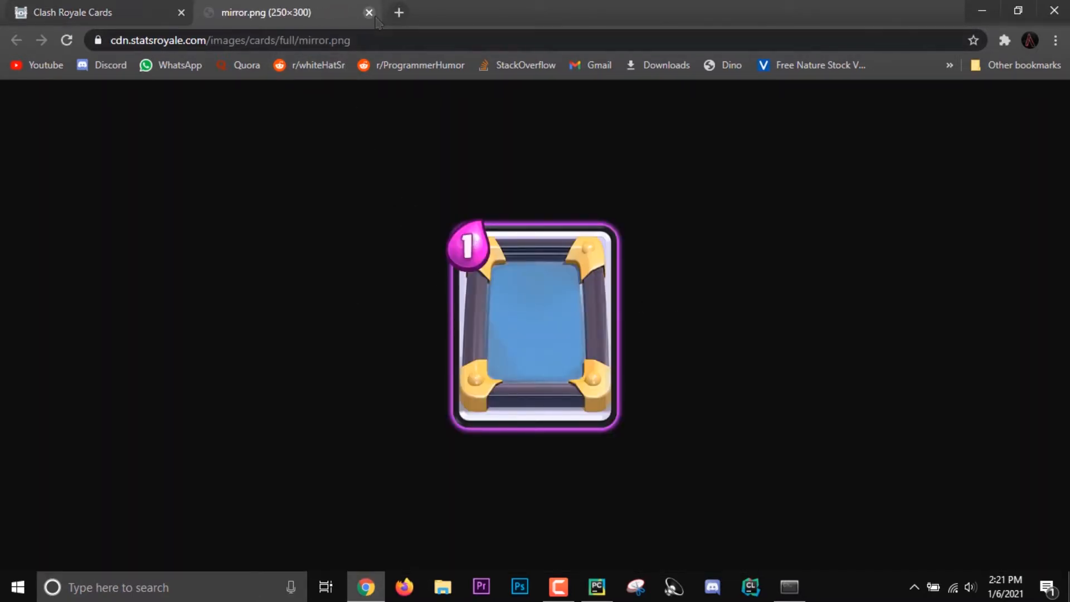
click(369, 12)
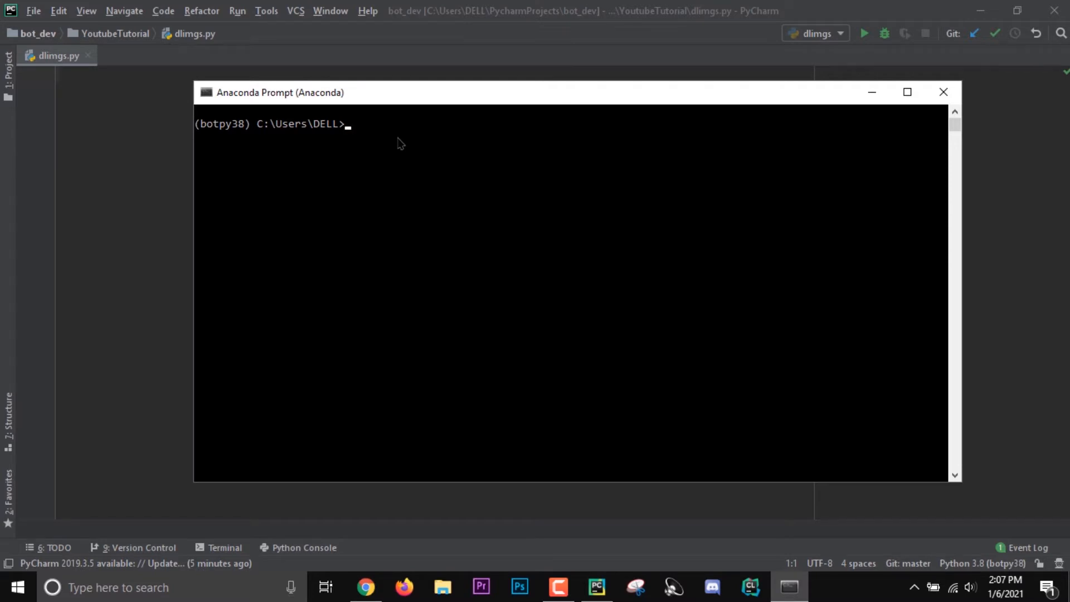
Run pip install requests bs4 in the botpy38 environment, confirming both are already installed
text(pip install requests)
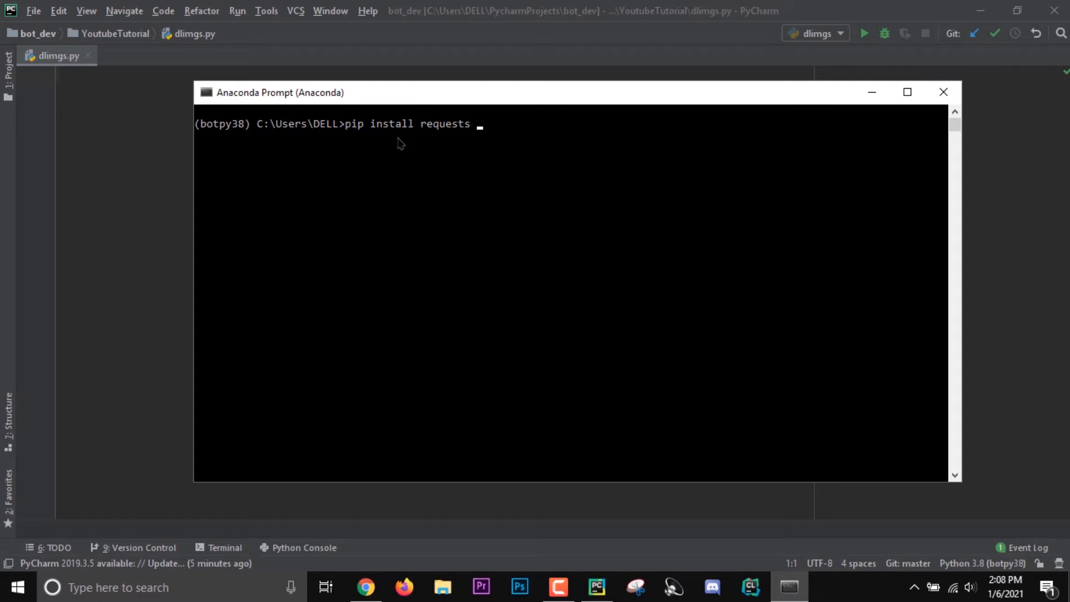
text(bs4)
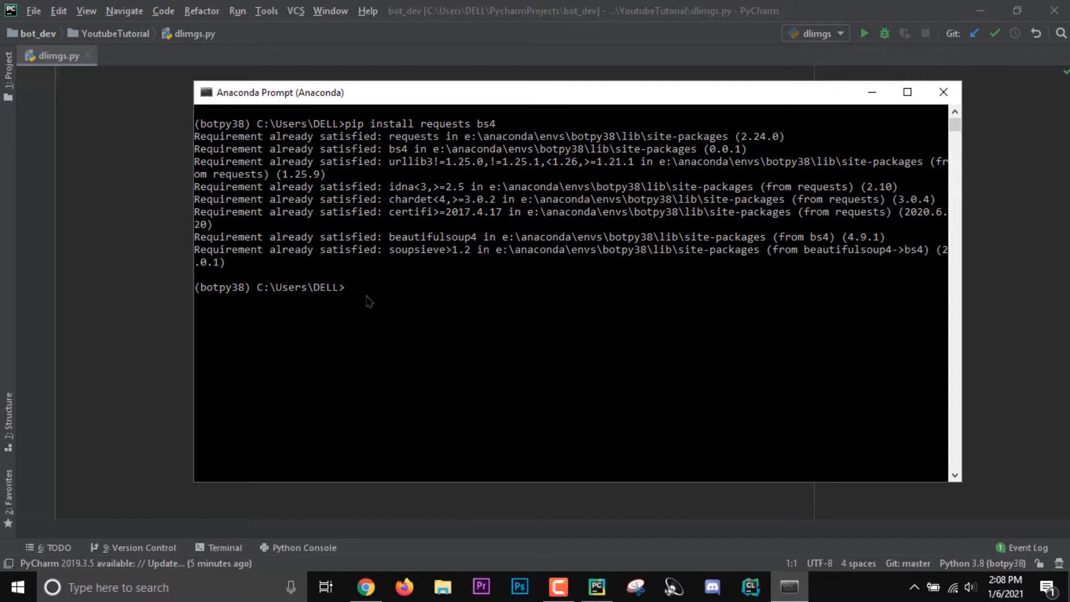
mouse_move(871, 93)
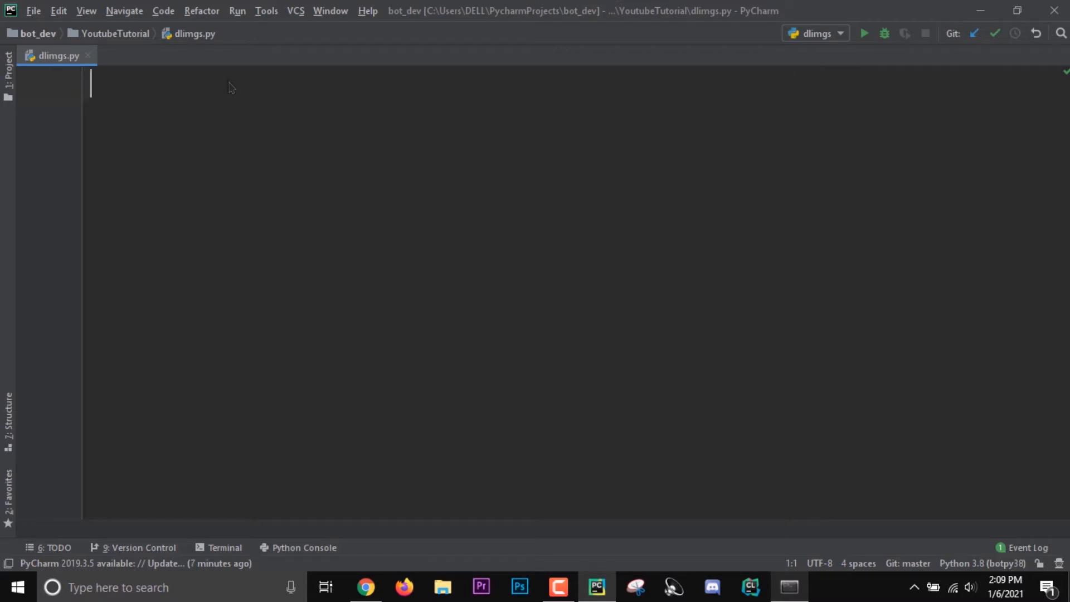
Add import requests and from bs4 import BeautifulSoup at the top of dlimgs.py
text(import)
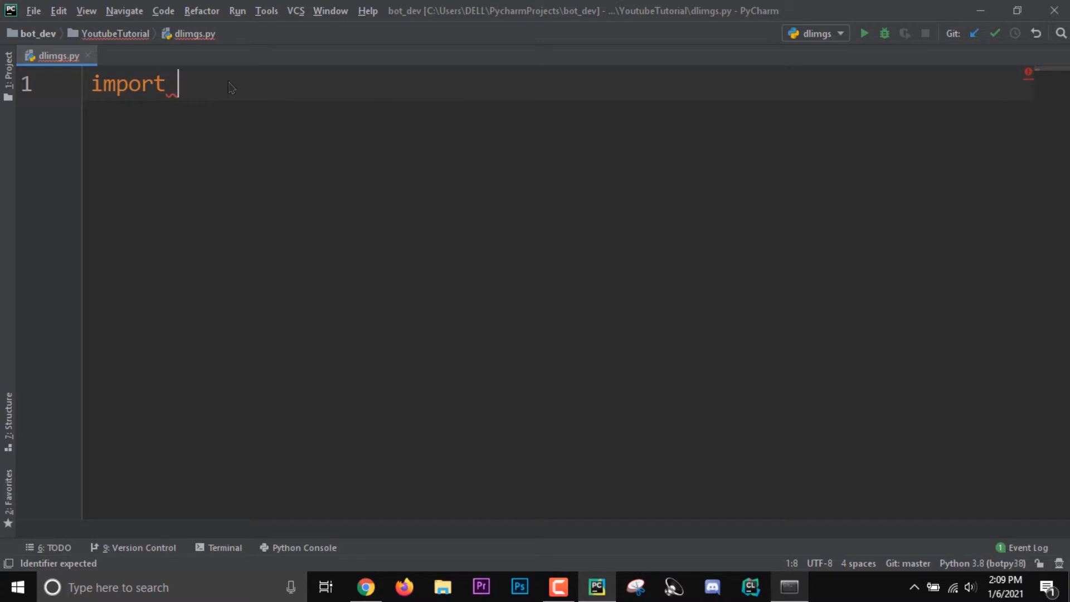
text(requests)
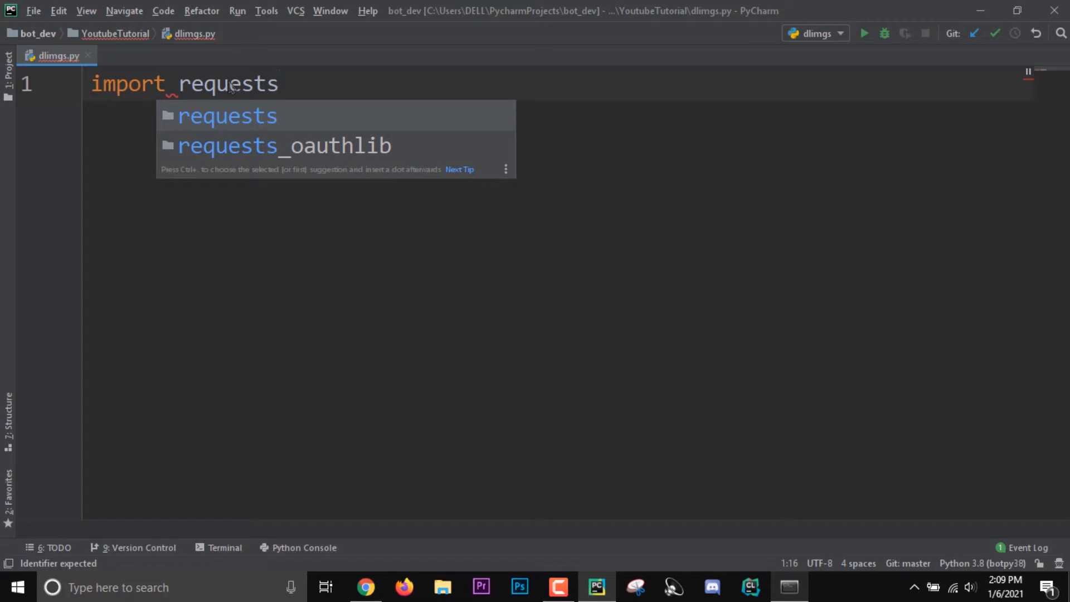
key(enter)
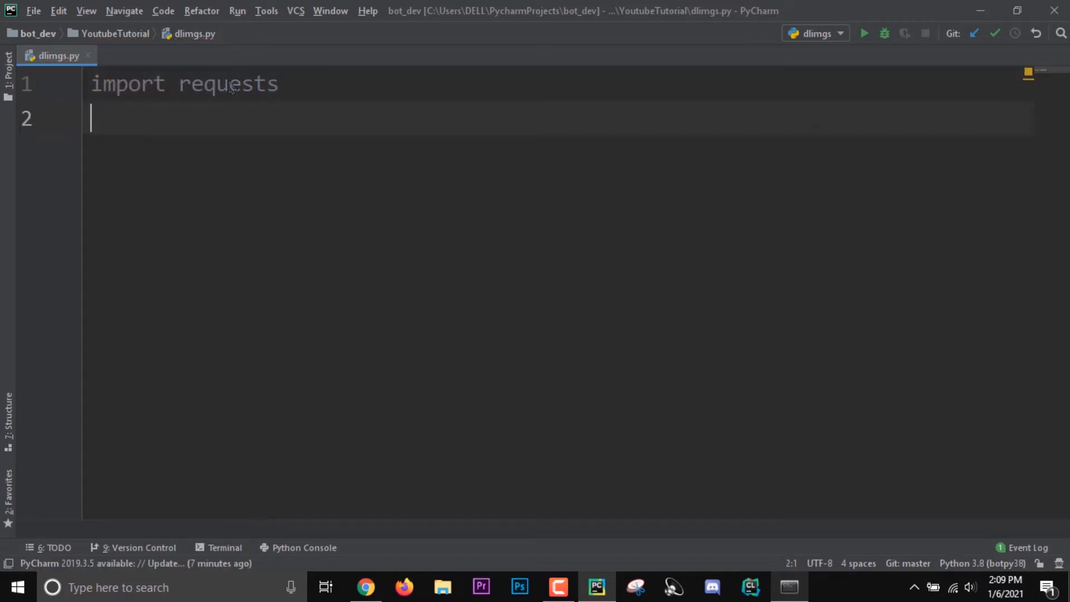
text(from bs4 import BeautifulSou)
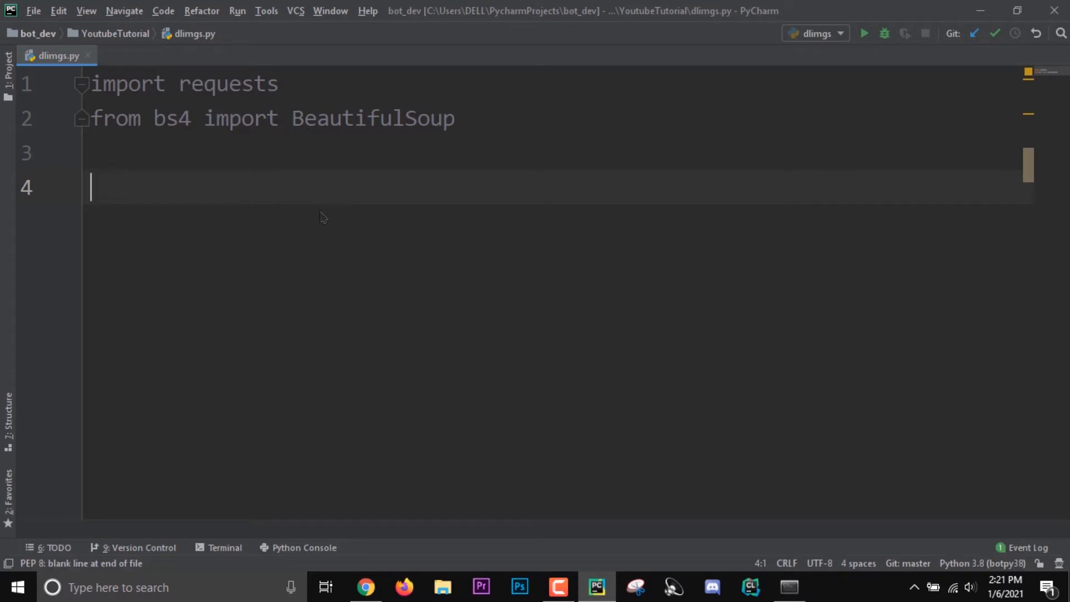
Write page = requests.get(...) using the statsroyale cards URL copied from Chrome
text(page =)
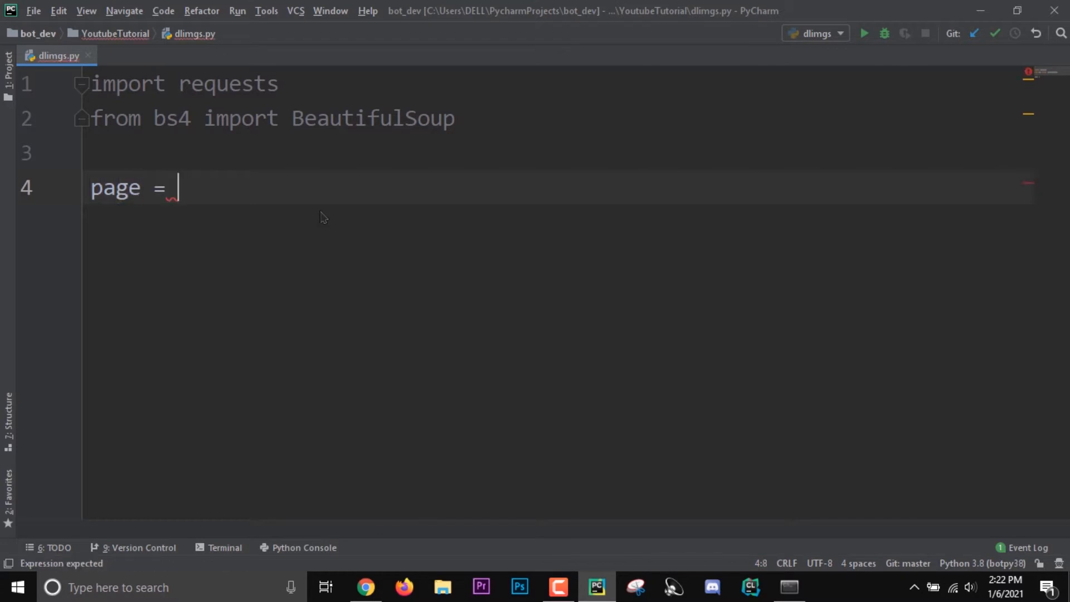
text(req)
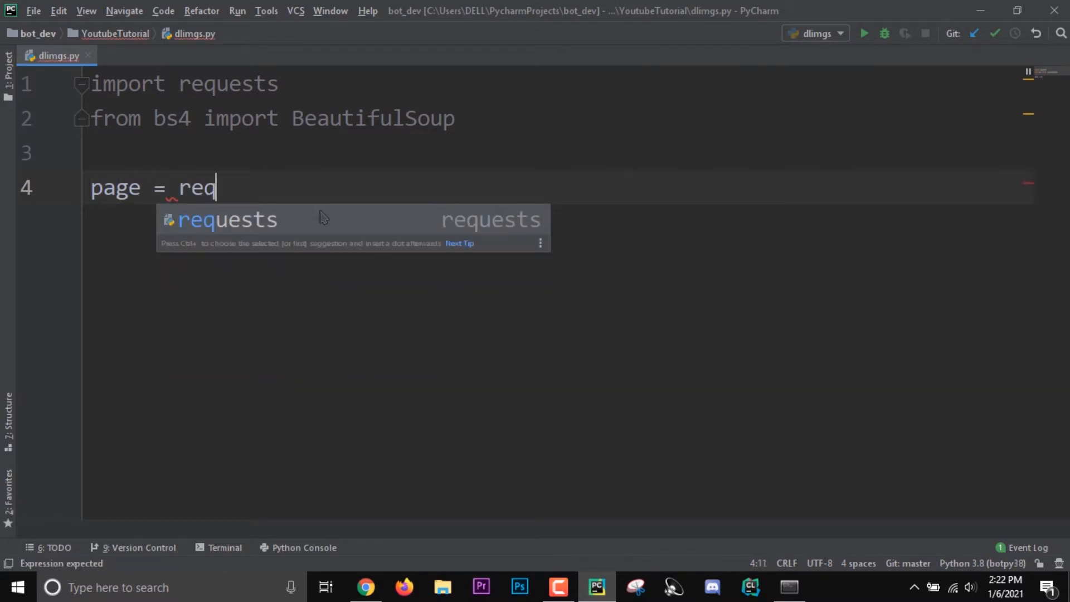
text(uests.g)
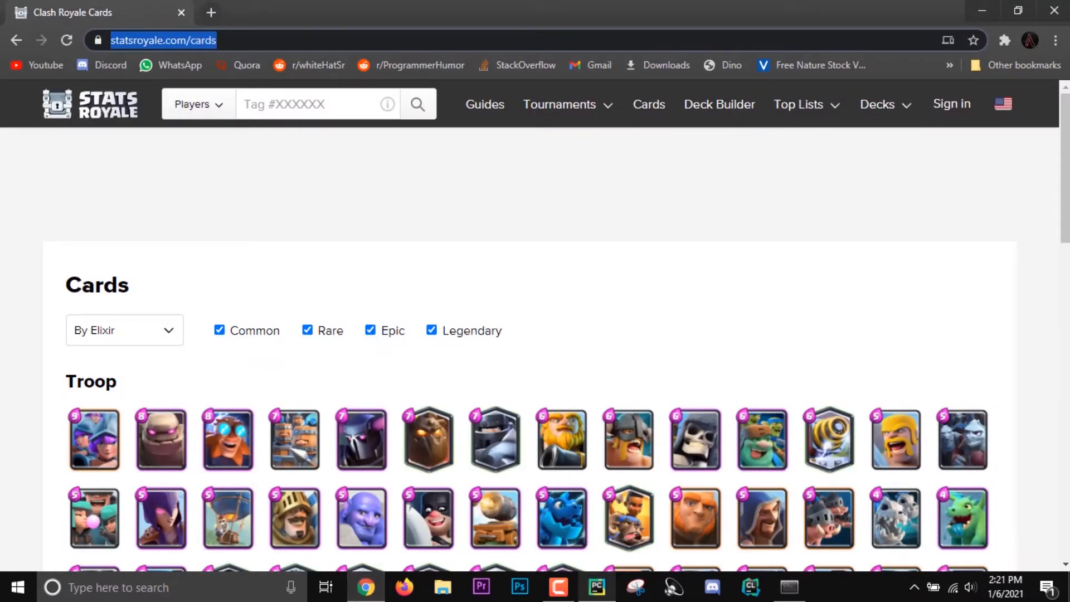
click(596, 587)
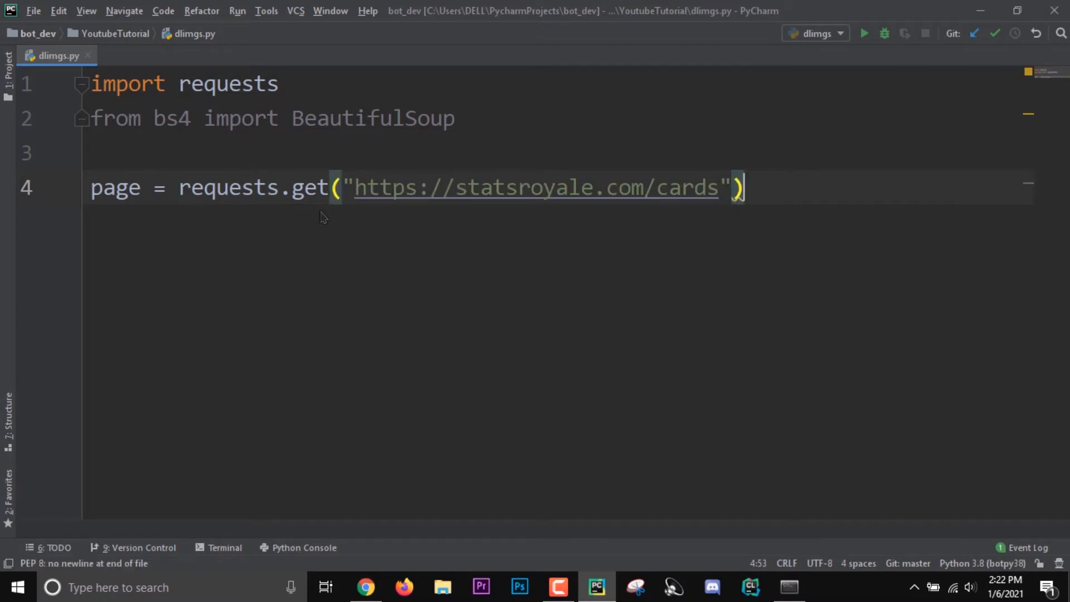
Add souped = BeautifulSoup(page.content, "html.parser") below the page request
key(Enter)
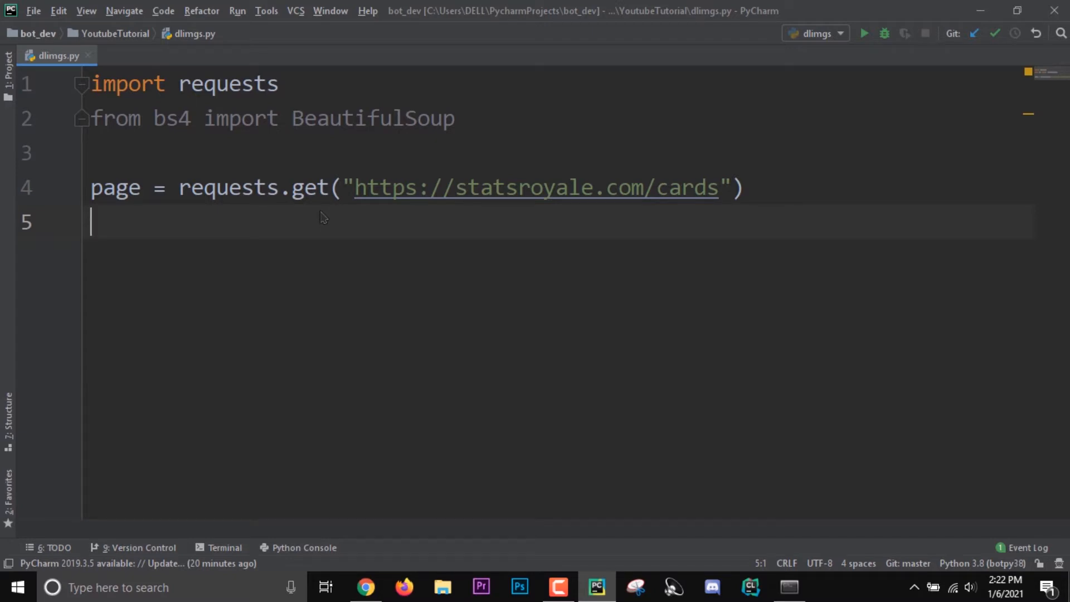
text(souped)
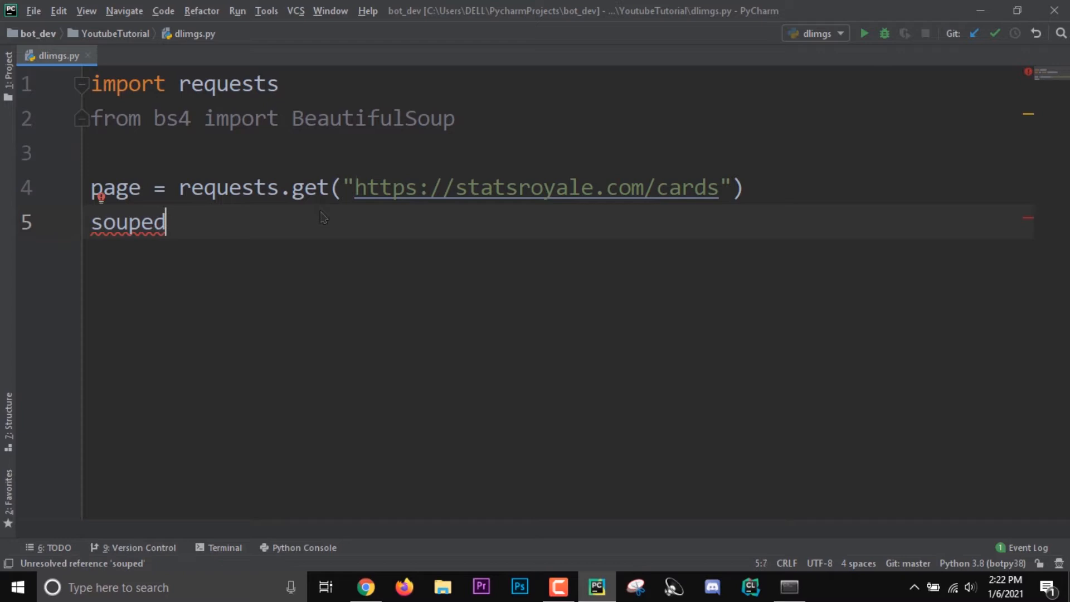
text(=)
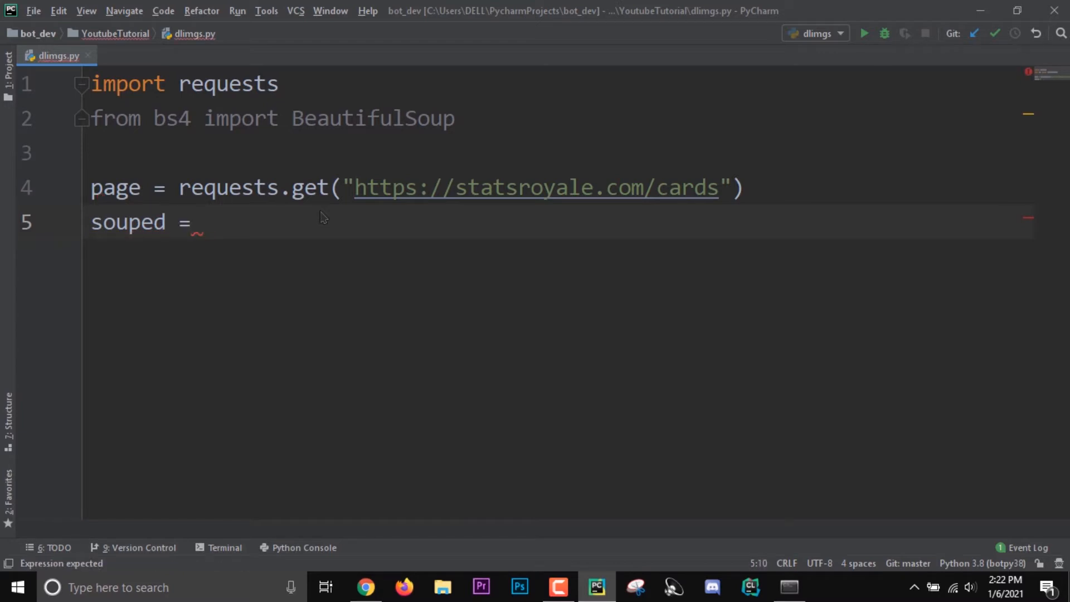
text(BeautifulSoup()
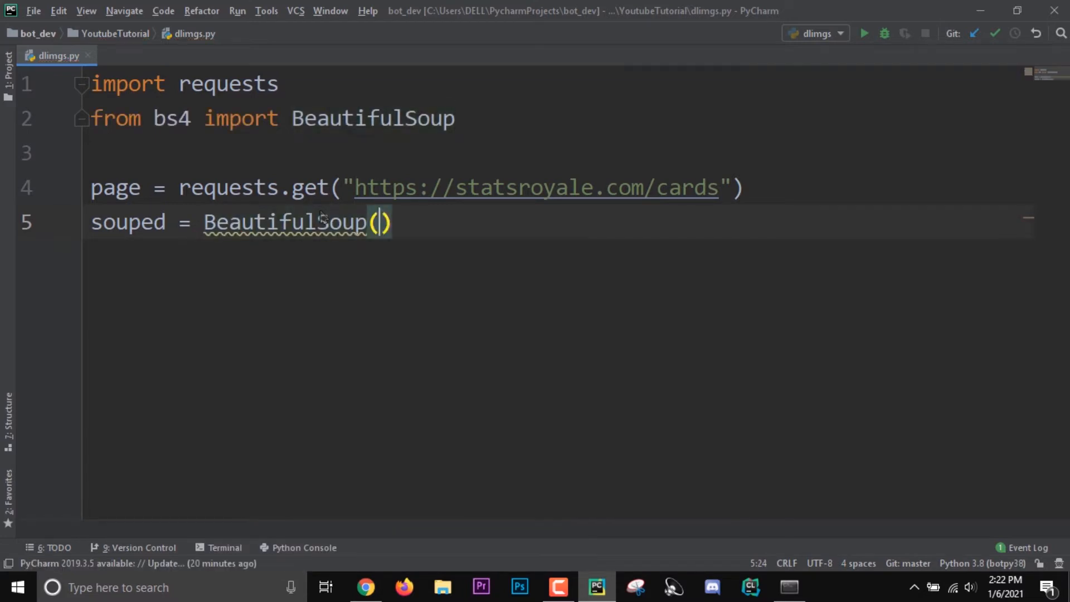
text(page.c)
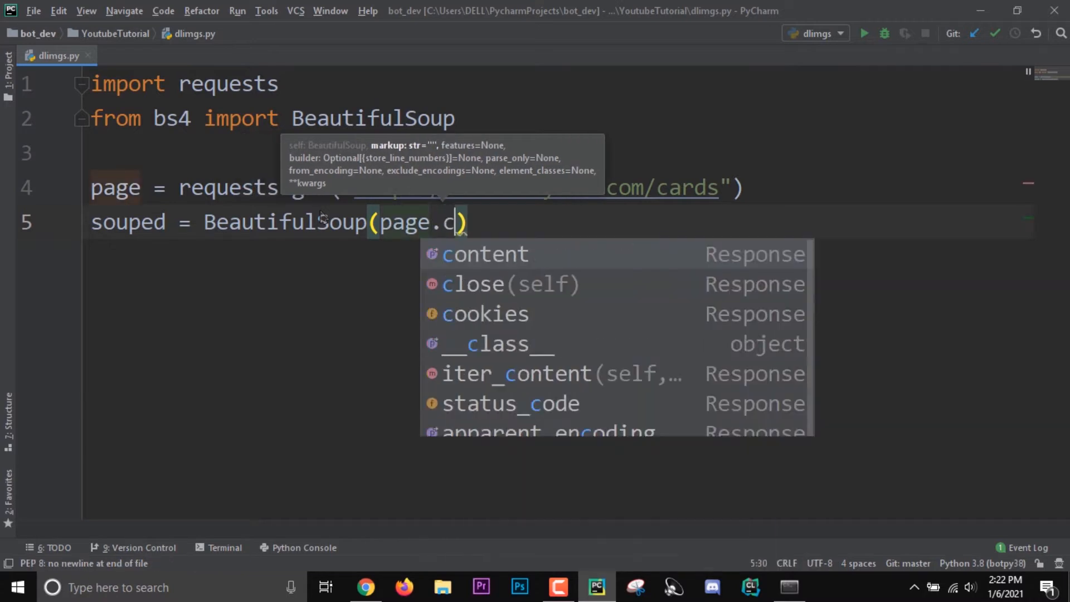
click(485, 253)
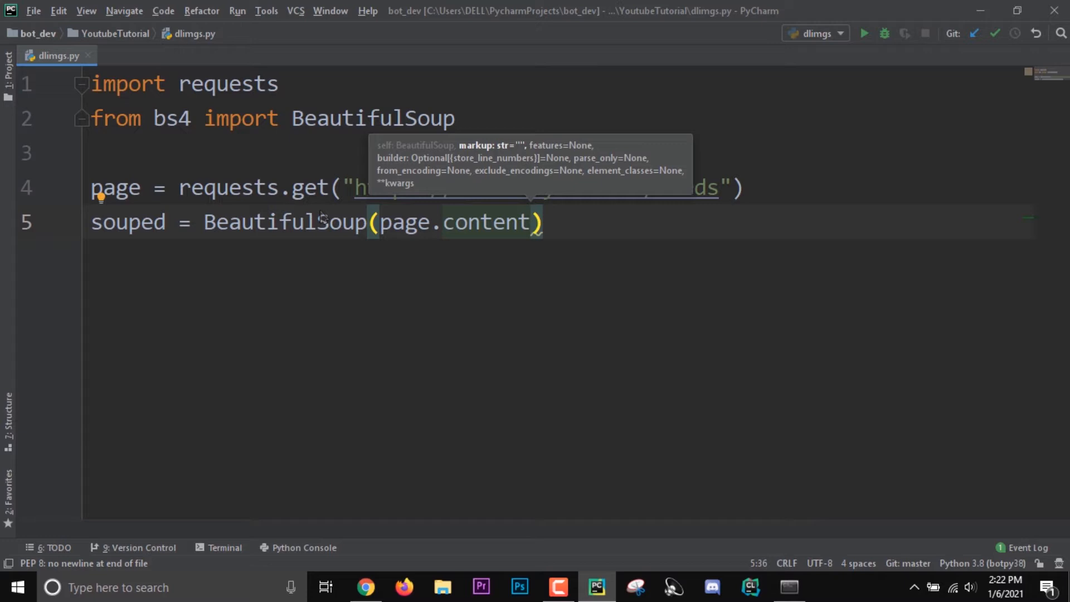
text(, "")
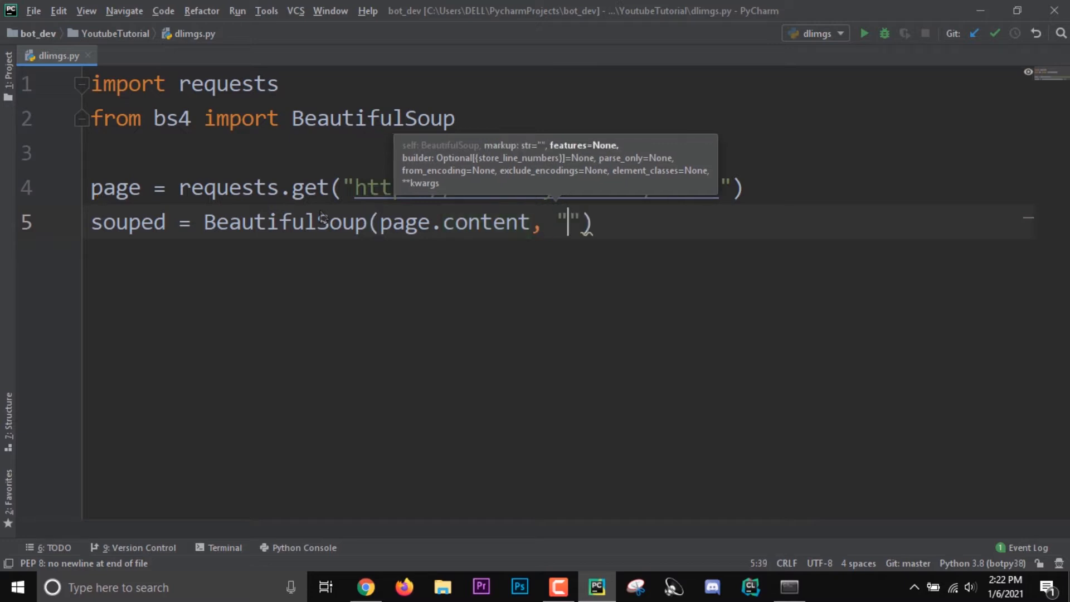
text(html)
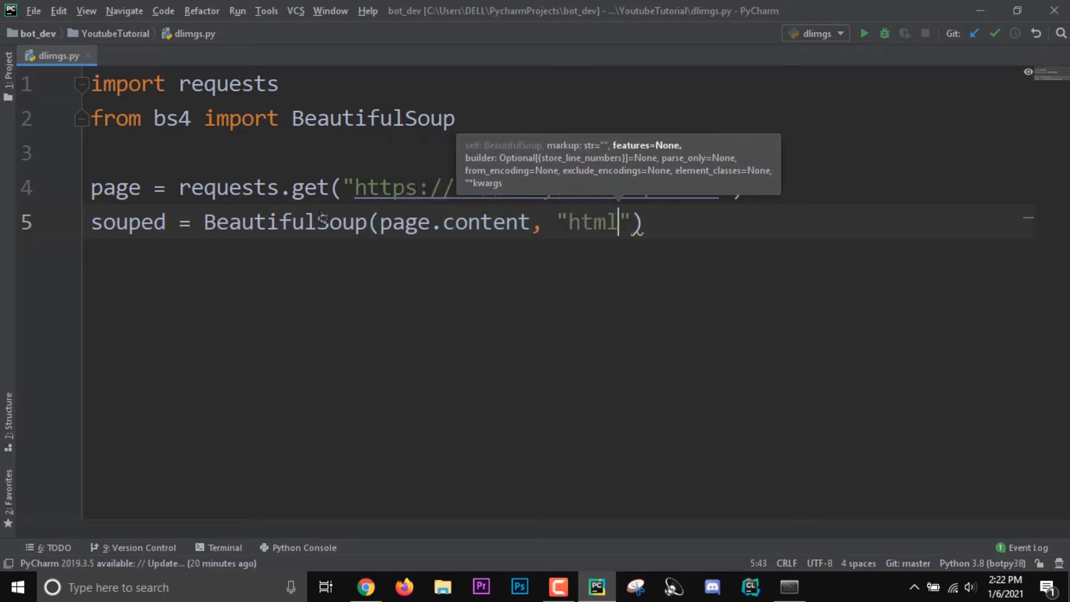
text(.pars)
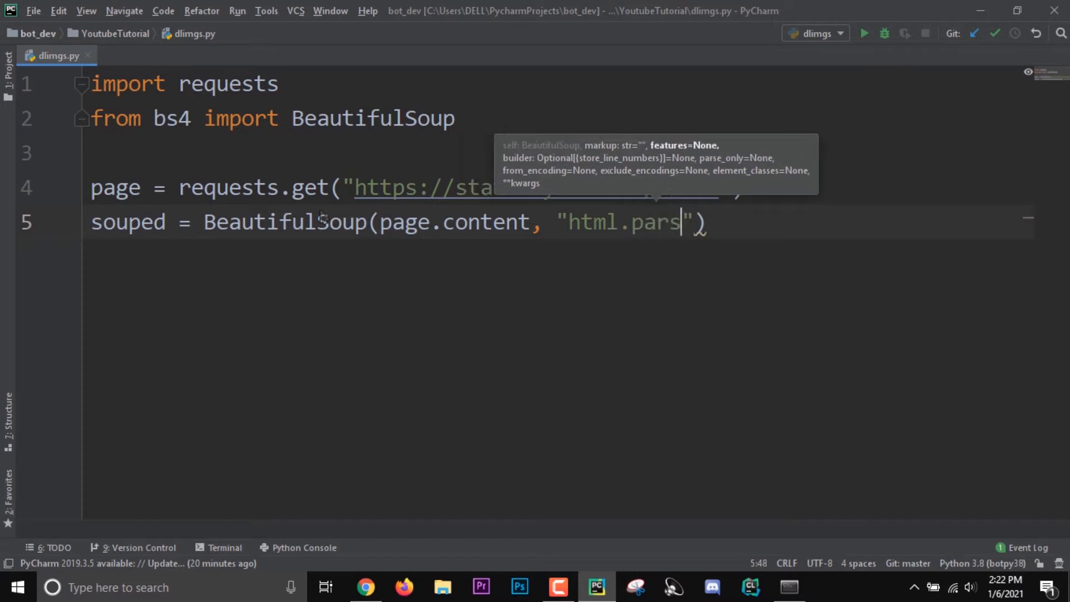
text(er)
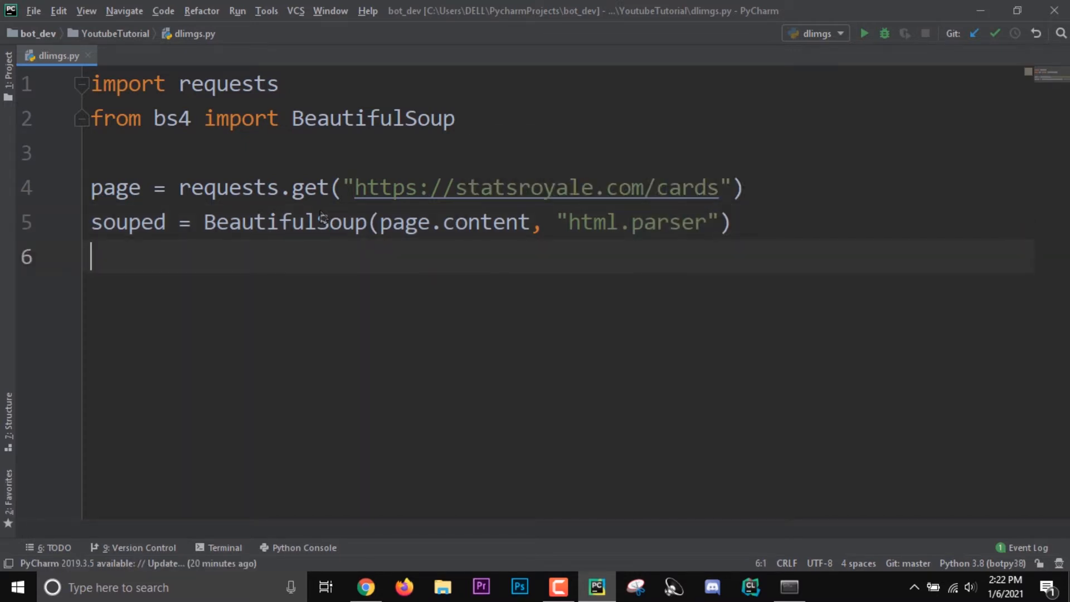
Add print(souped) and run the script to output the cards page HTML
text(print(s)
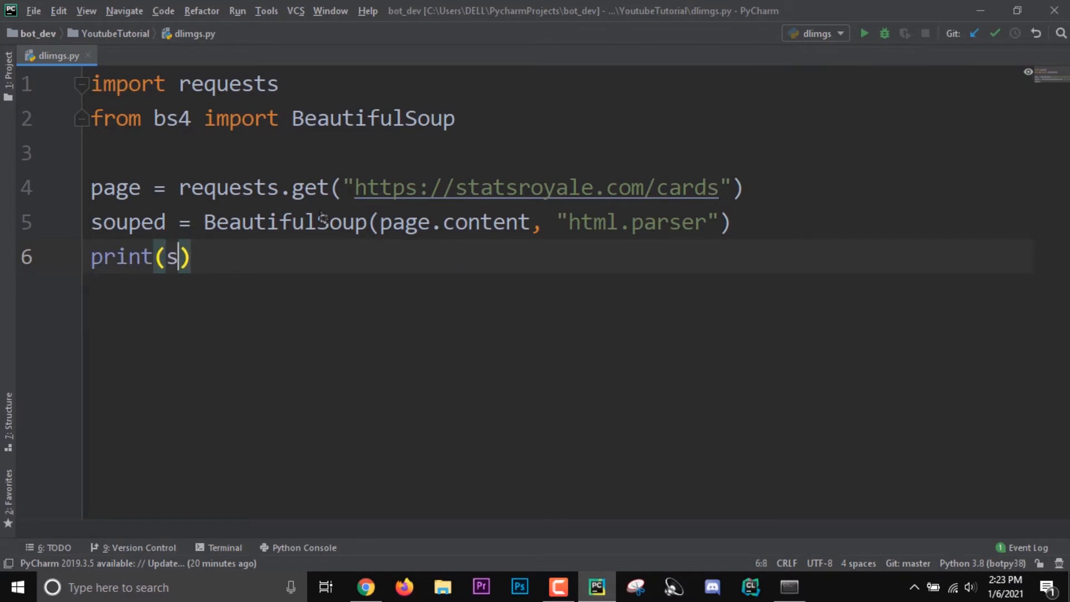
text(ouped)
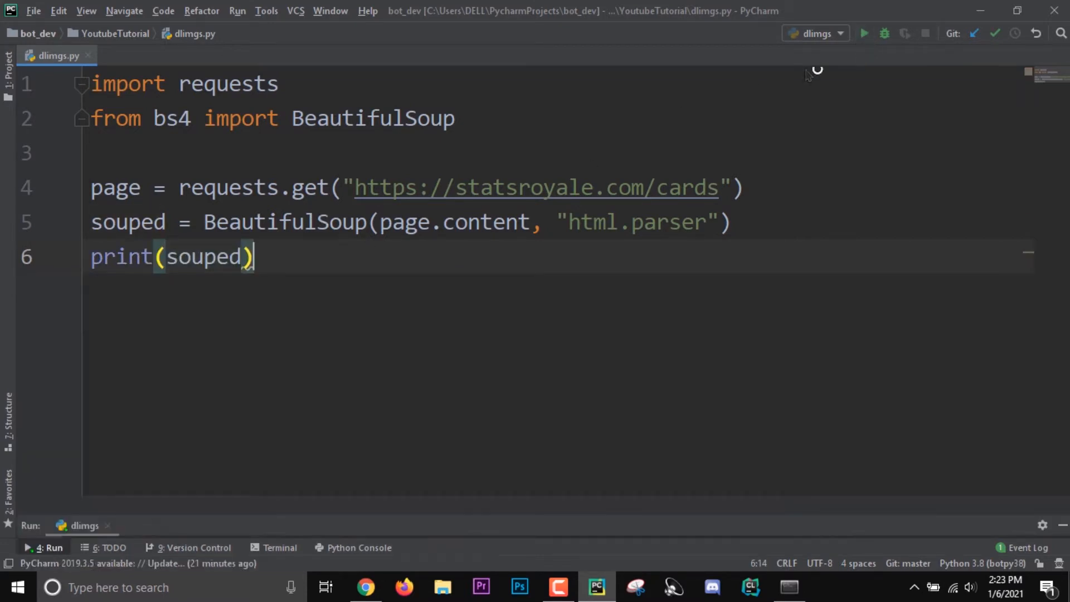
click(863, 32)
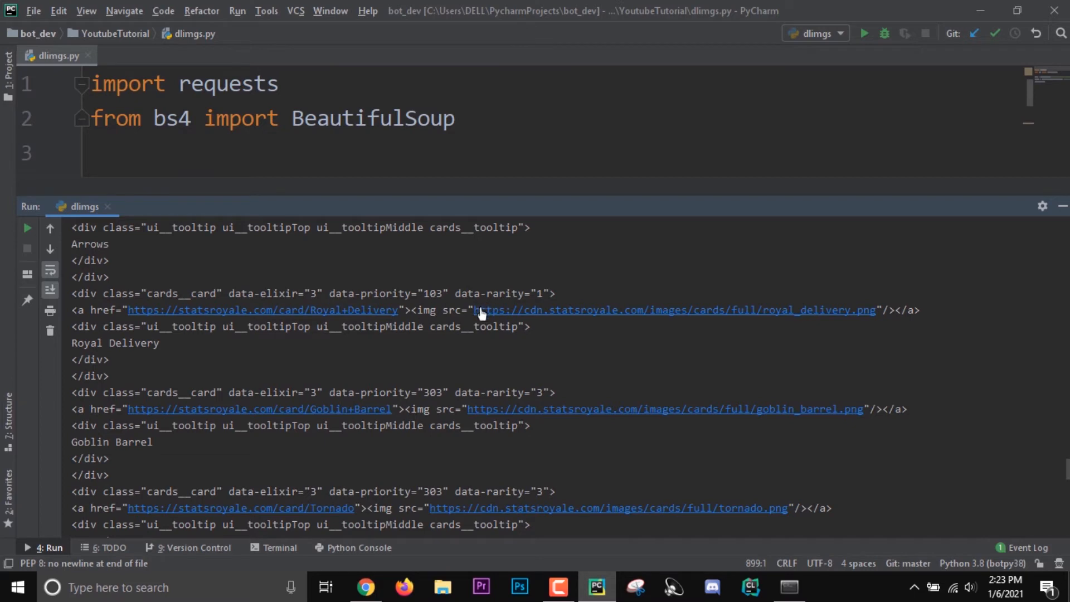
mouse_move(767, 409)
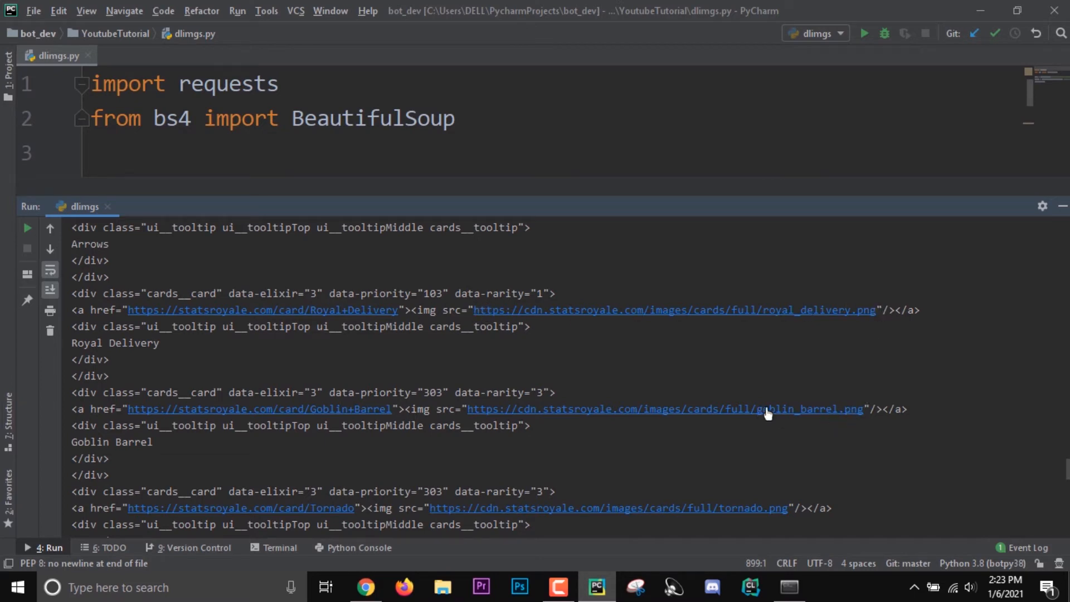
mouse_move(416, 411)
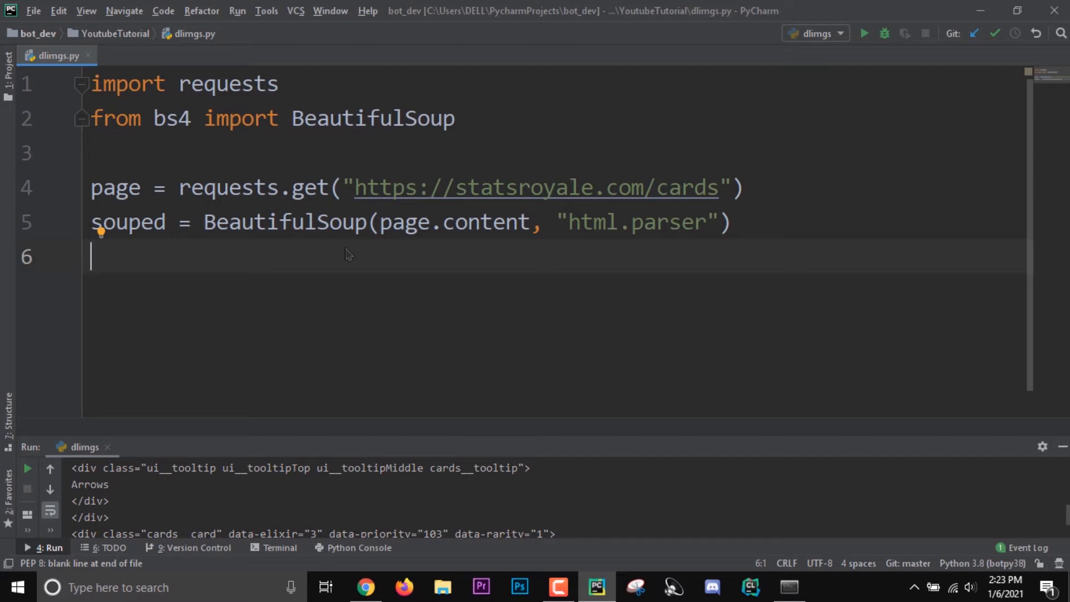
Write imgs = souped.find_all("img") to collect every img tag
text(img)
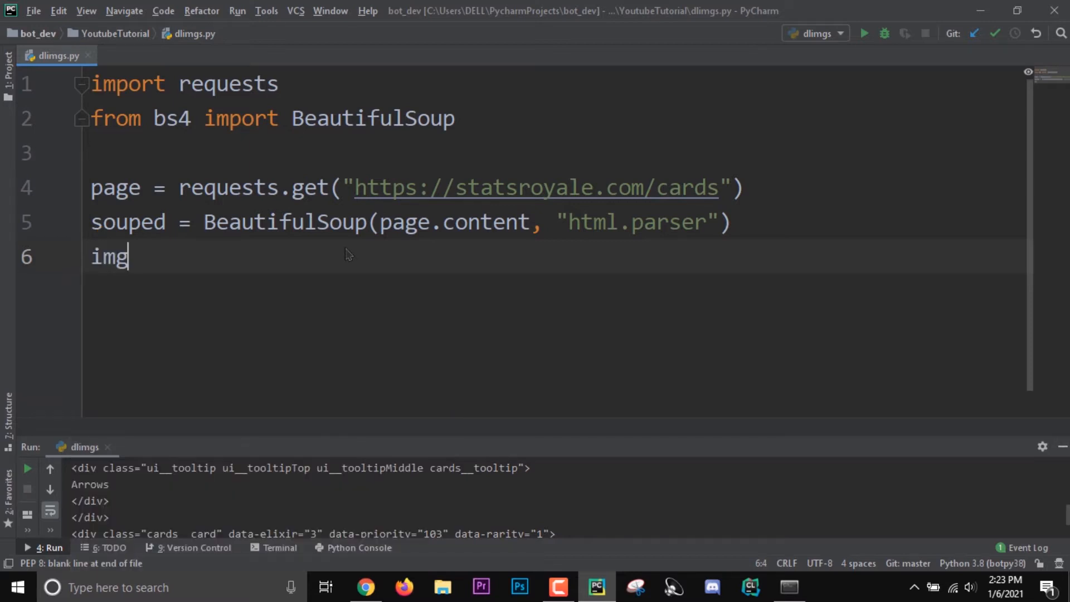
text(s)
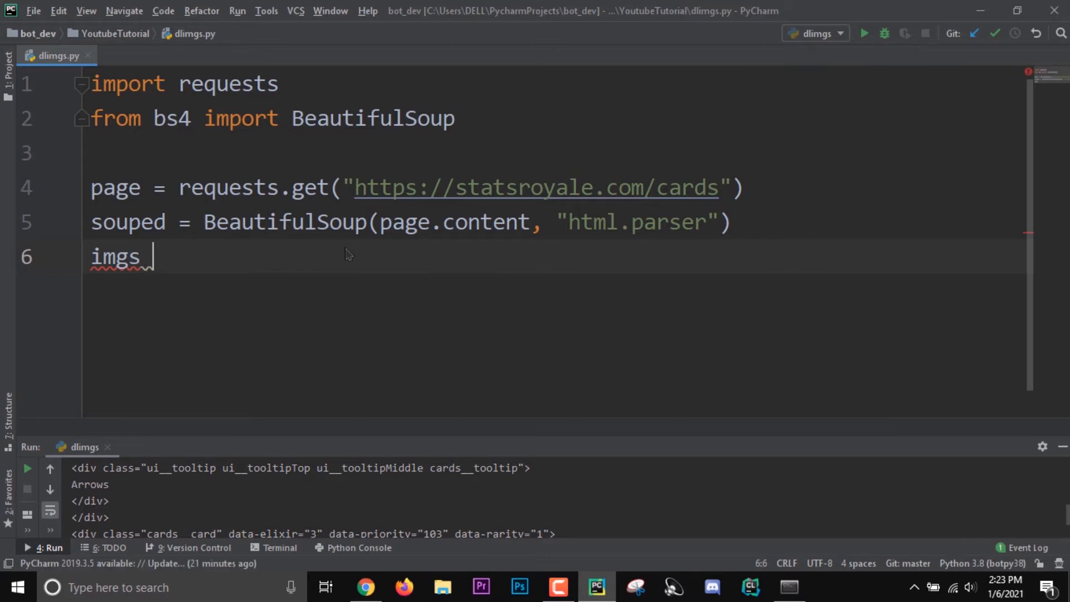
key(BackSpace)
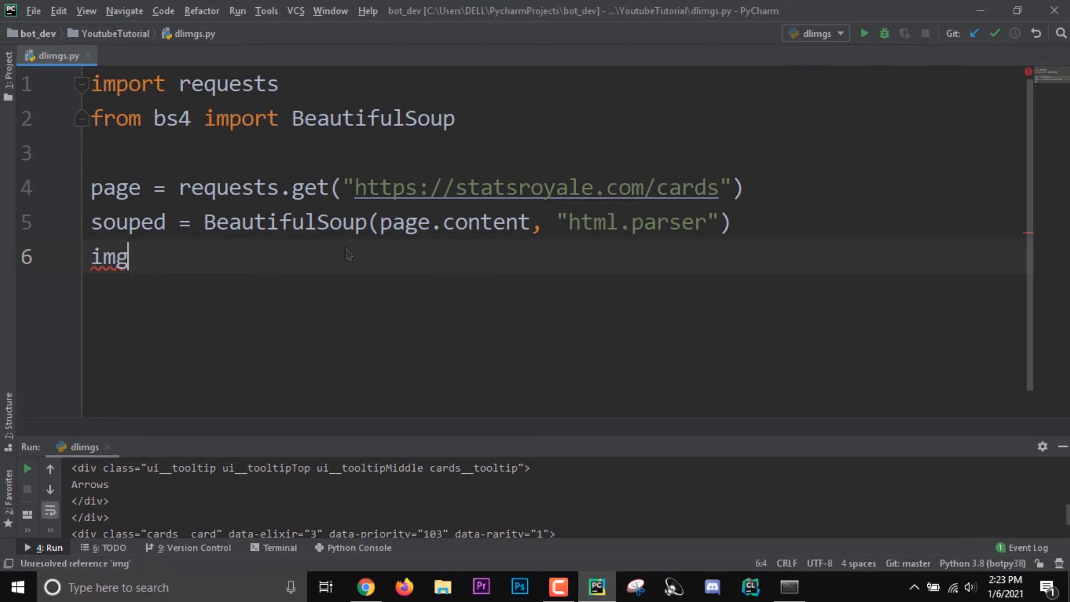
text(s =)
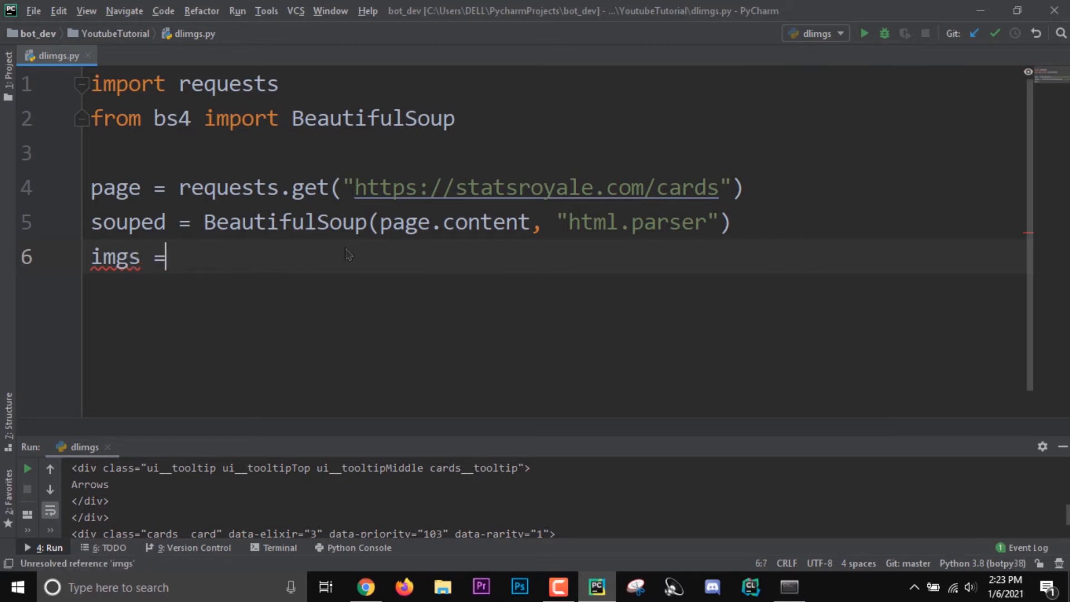
text(so)
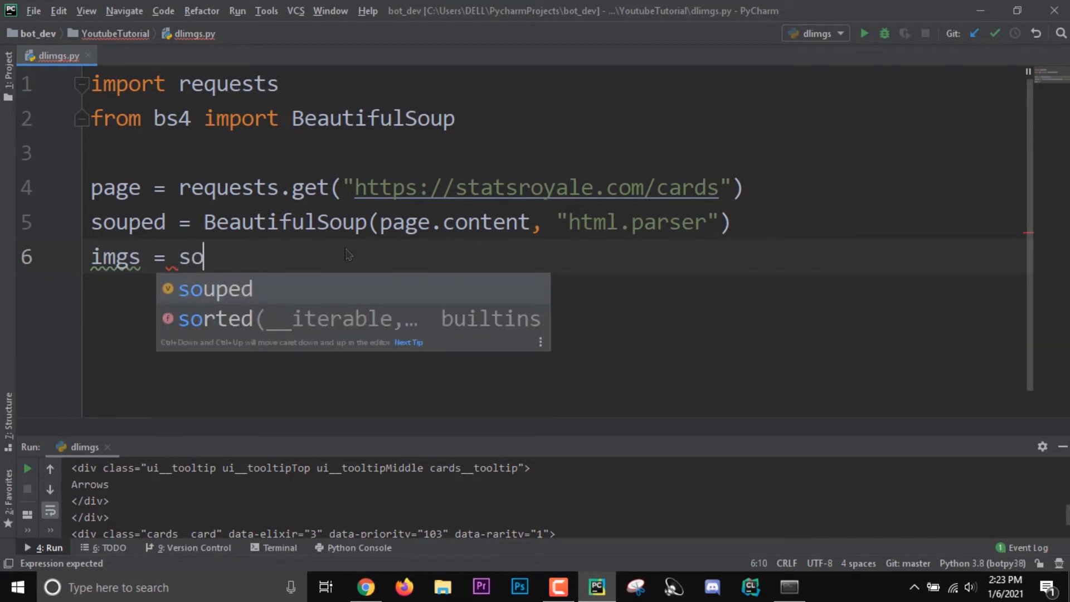
text(uped.find_all()
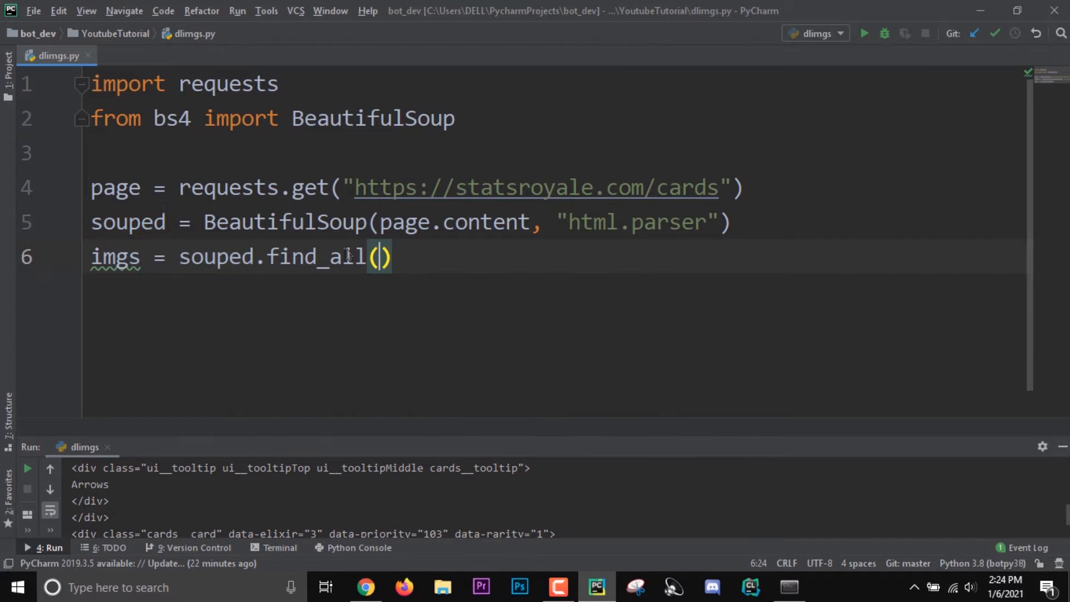
text(")
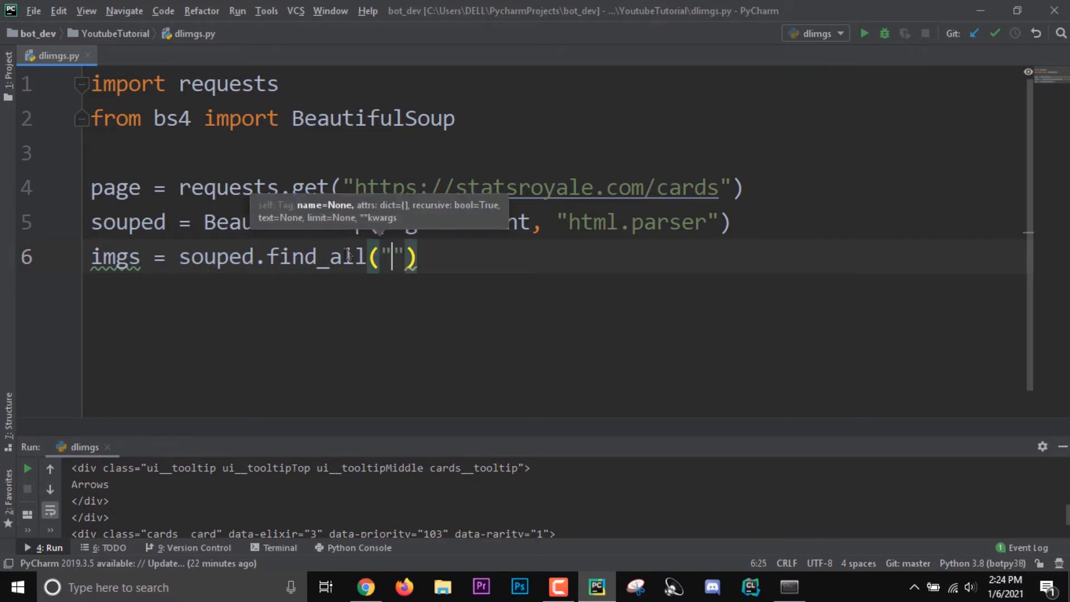
text(img)
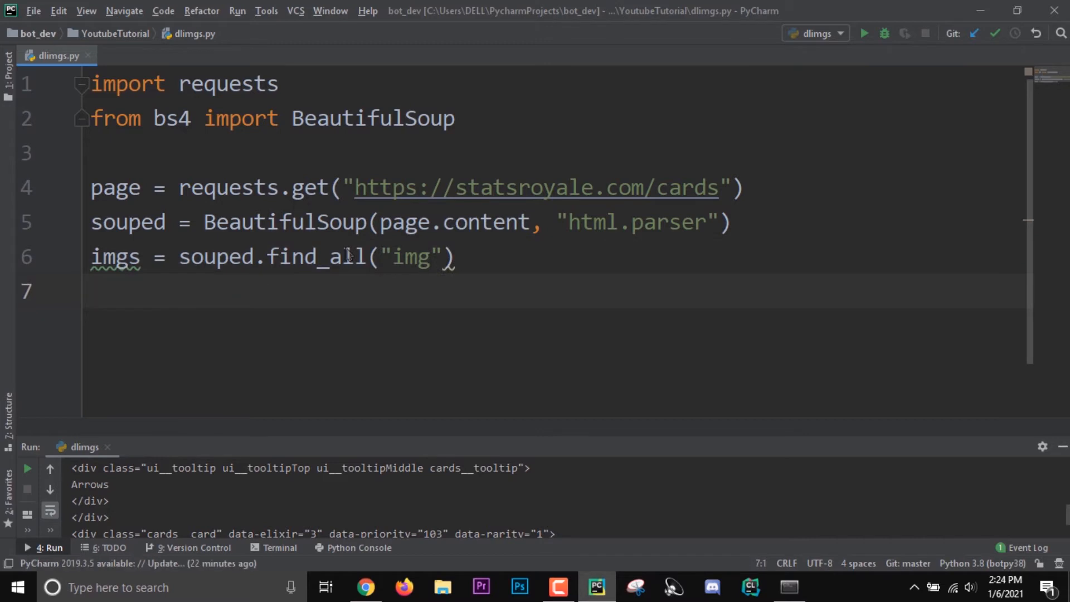
Add print(imgs) so the run lists the card image tags
text(print()
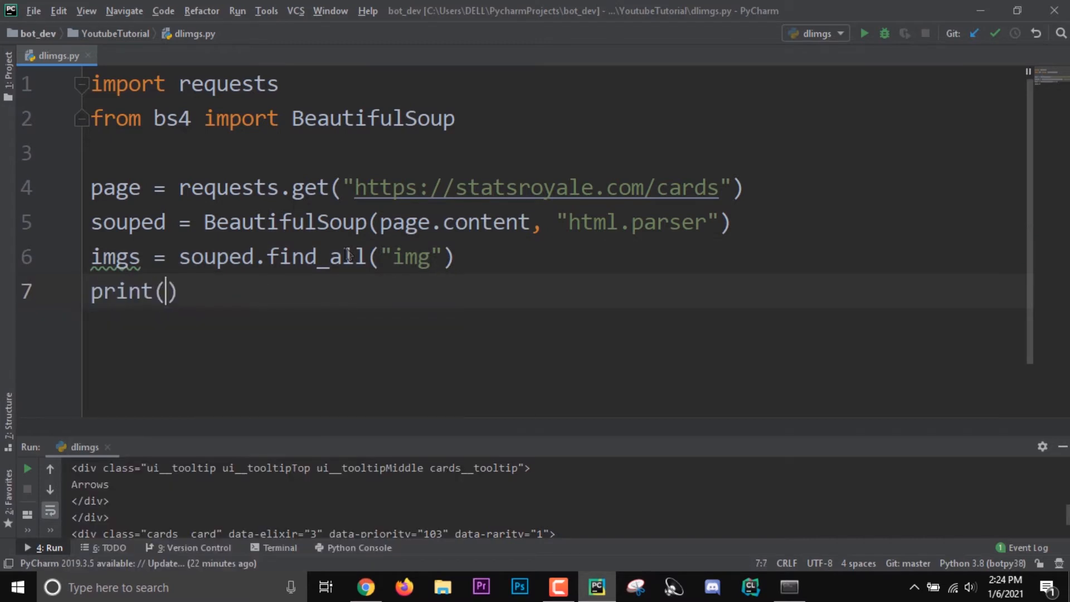
text(imgs)
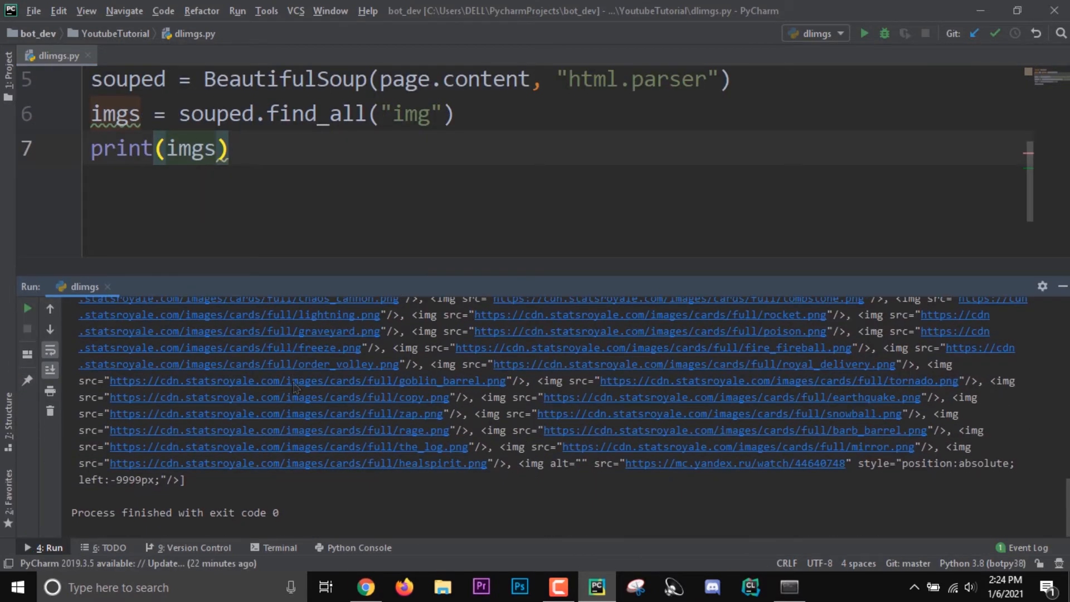
Change the print to imgs[3:] and rerun, checking the output skips the first three entries
click(27, 308)
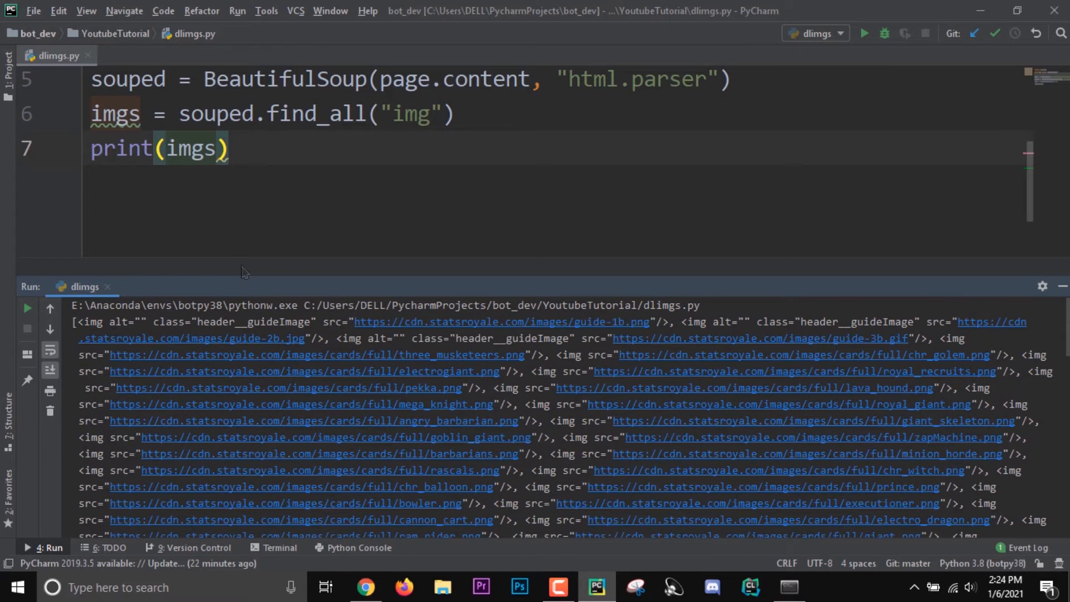
mouse_move(613, 342)
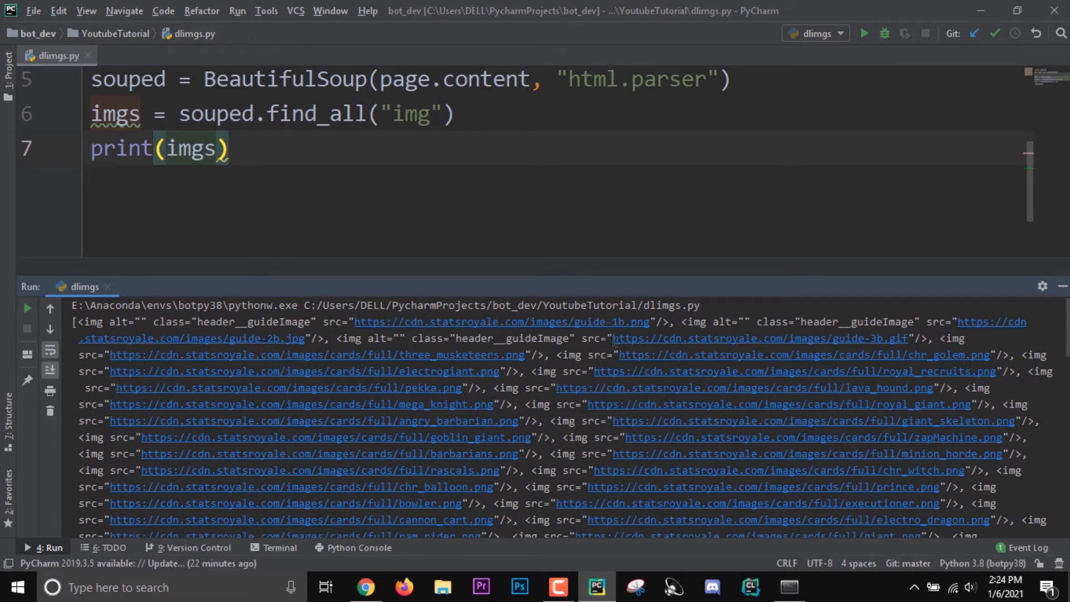
mouse_move(475, 393)
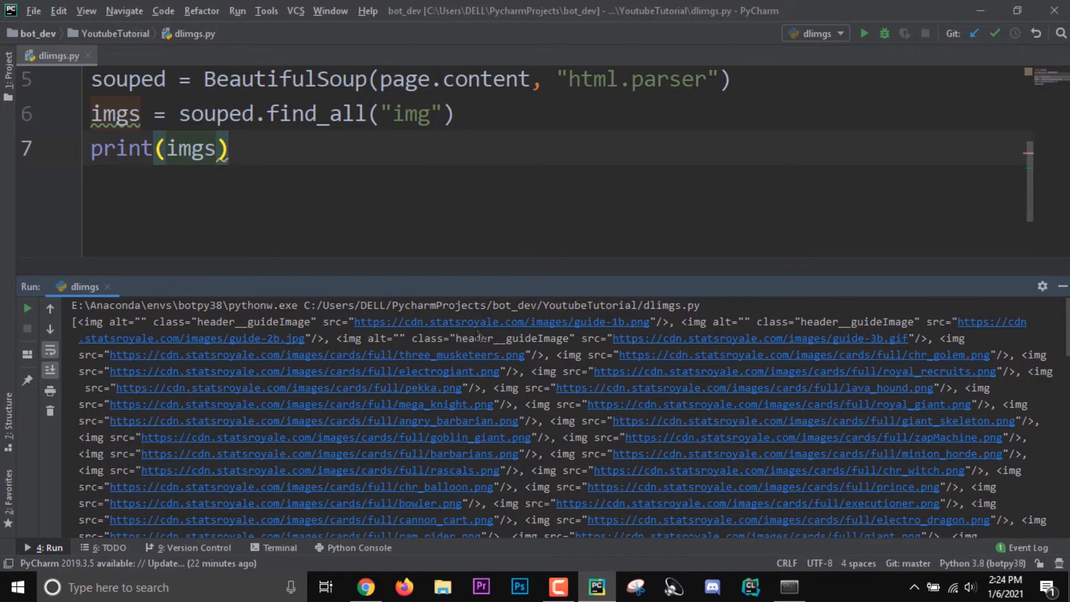
mouse_move(519, 340)
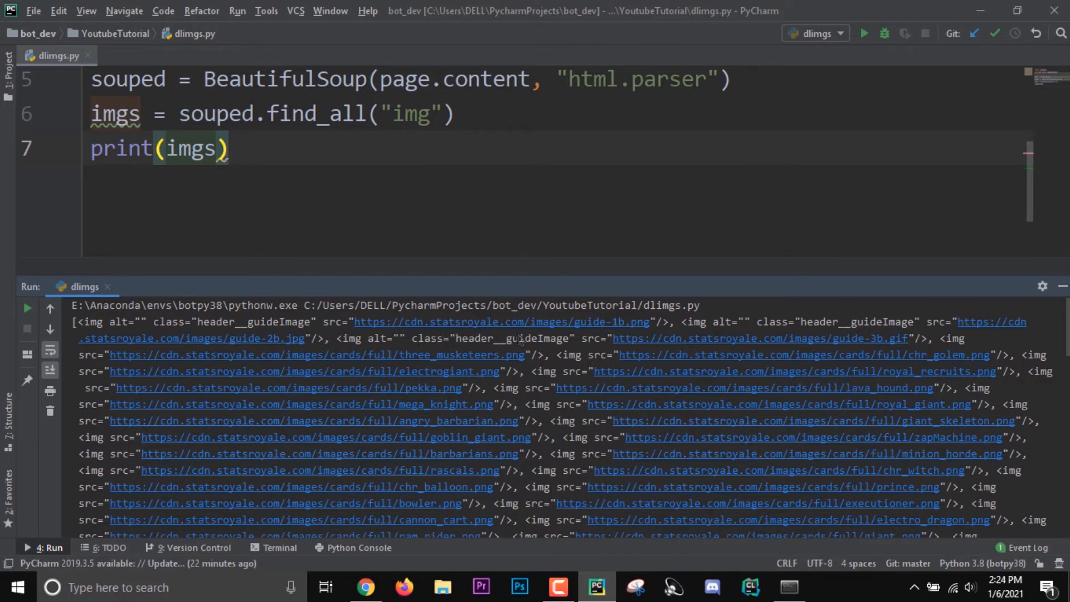
mouse_move(257, 336)
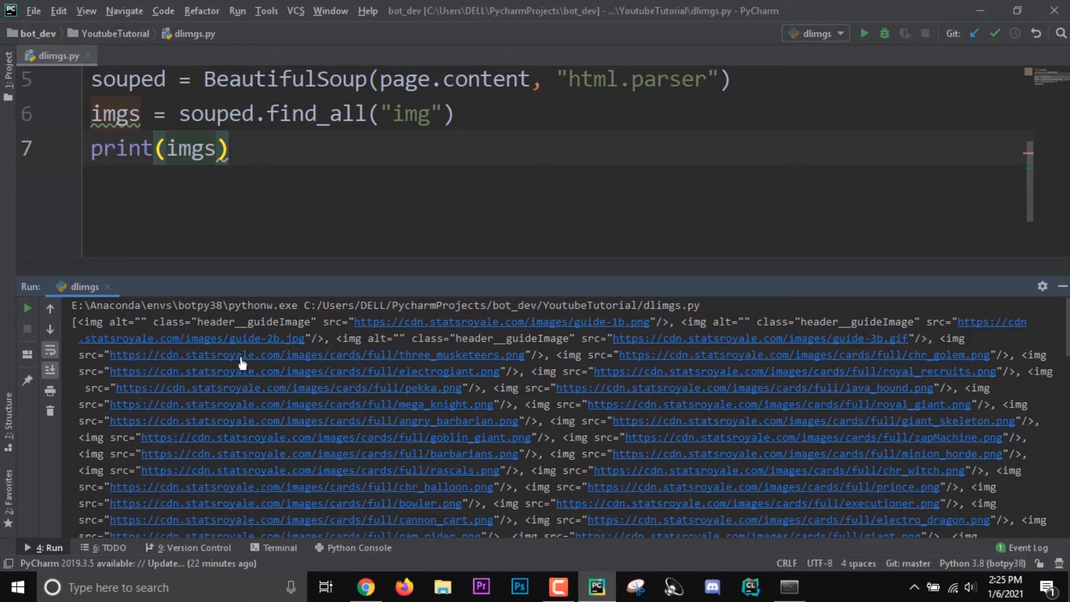
text([])
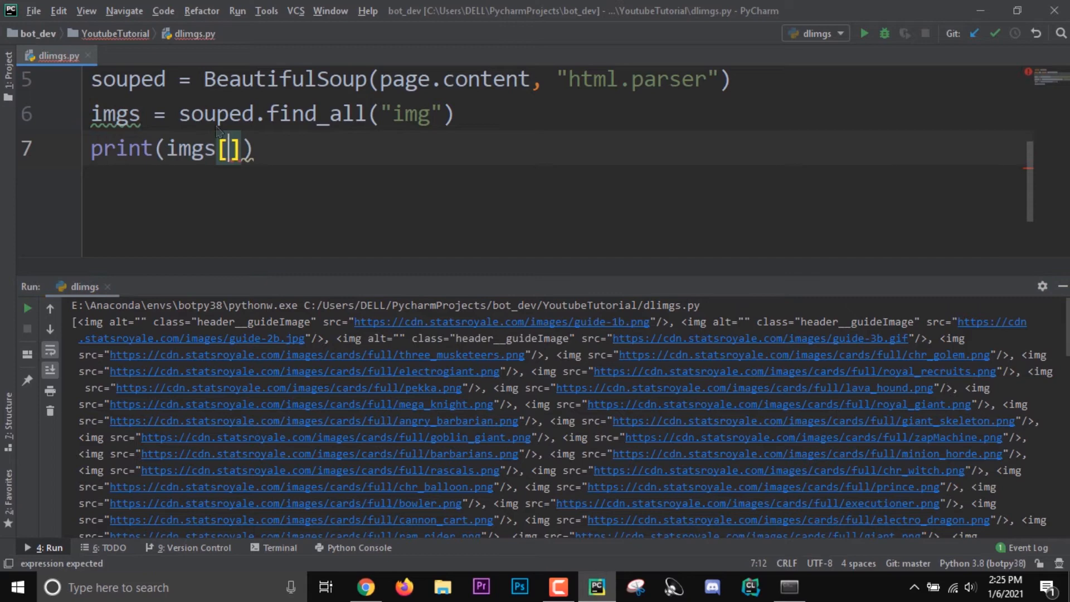
text(3:)
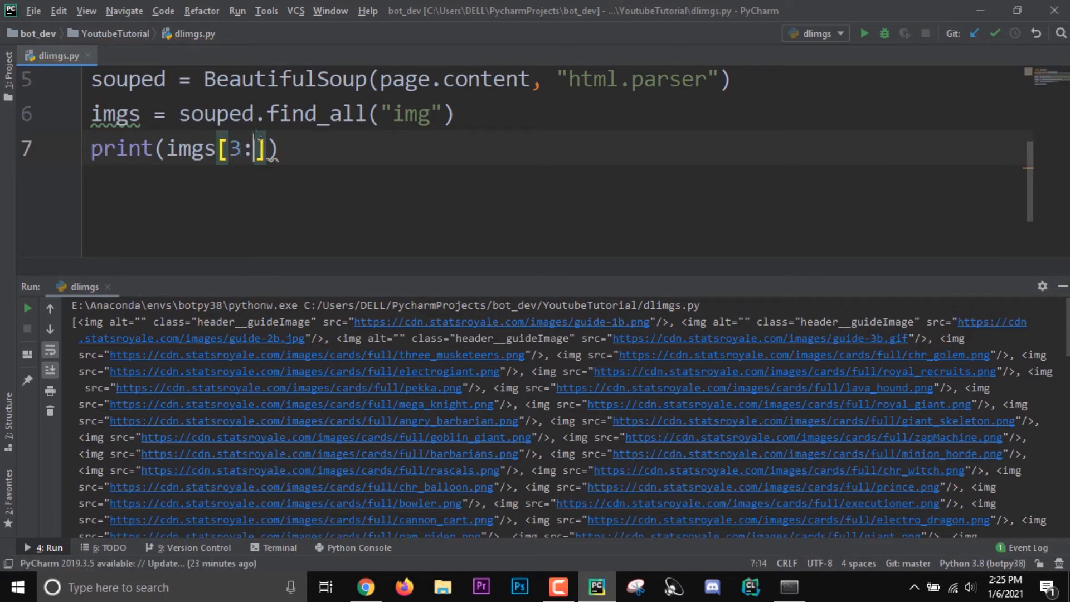
click(863, 32)
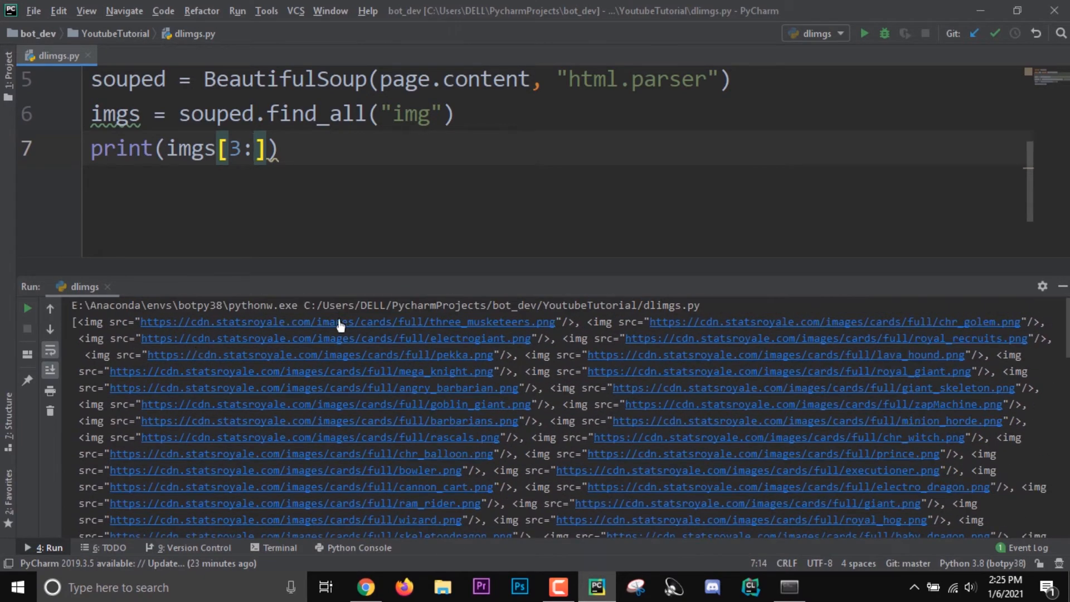
scroll(down, 3)
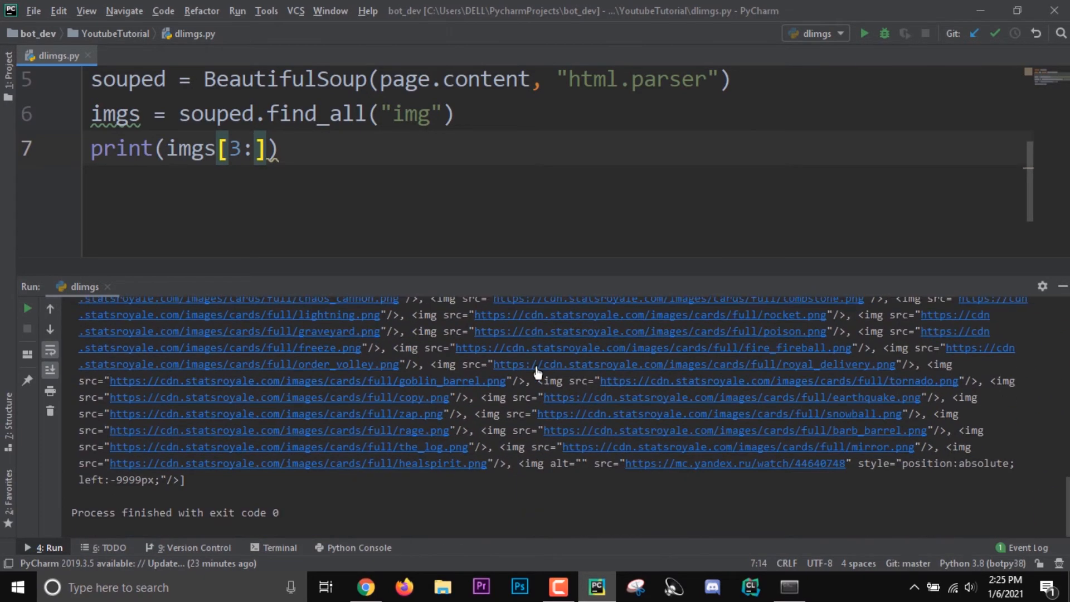
mouse_move(713, 469)
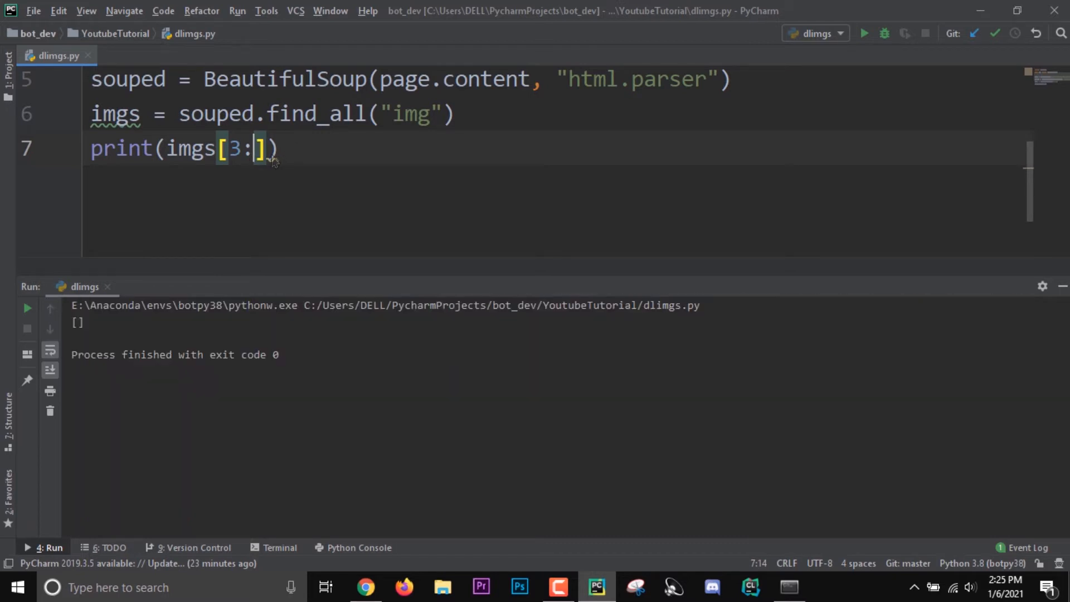
Extend the slice to imgs[3:-1], rerun to confirm a card-only list, then empty the print call
text(-1)
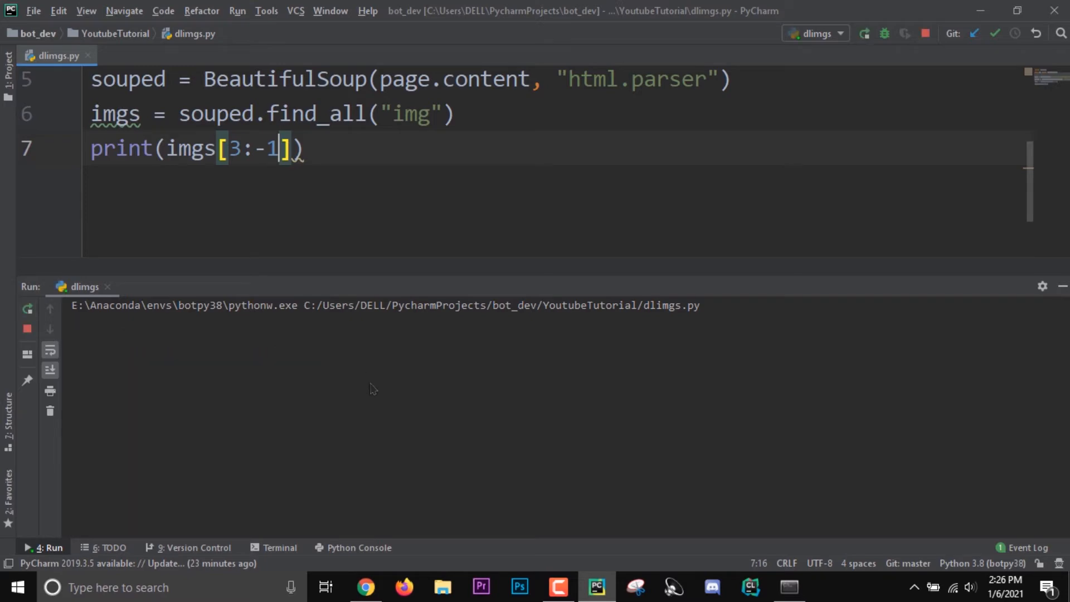
click(863, 34)
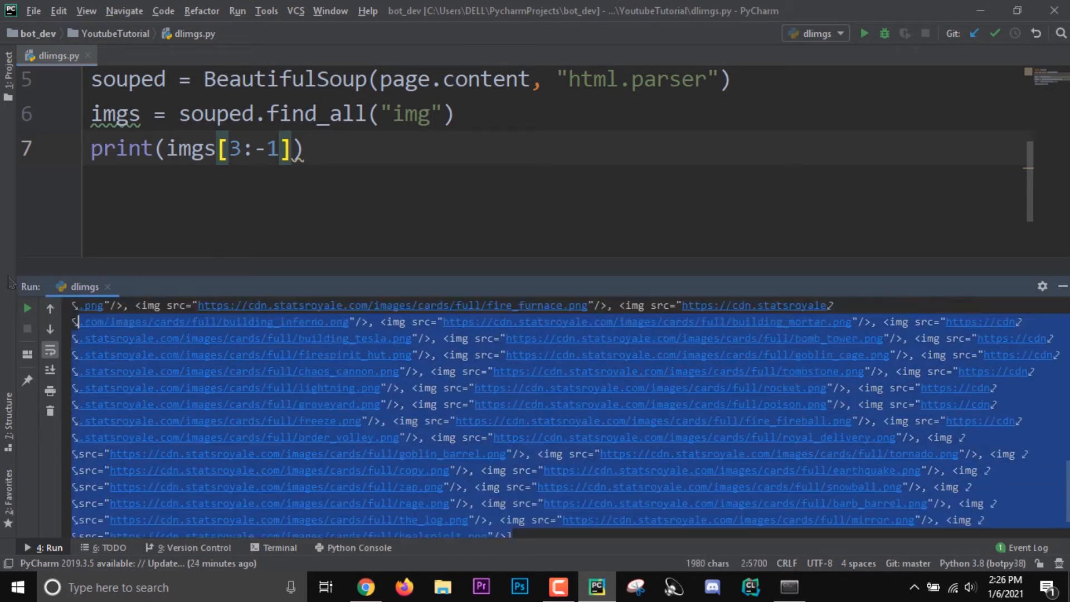
click(862, 33)
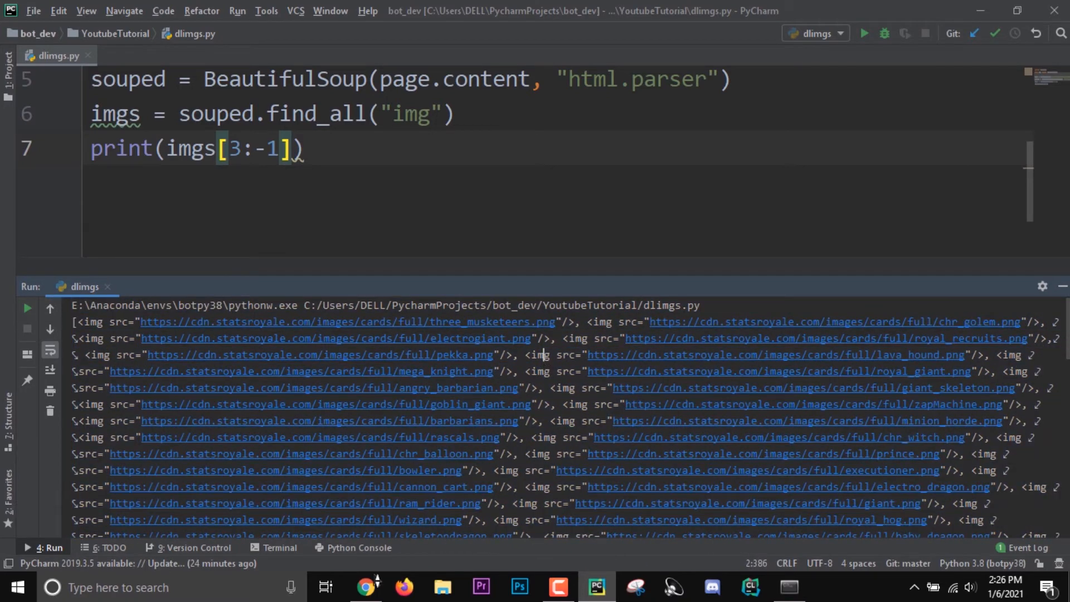
mouse_move(367, 269)
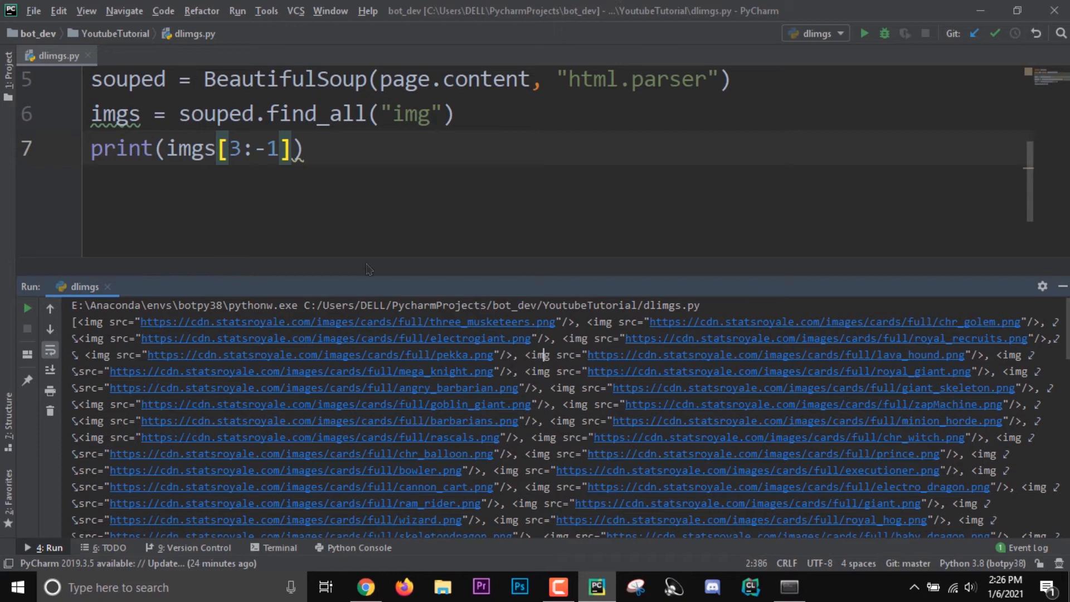
click(302, 148)
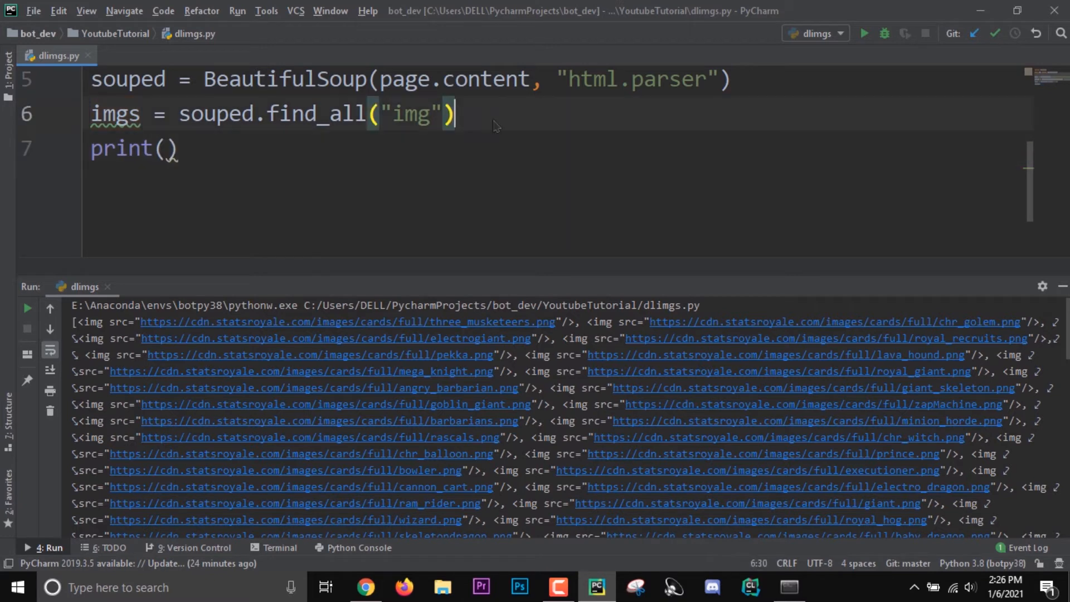
Add imgs = imgs[3:-1] on its own line and delete the empty print call
text(imgs =)
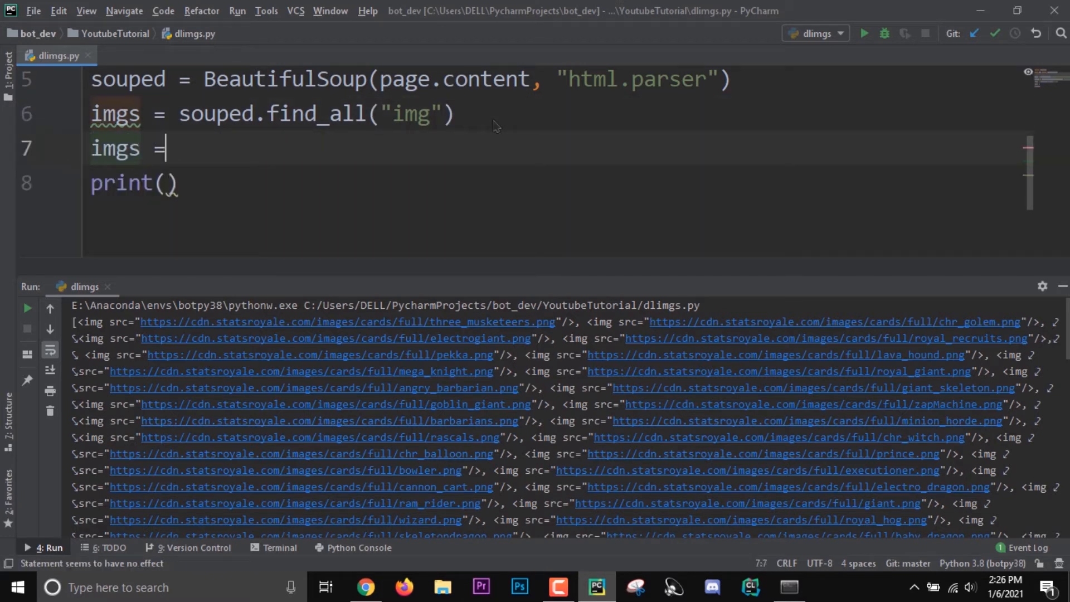
text(imgs[3:-1])
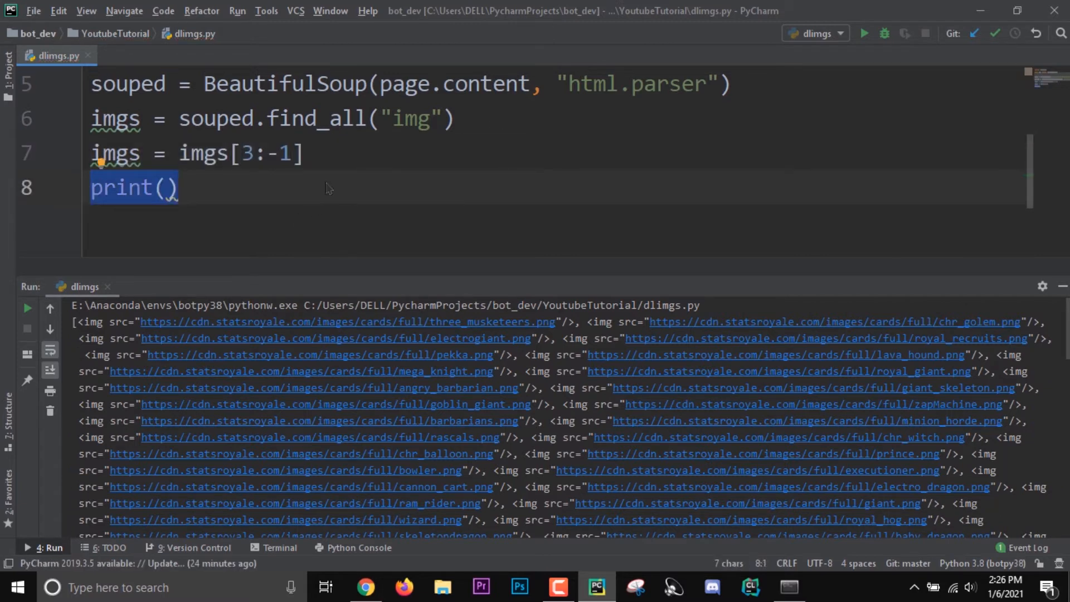
key(Delete)
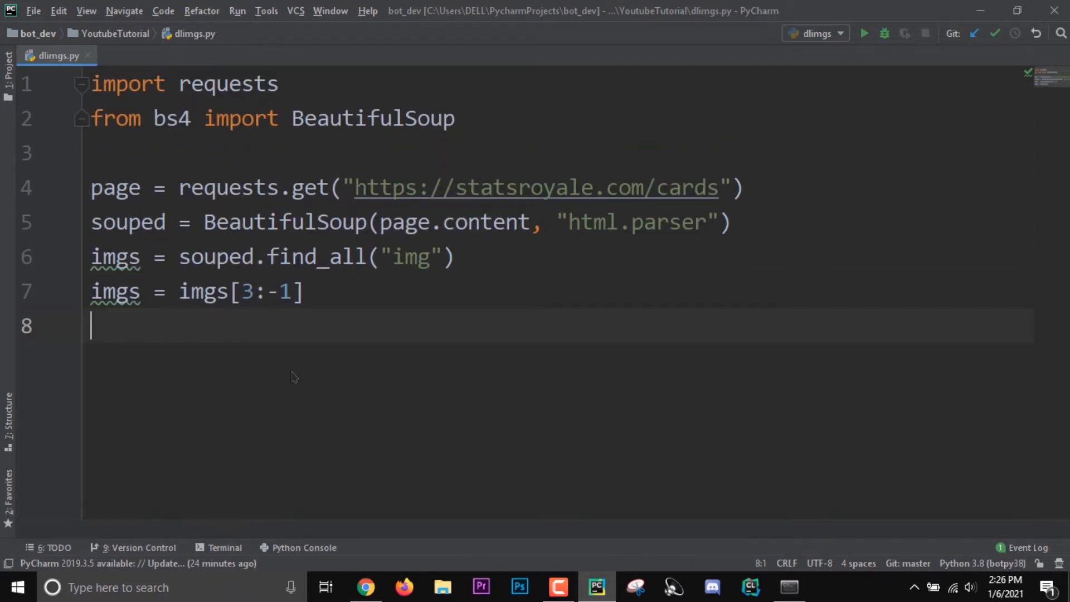
Start a for img in imgs: loop after the slicing line
key(enter)
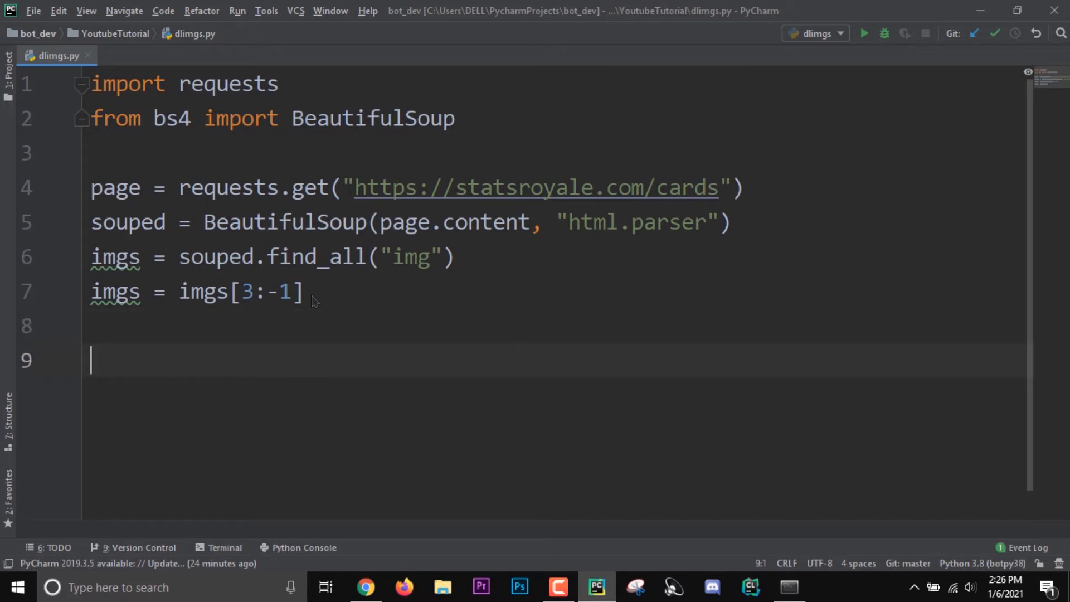
text(for img in)
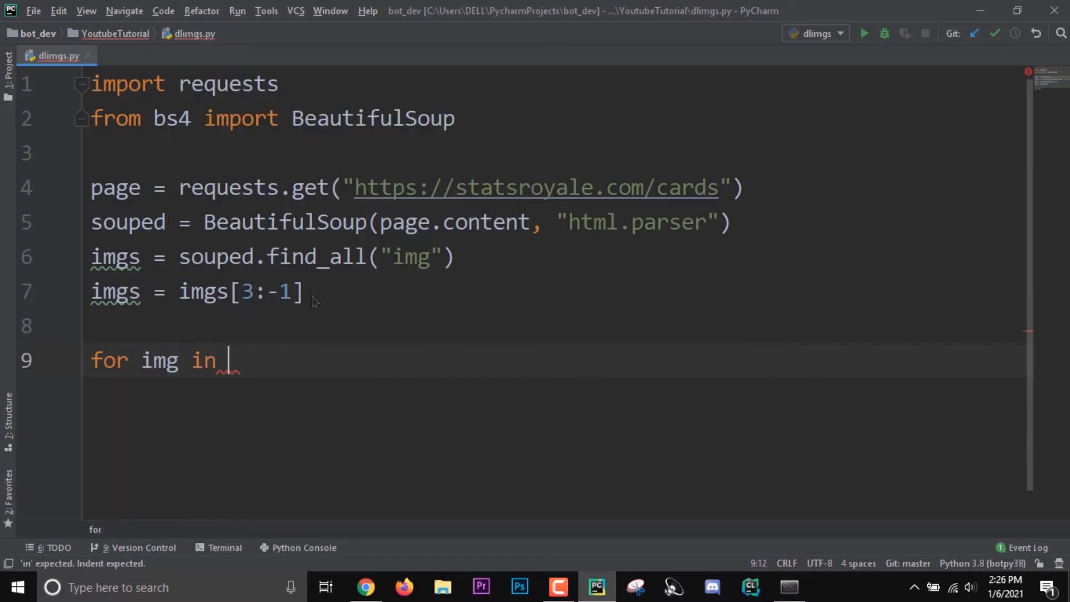
text(imgs)
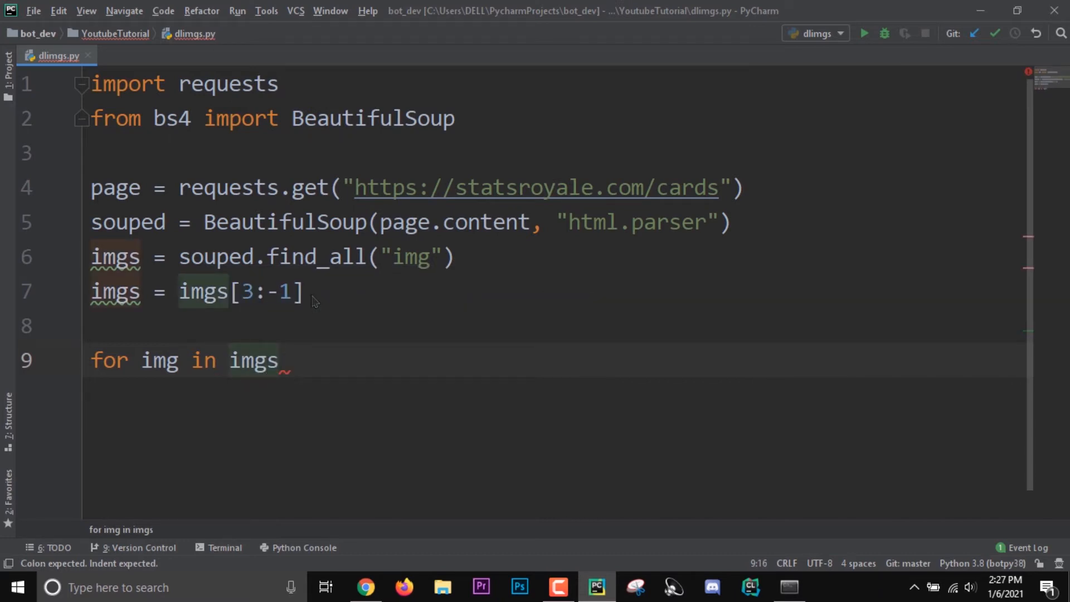
key(enter)
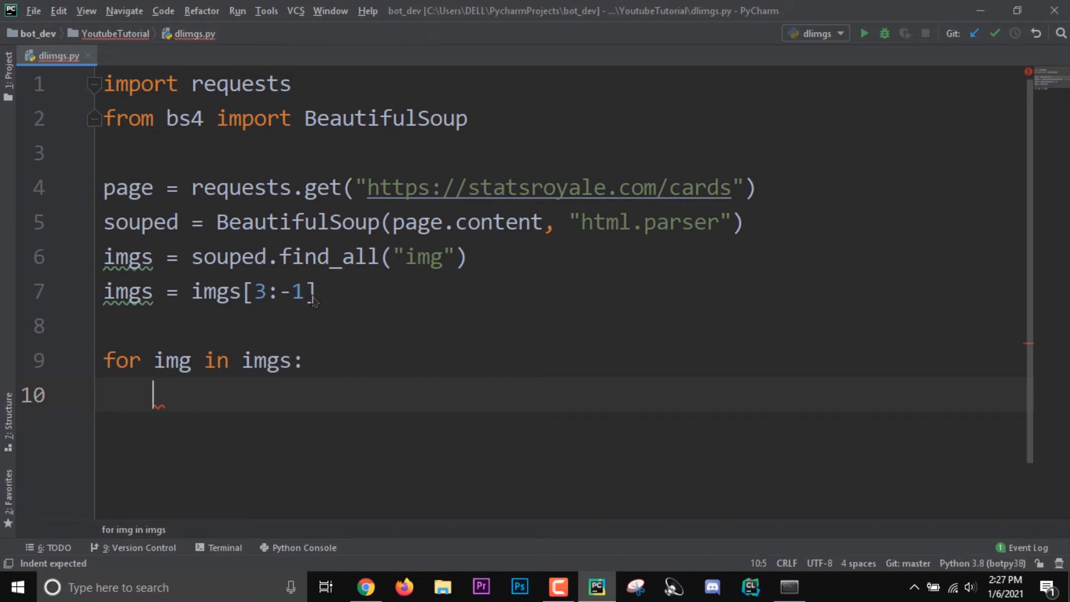
Call img.attrs.get("src") in the loop body and run to confirm exit code 0
text(im)
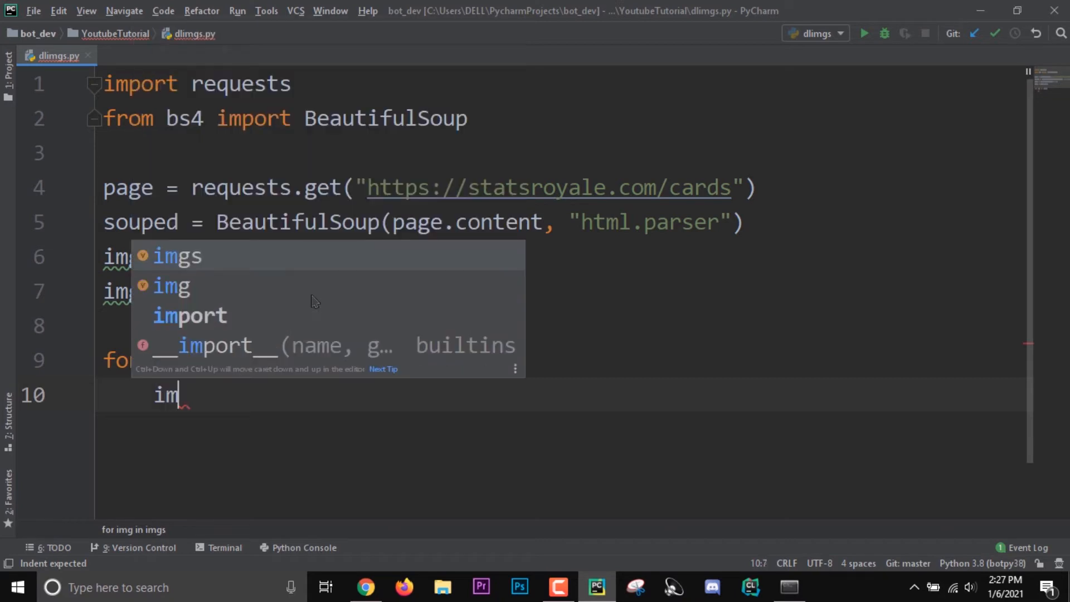
text(g.)
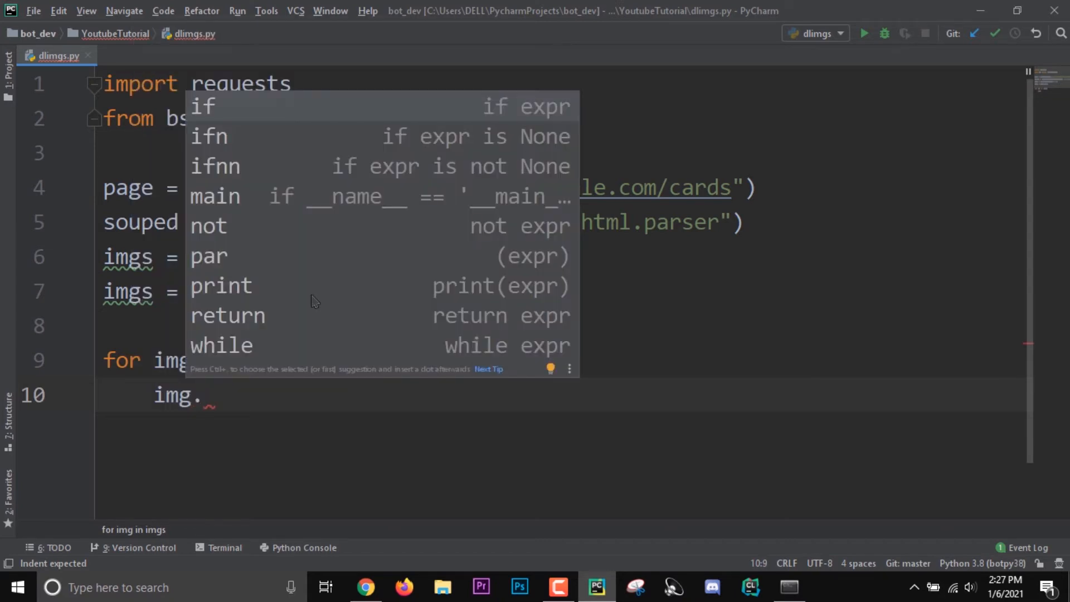
text(attr)
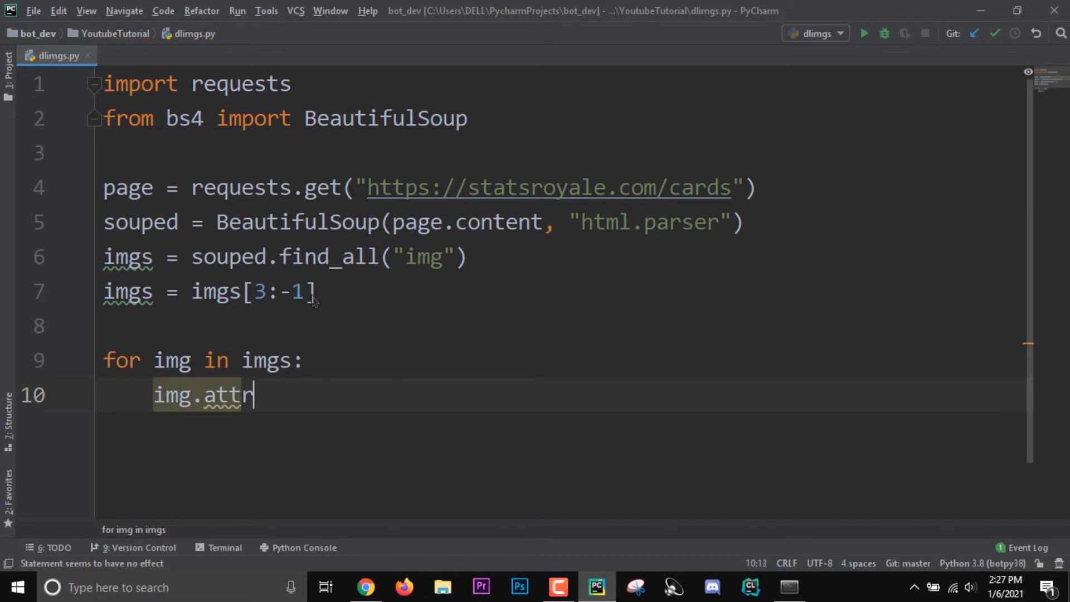
text(s.get)
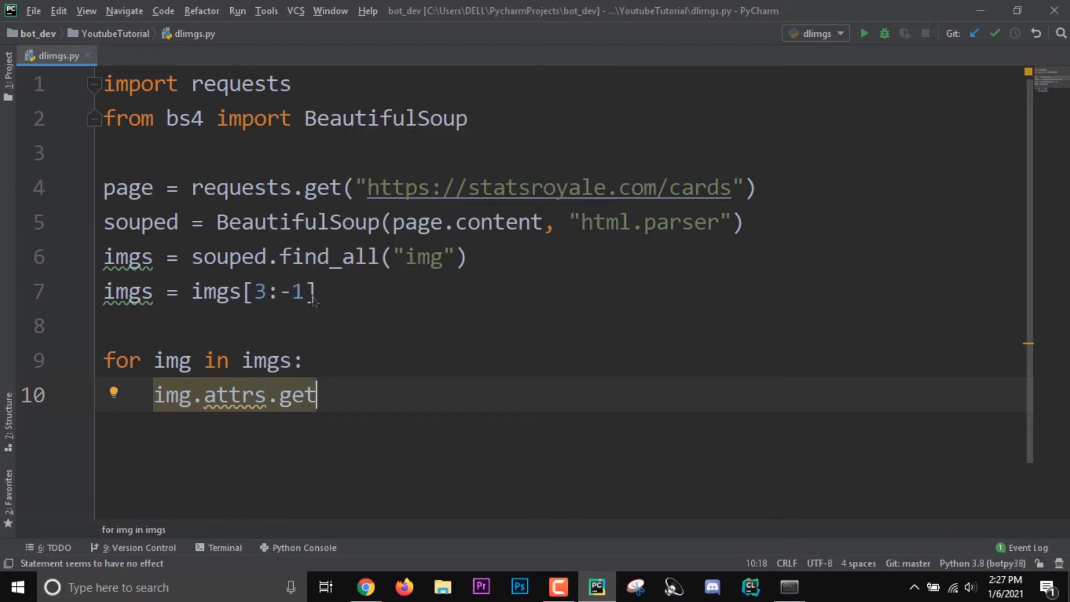
text(("sr"))
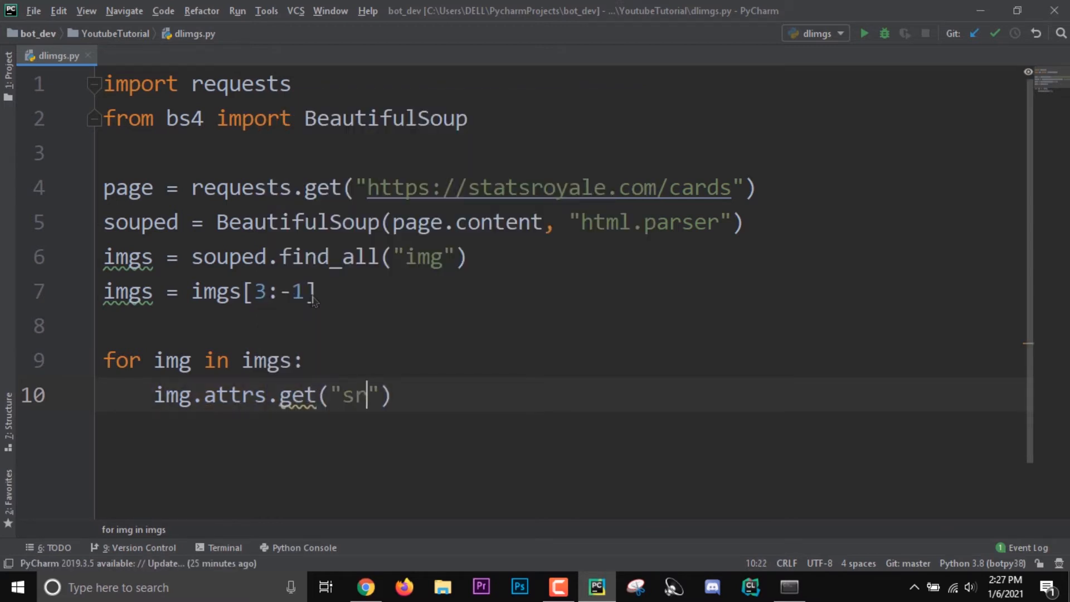
text(c)
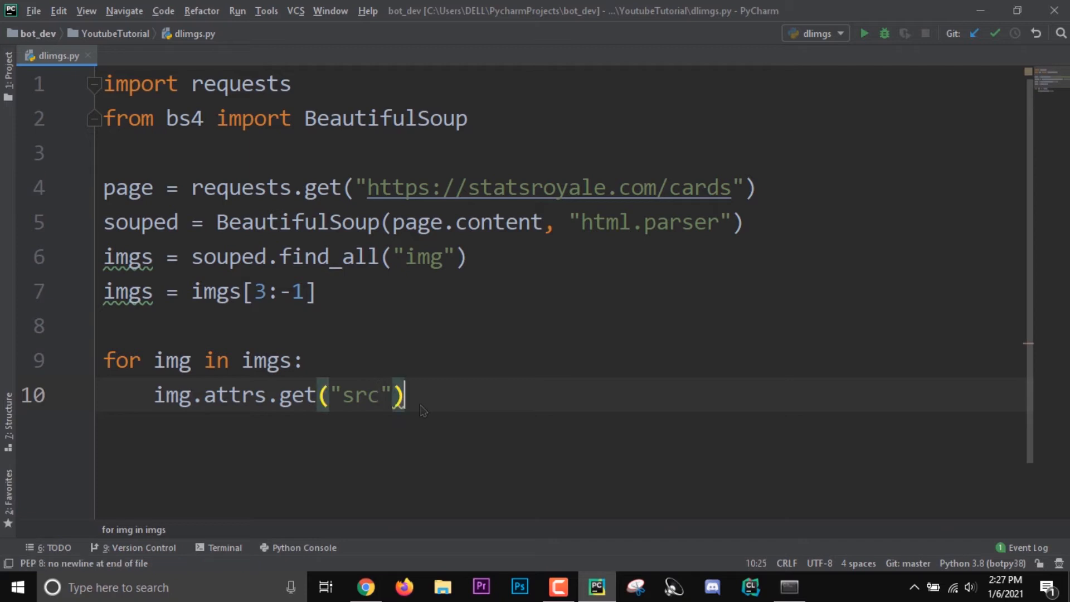
click(864, 33)
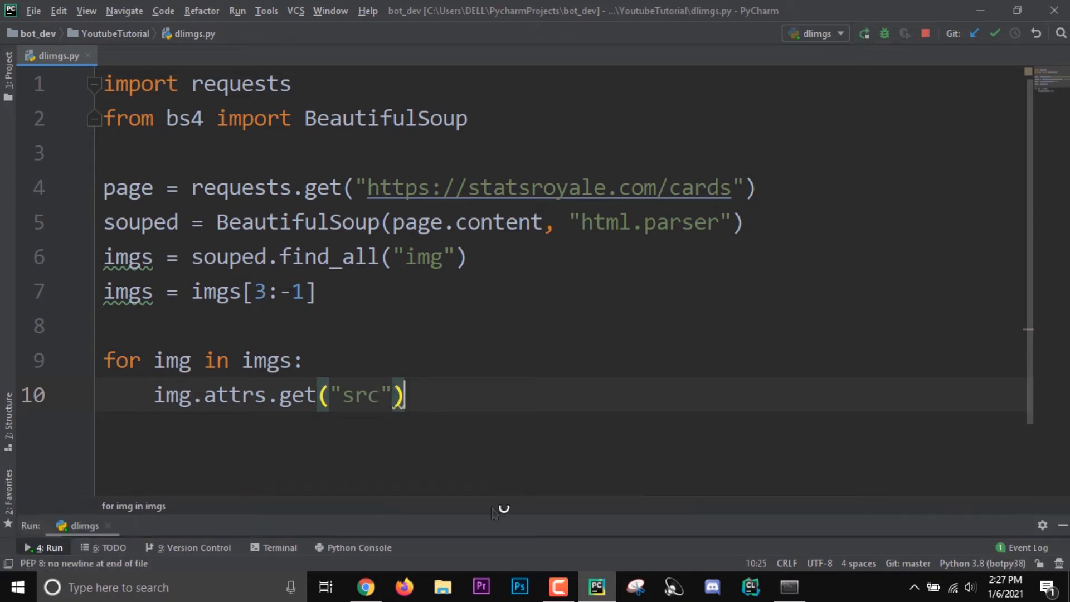
click(44, 546)
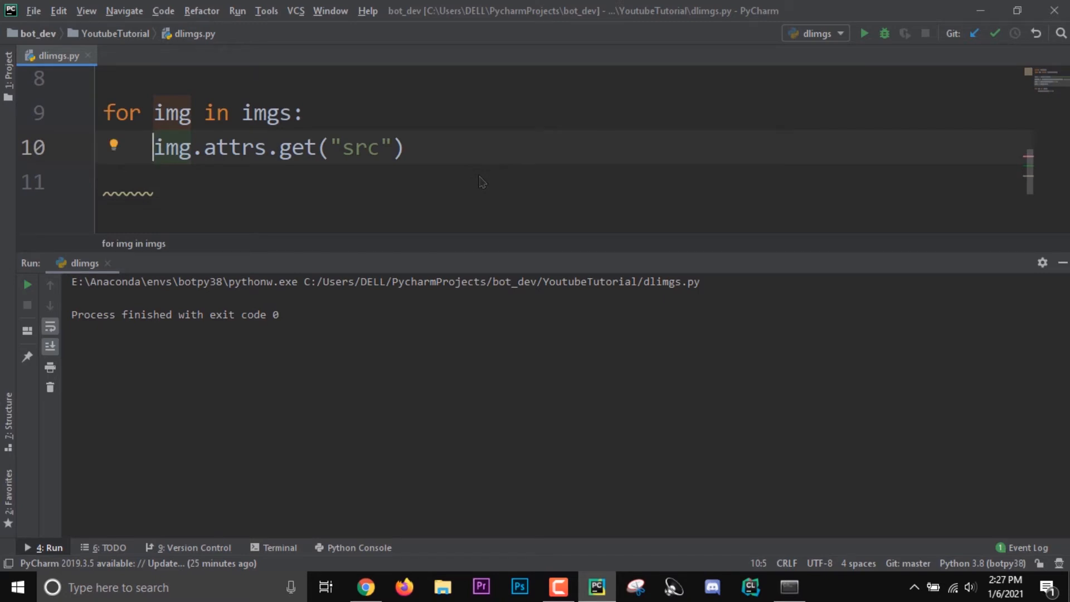
Assign the src to imglink, add print(imglink), and run to list the cdn.statsroyale card URLs
text(imglink =)
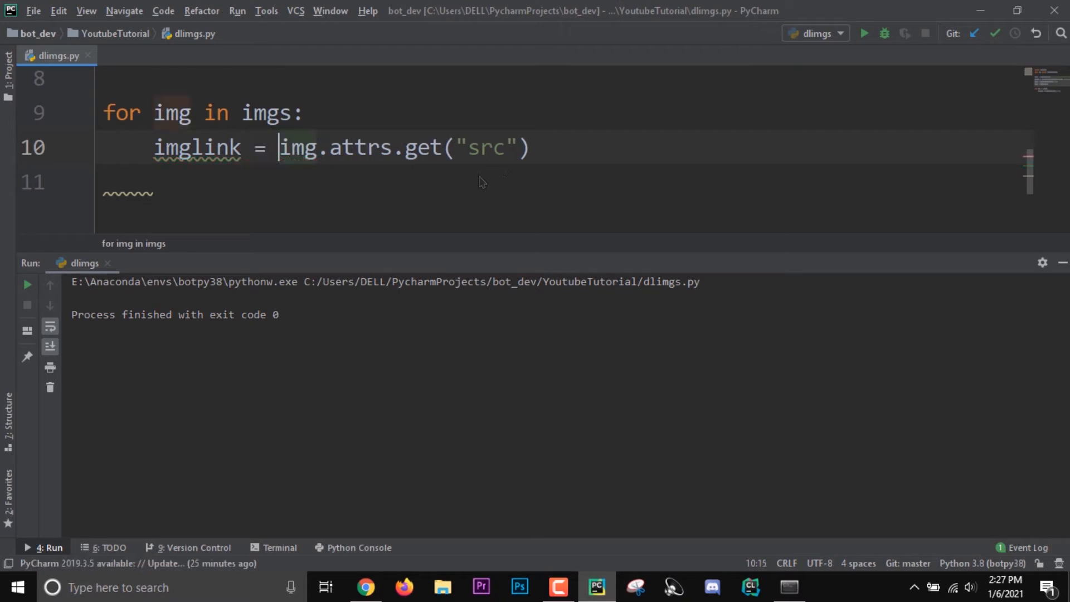
key(enter)
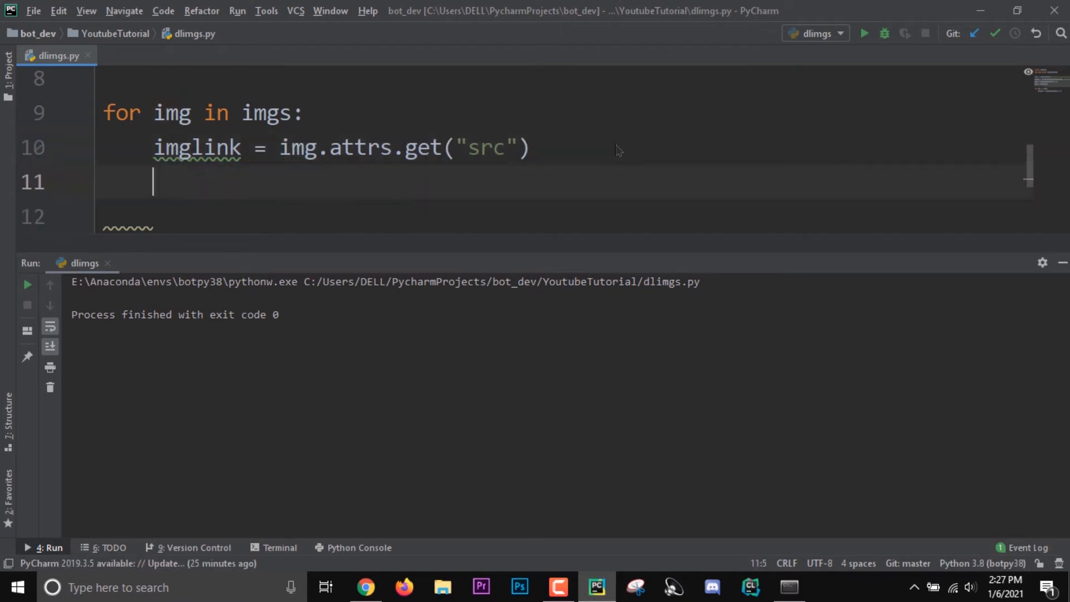
text(pr)
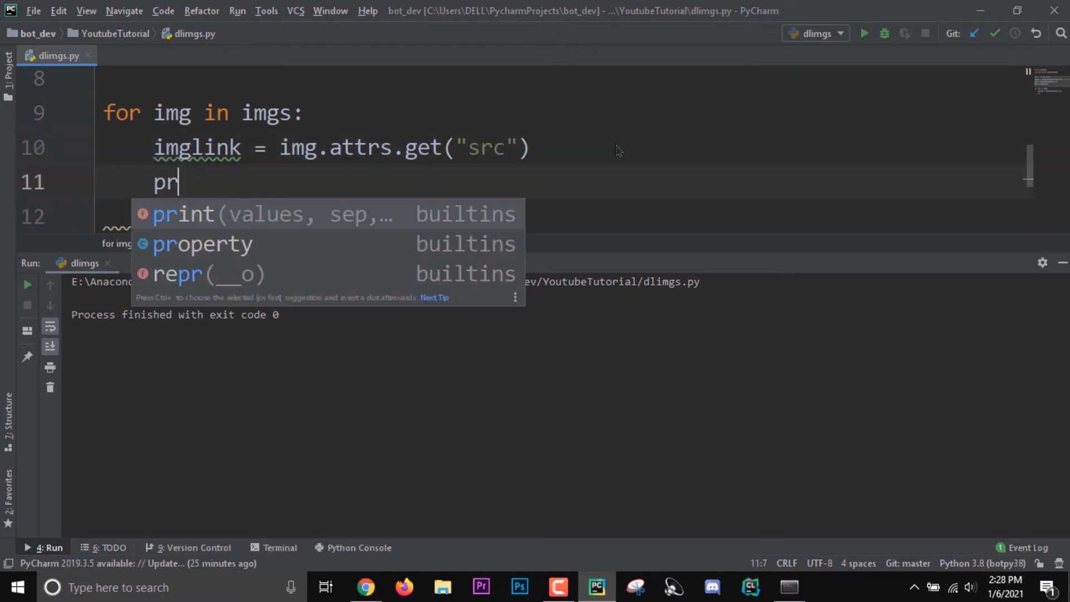
text(int(imglink)
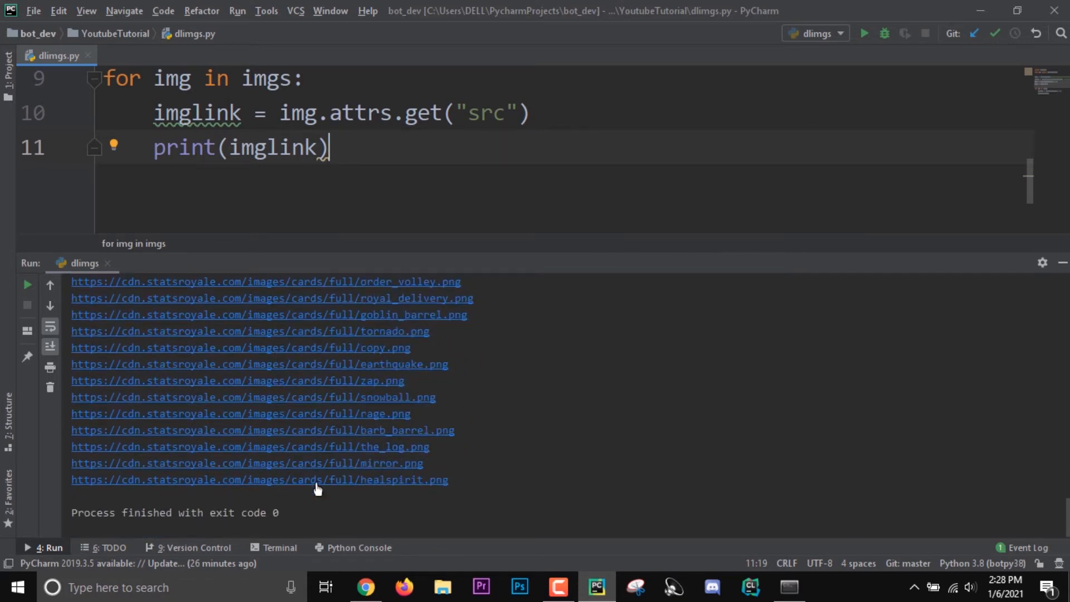
click(862, 32)
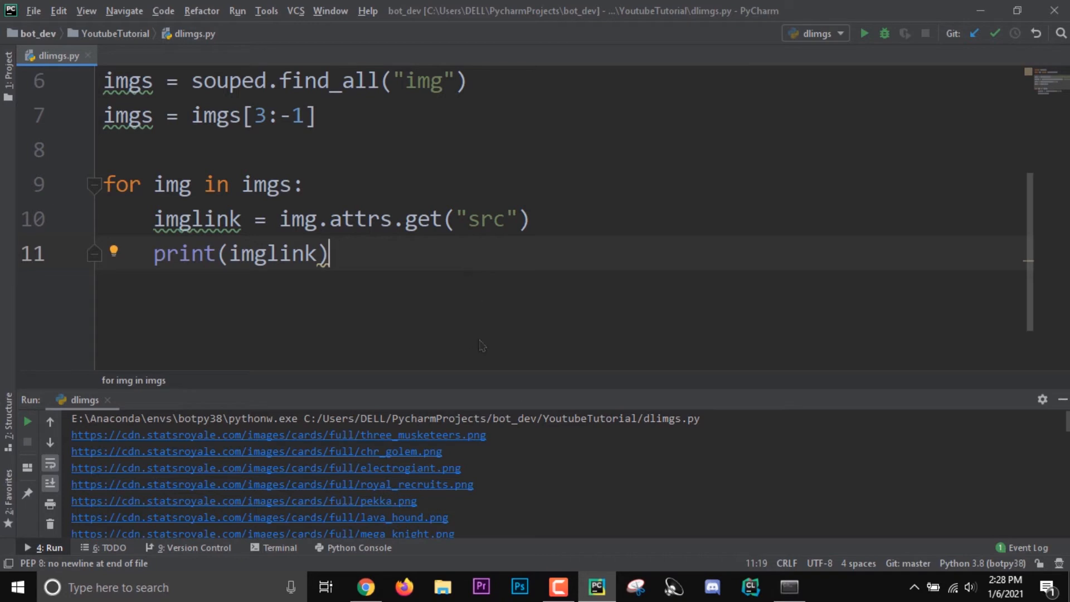
mouse_move(442, 587)
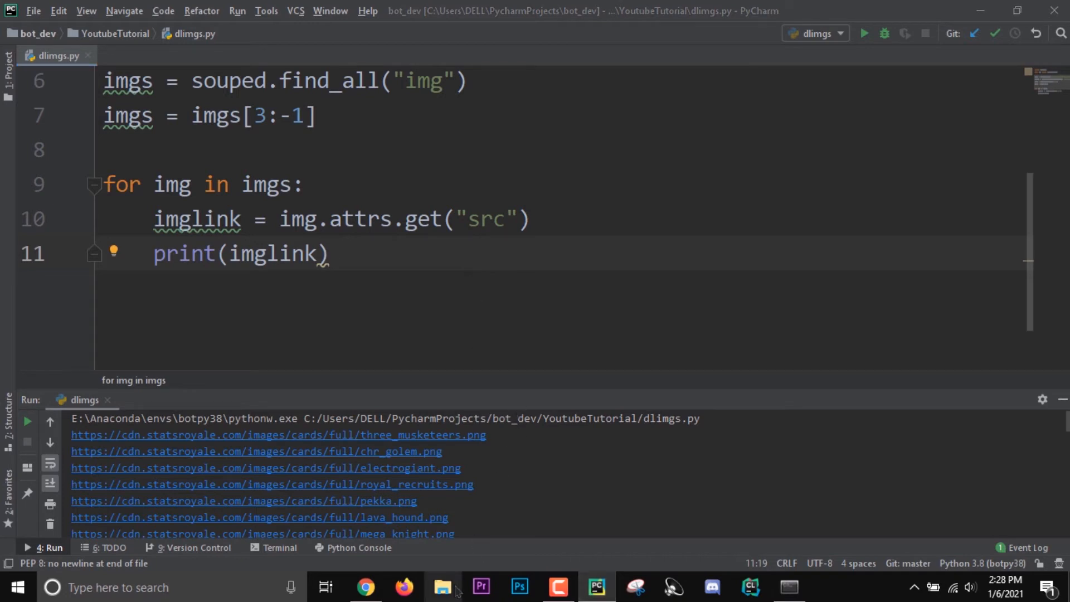
Create a new folder named Cards beside dlimgs.py in the YoutubeTutorial folder
click(442, 587)
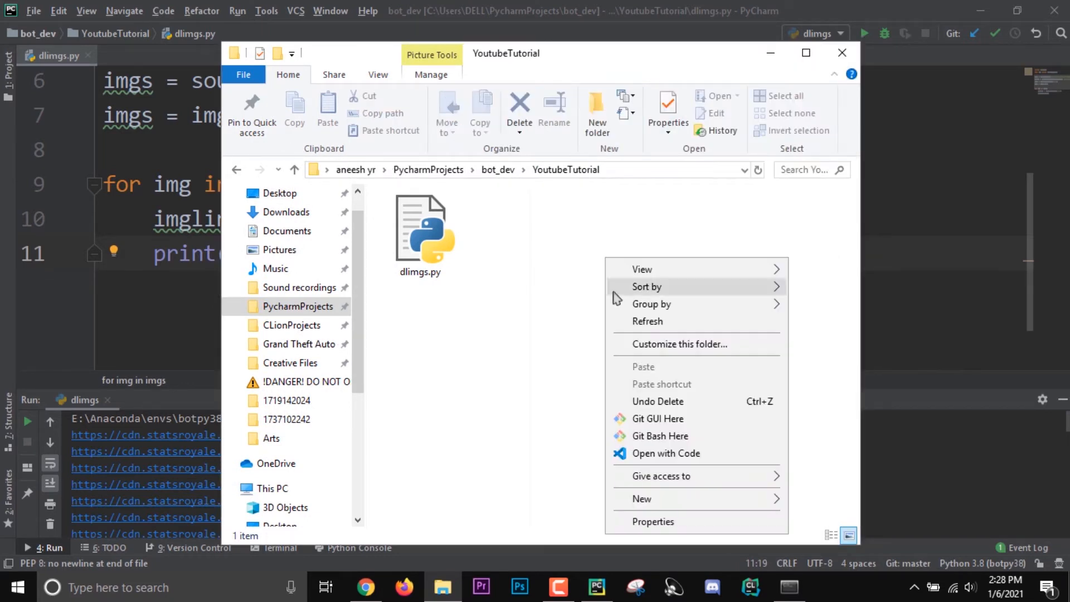
mouse_move(657, 508)
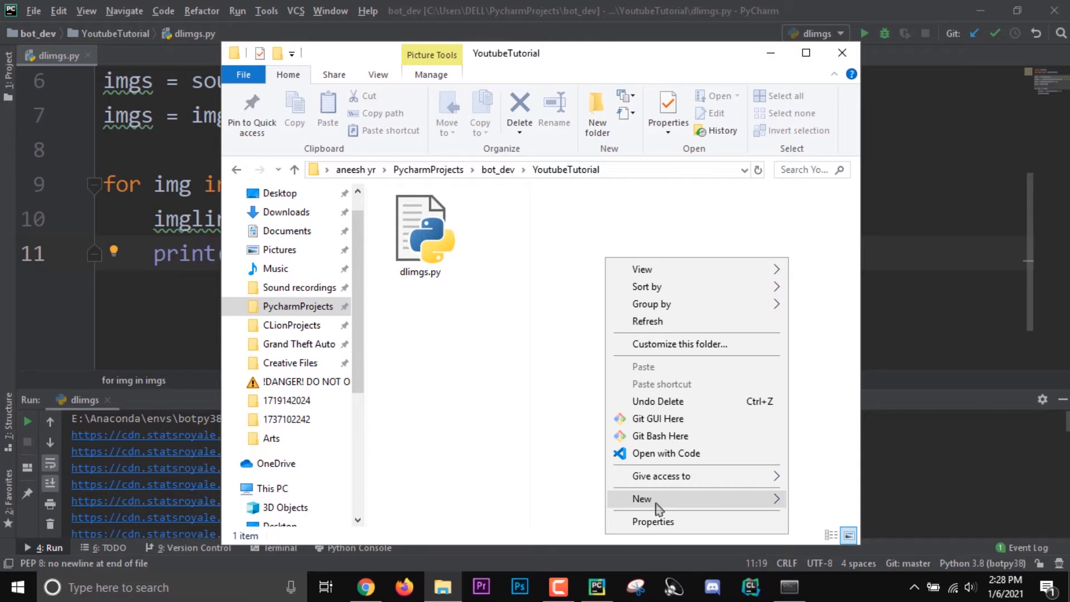
mouse_move(770, 508)
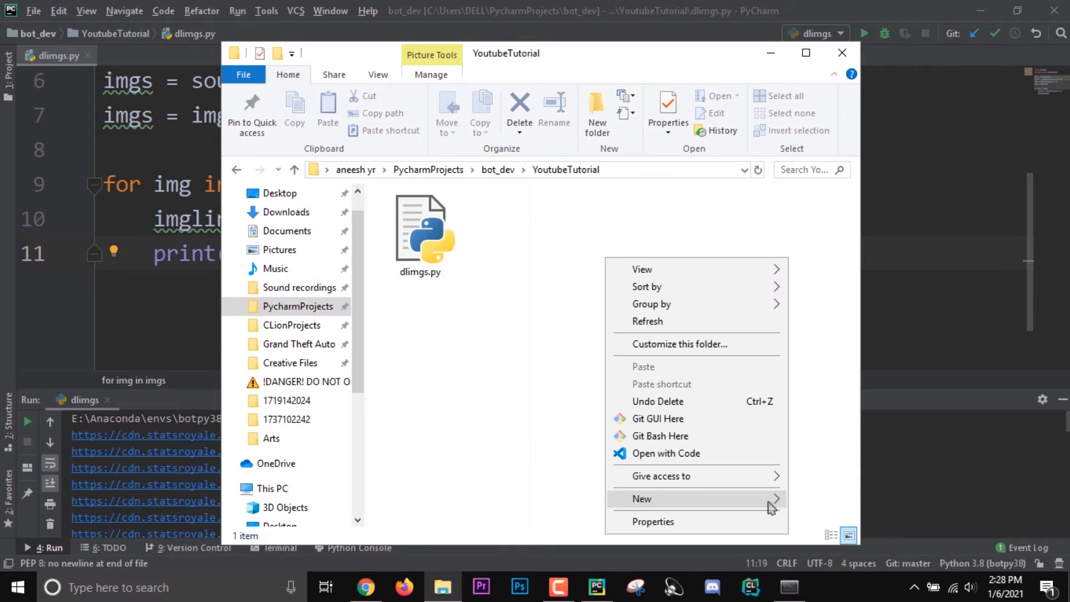
mouse_move(749, 507)
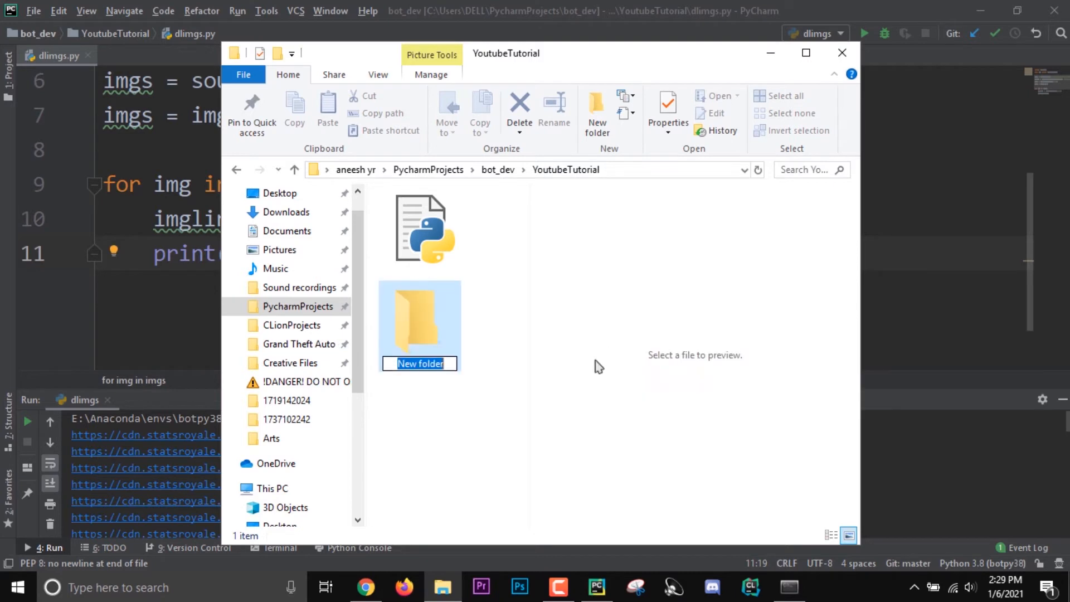
text(Cards)
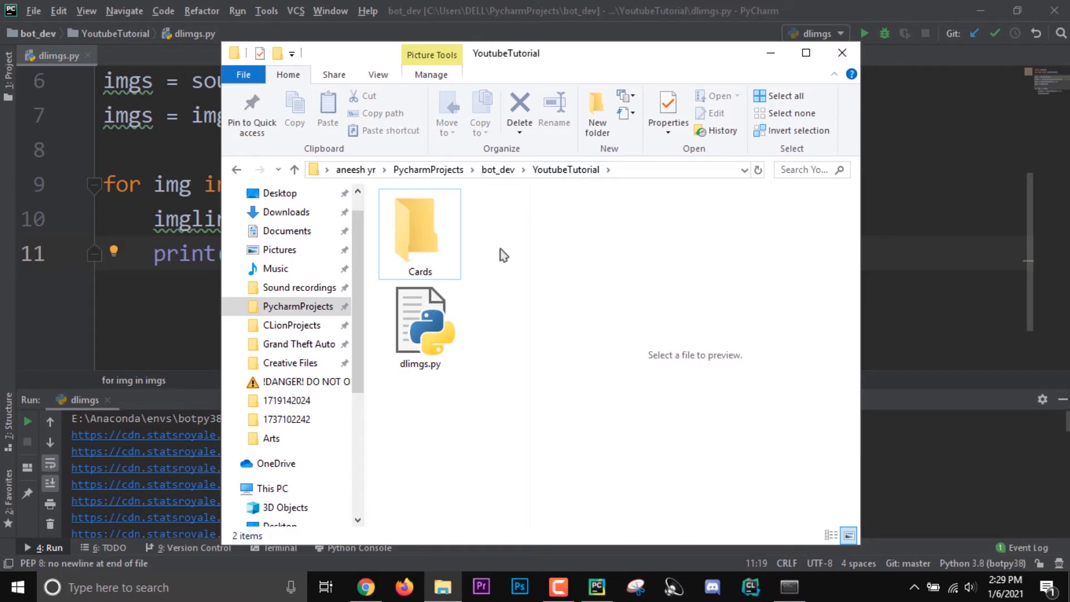
mouse_move(503, 229)
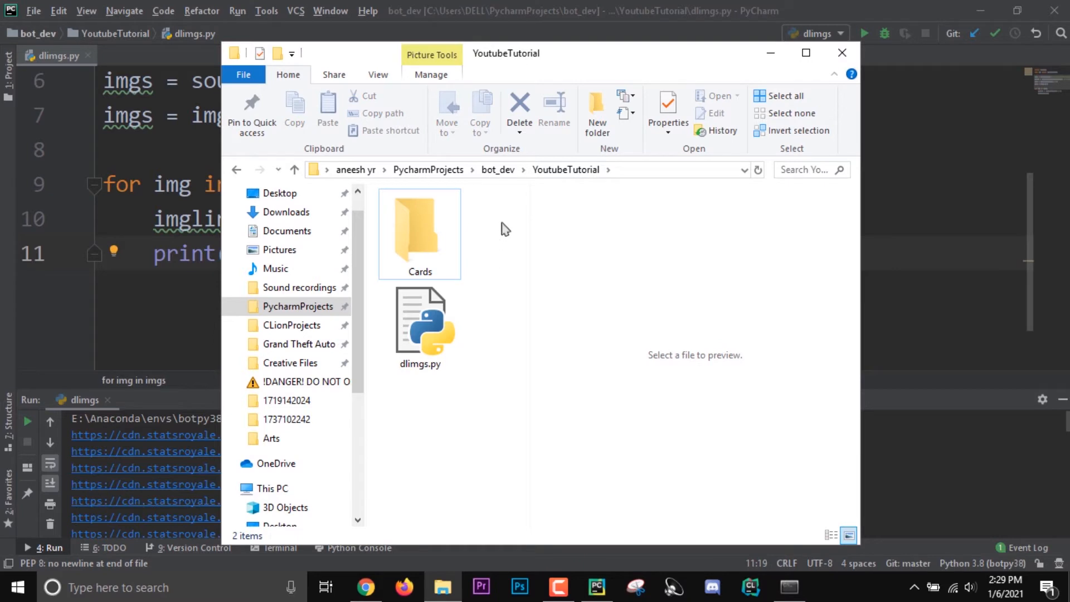
mouse_move(501, 227)
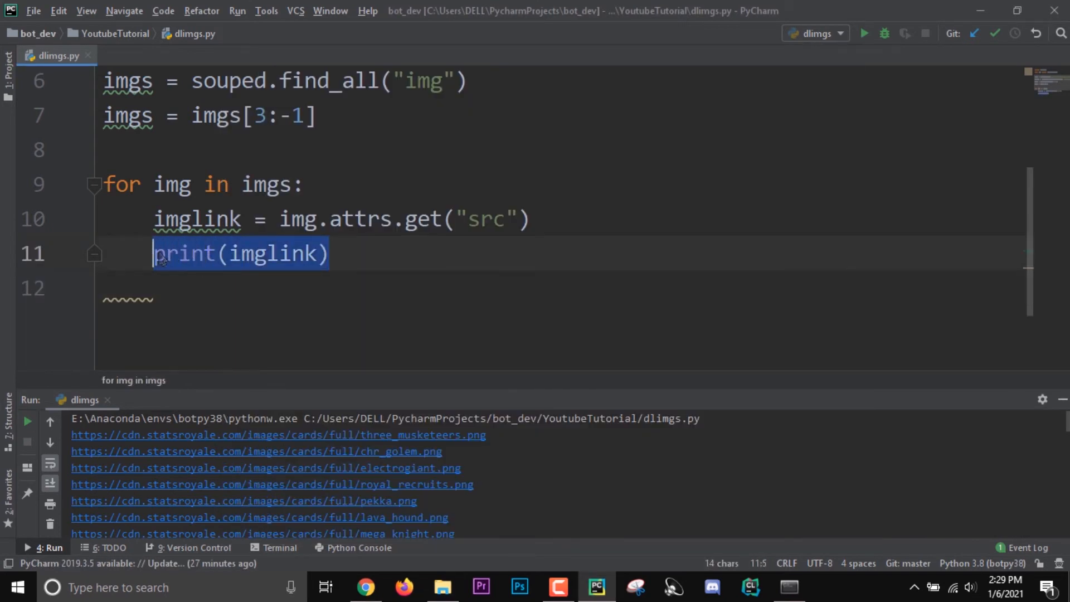
Replace the loop's print with image = requests.get(imglink).content
key(Delete)
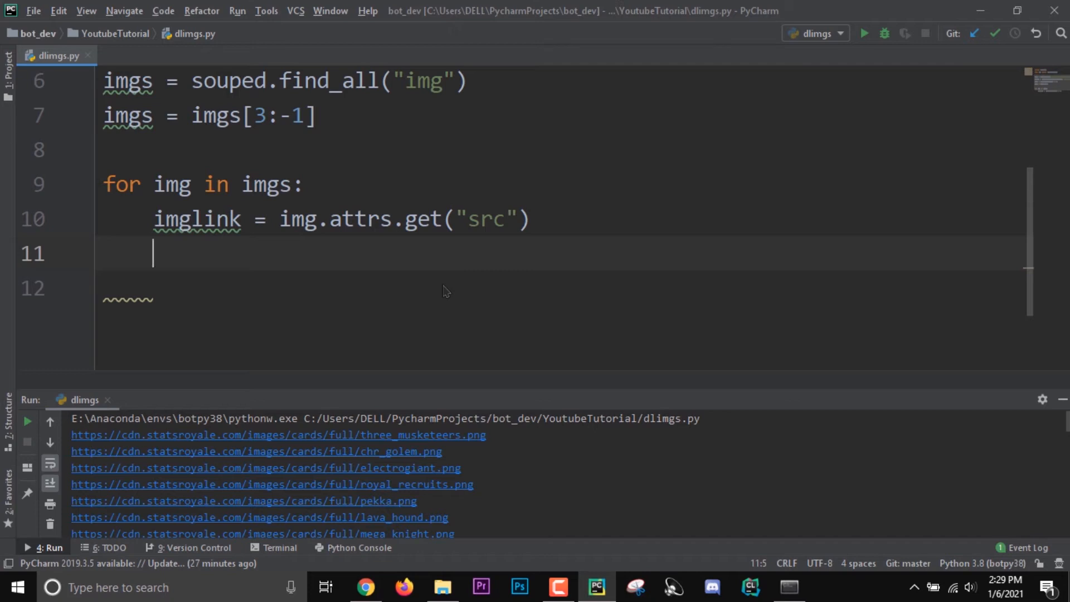
text(requests.get()
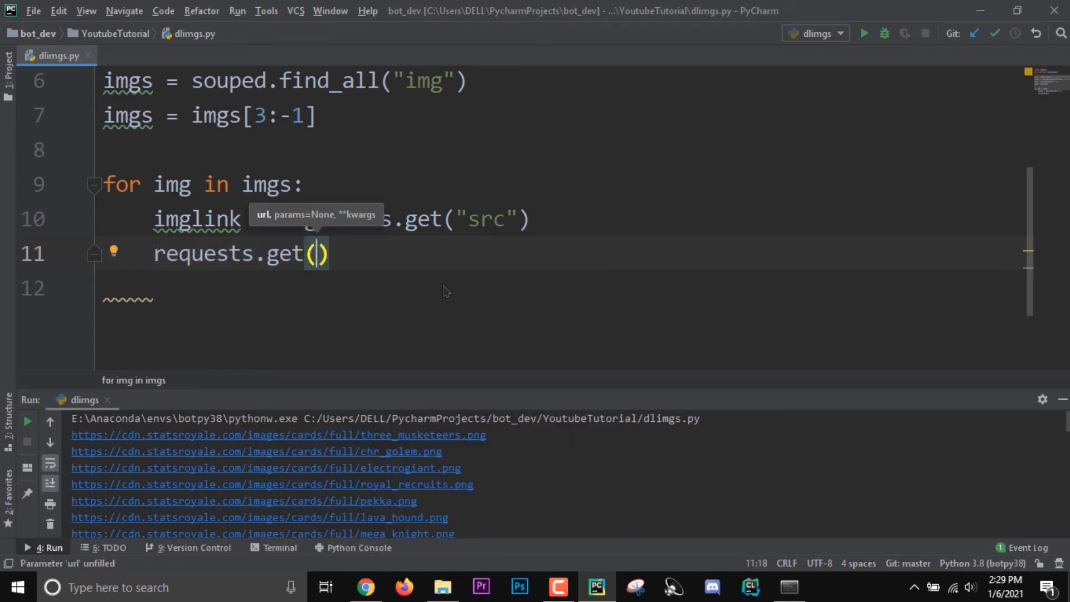
text(imglink)
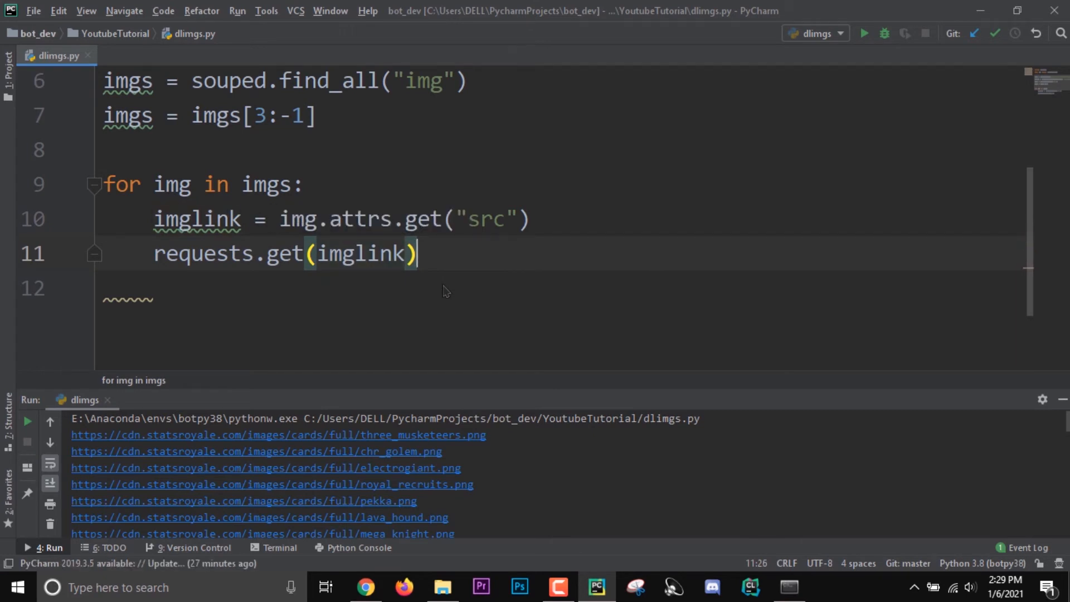
text(.conten)
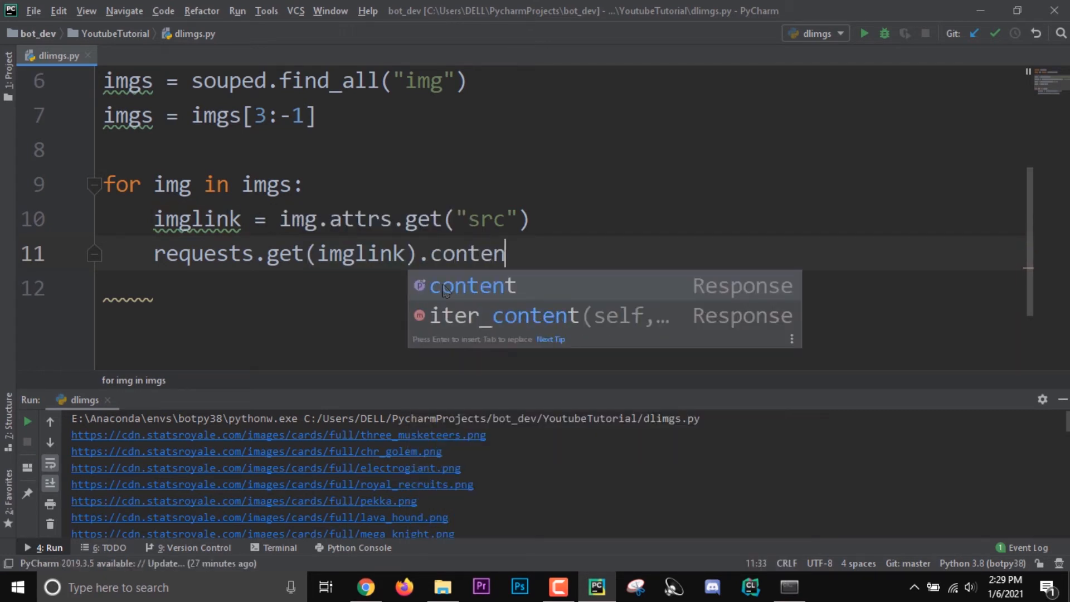
text(t)
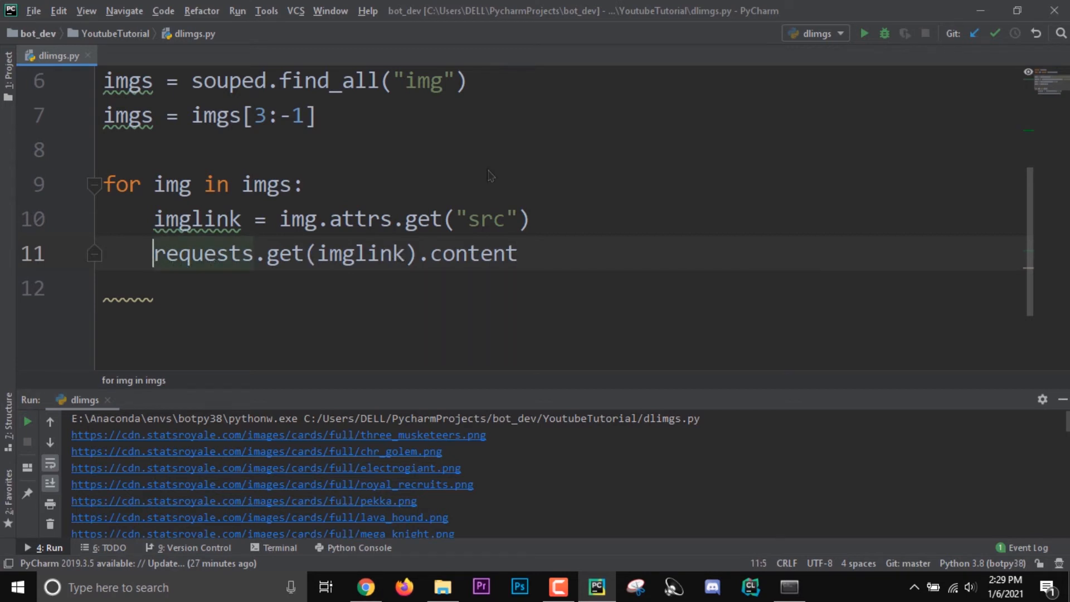
text(im)
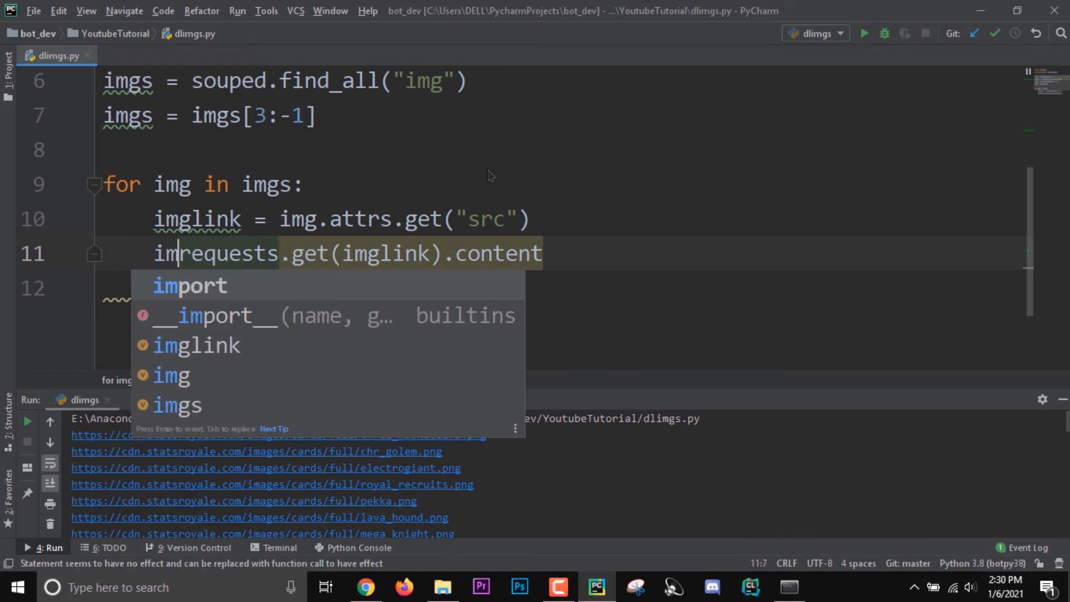
text(age)
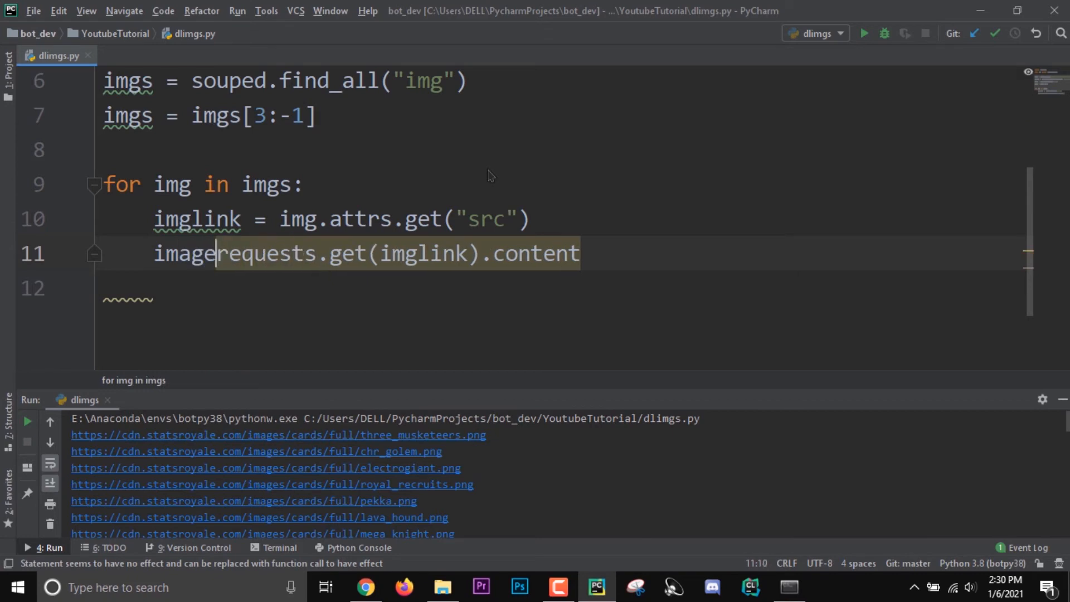
text(=)
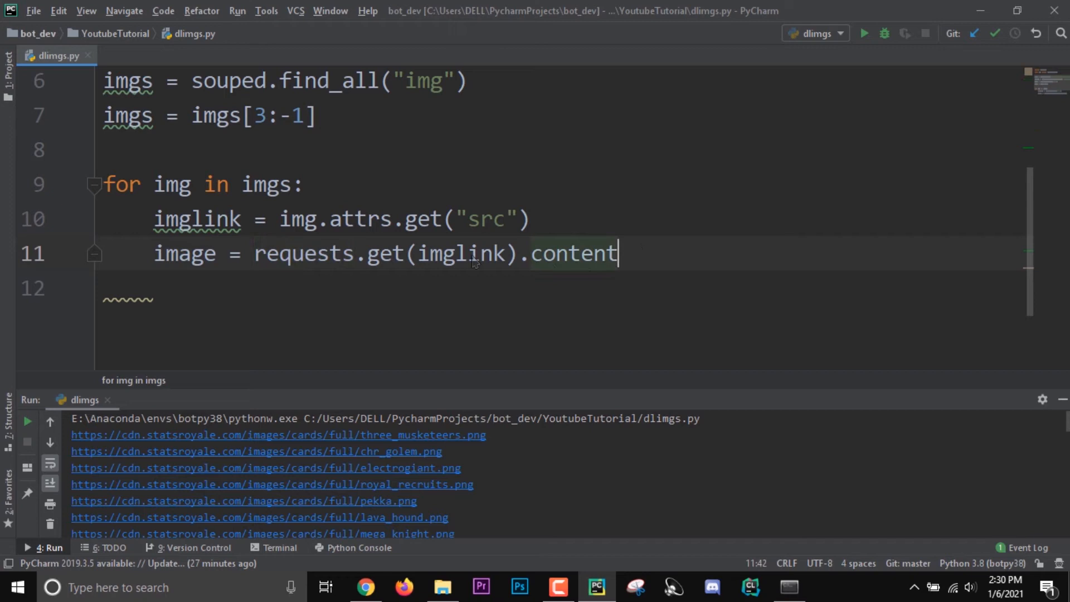
Start with open( and above it add filename = r"Cards/" + imglink[imglink.rfind("/"):]
text(with open)
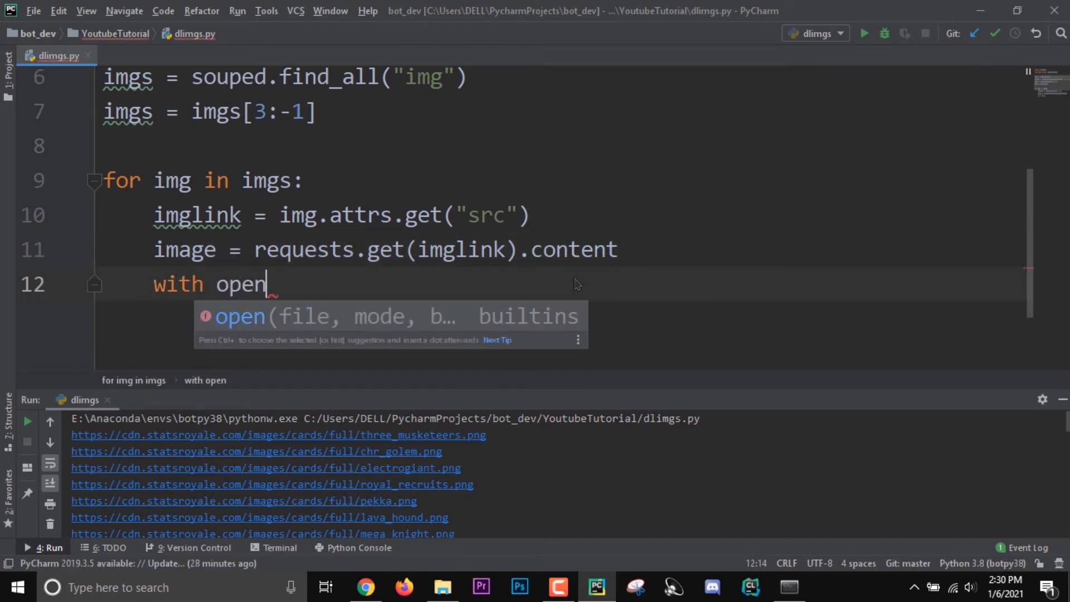
text(()
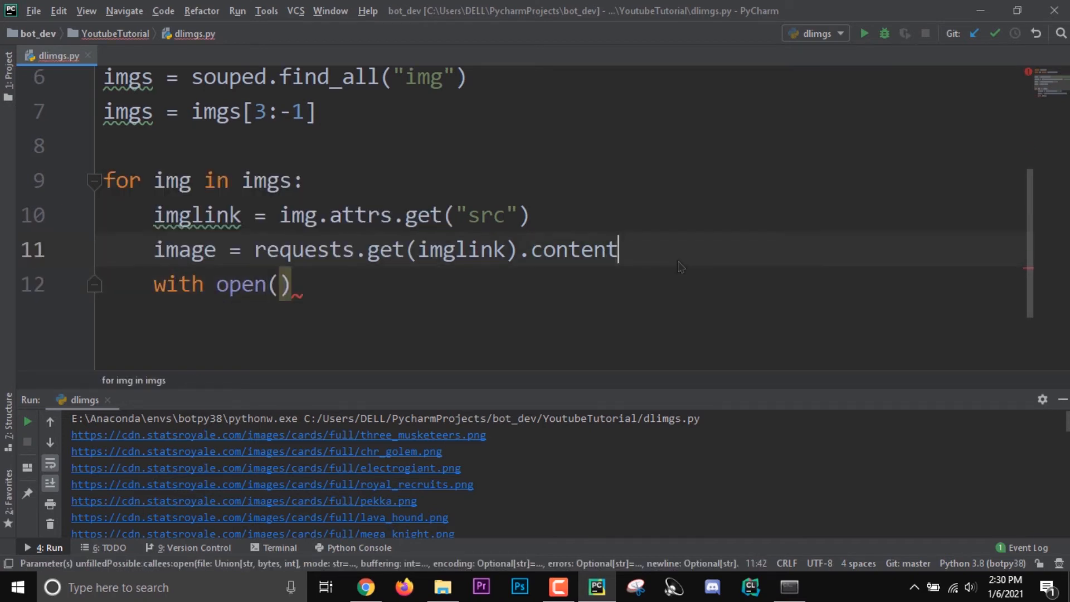
key(enter)
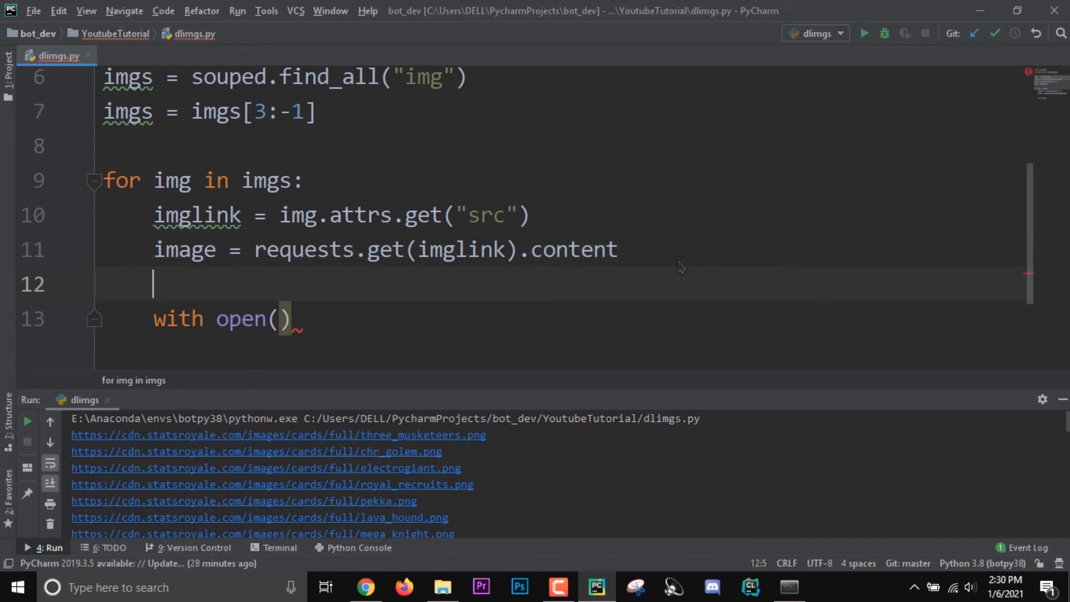
text(filename =)
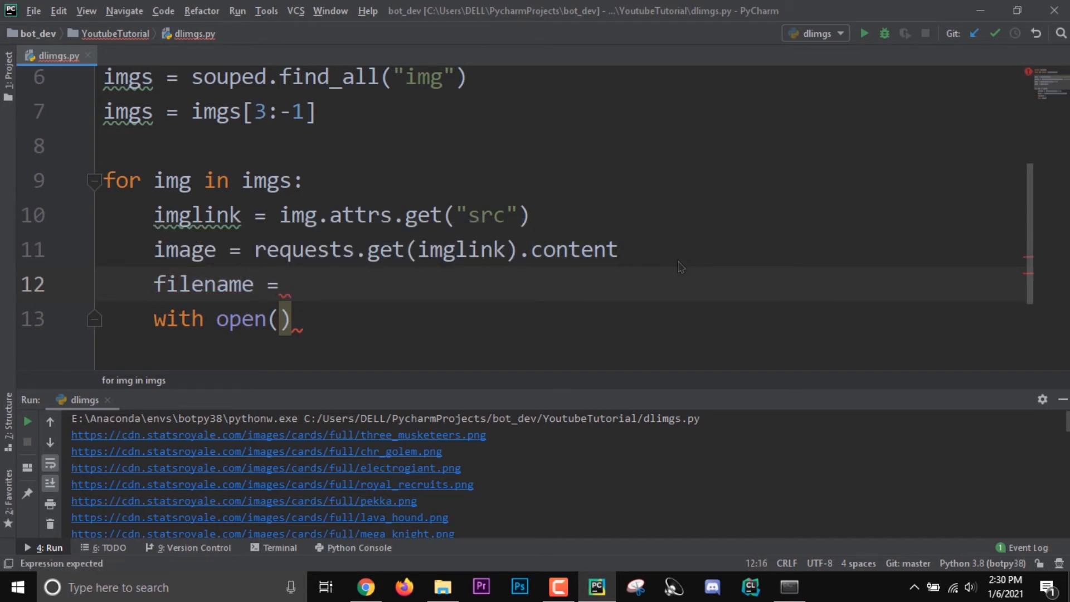
text(")
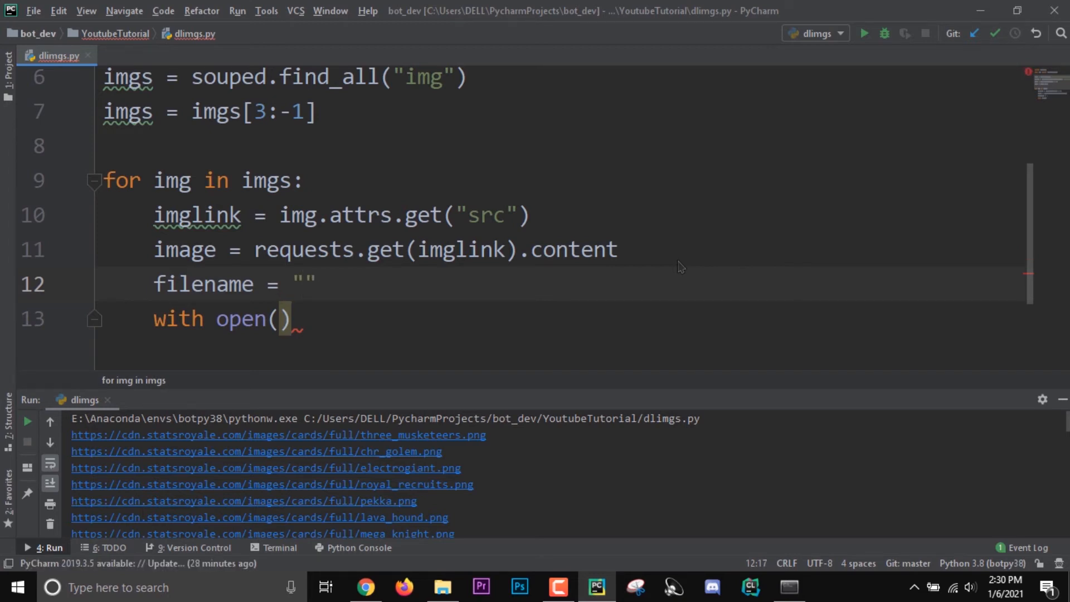
text(r)
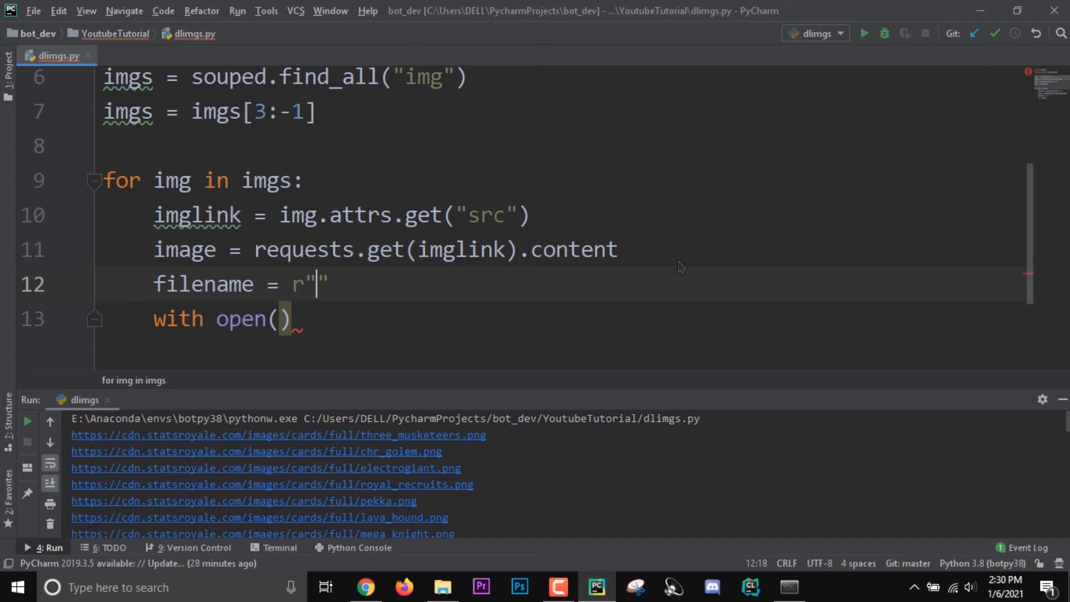
text(Cards)
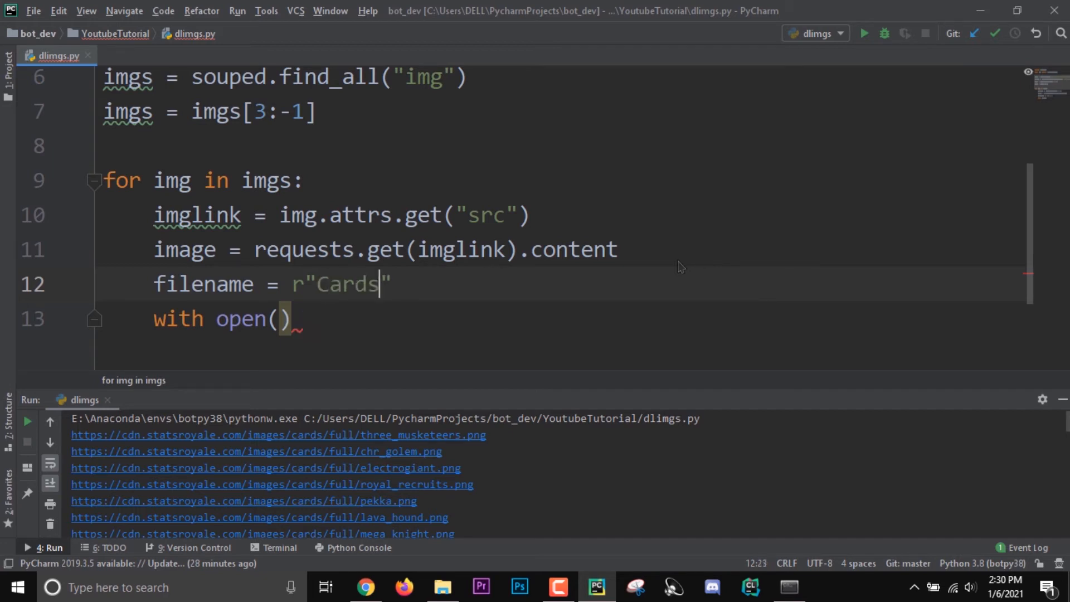
text(/)
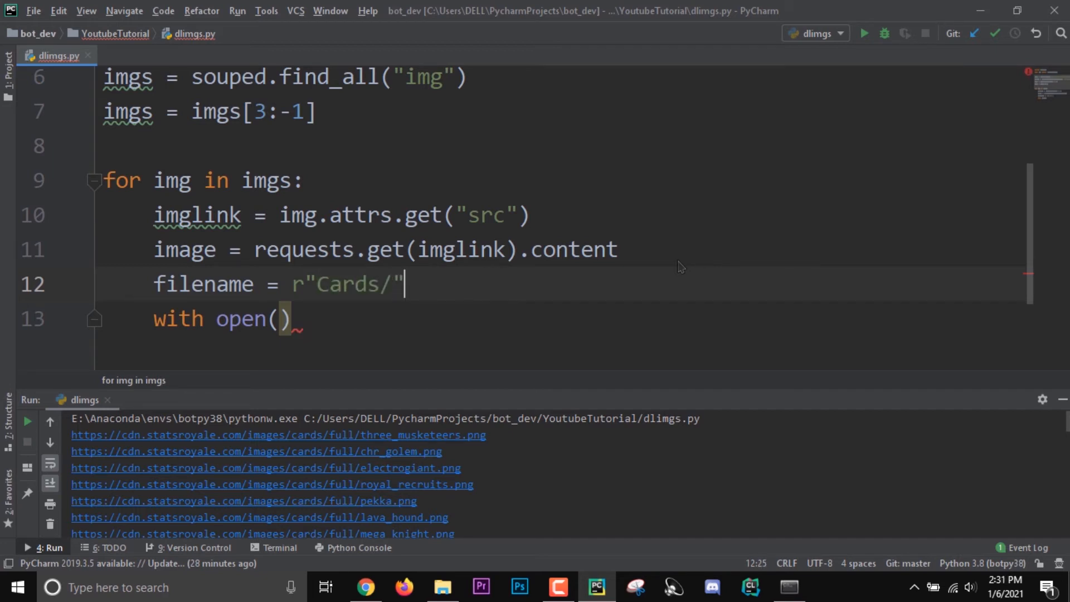
text(+)
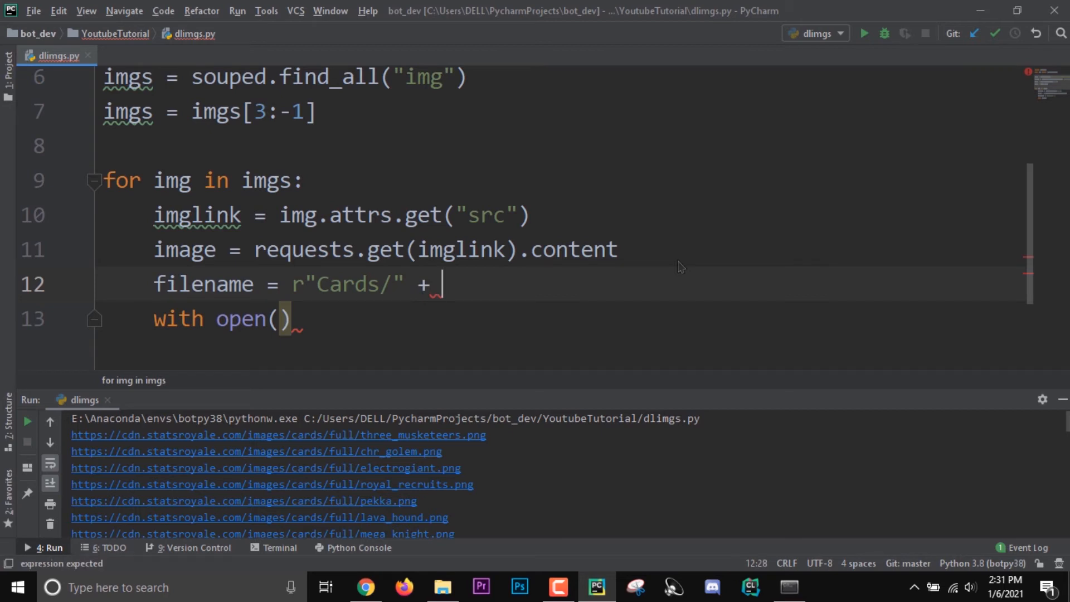
text(imglink)
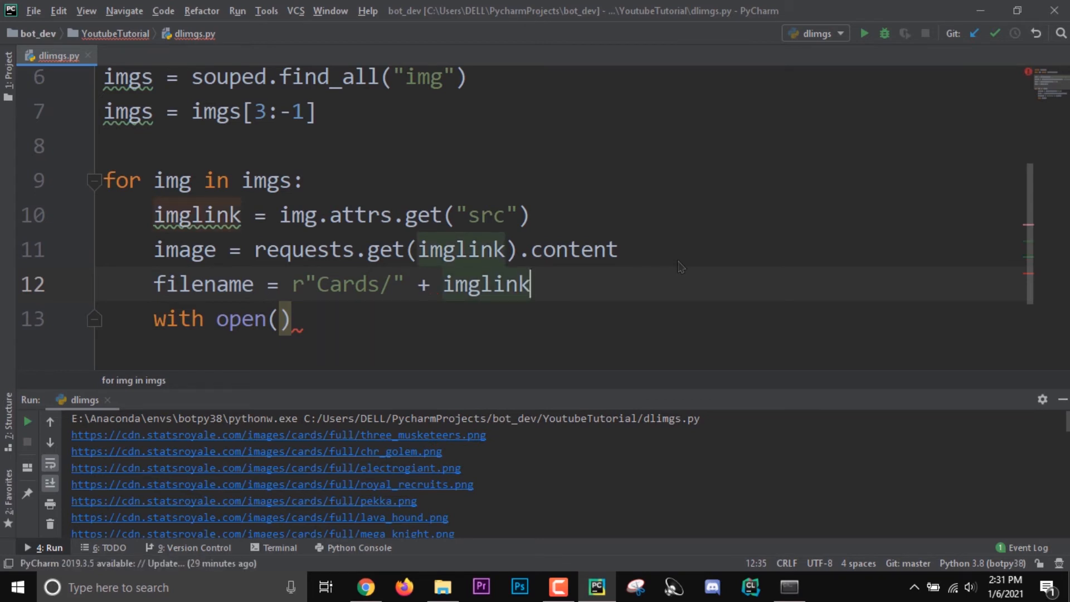
text([)
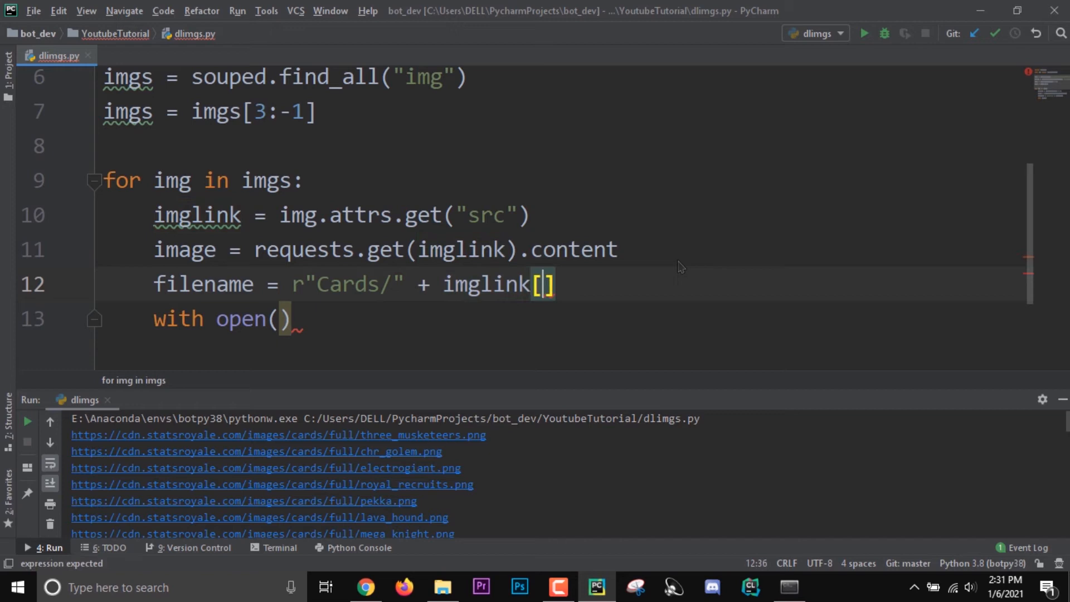
text(imglink)
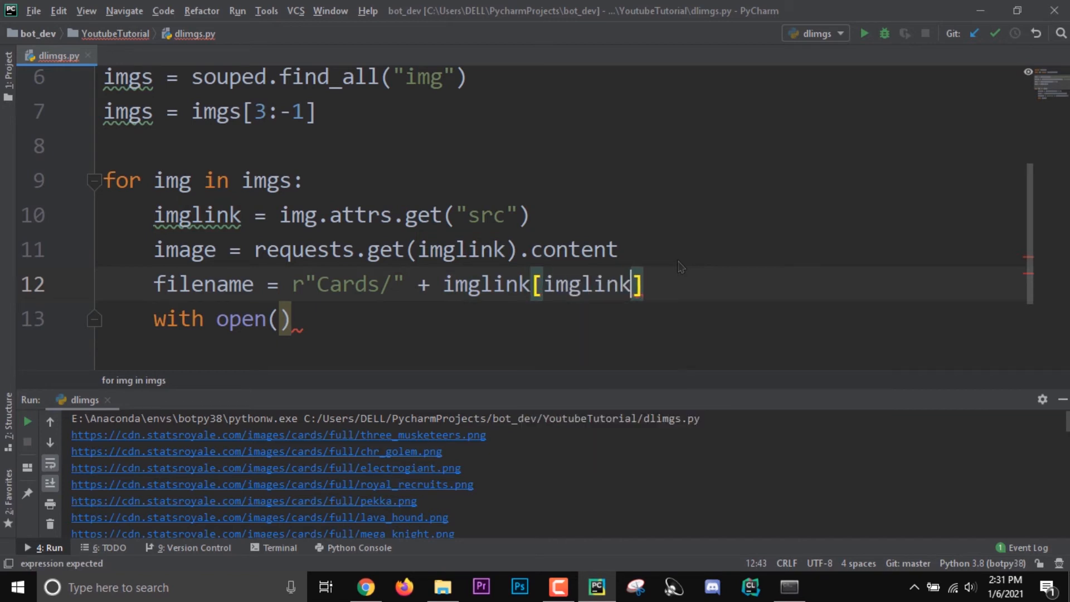
text(.rfin)
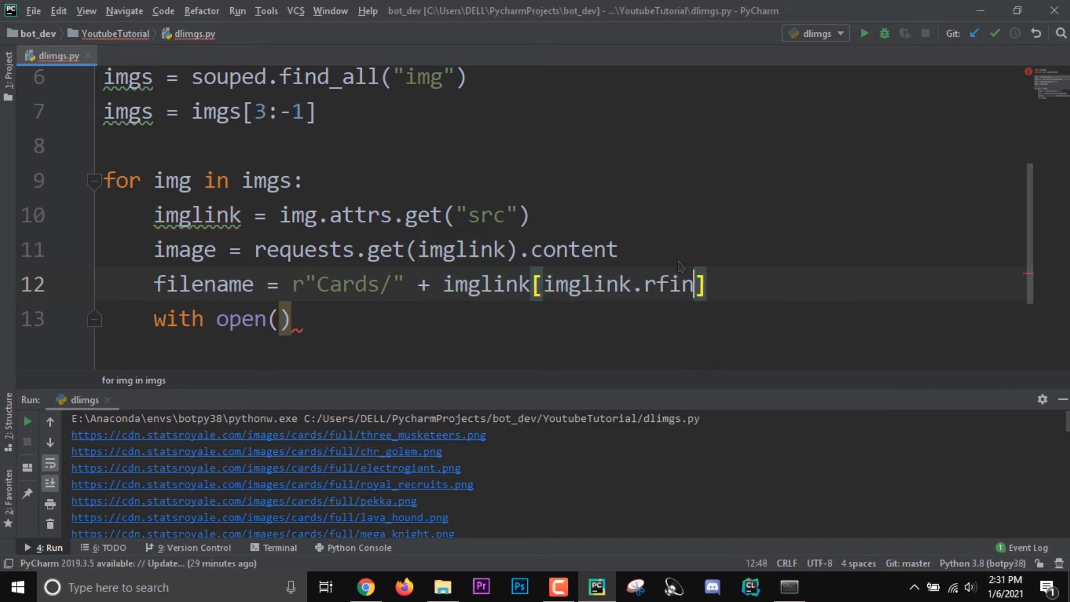
text(d)
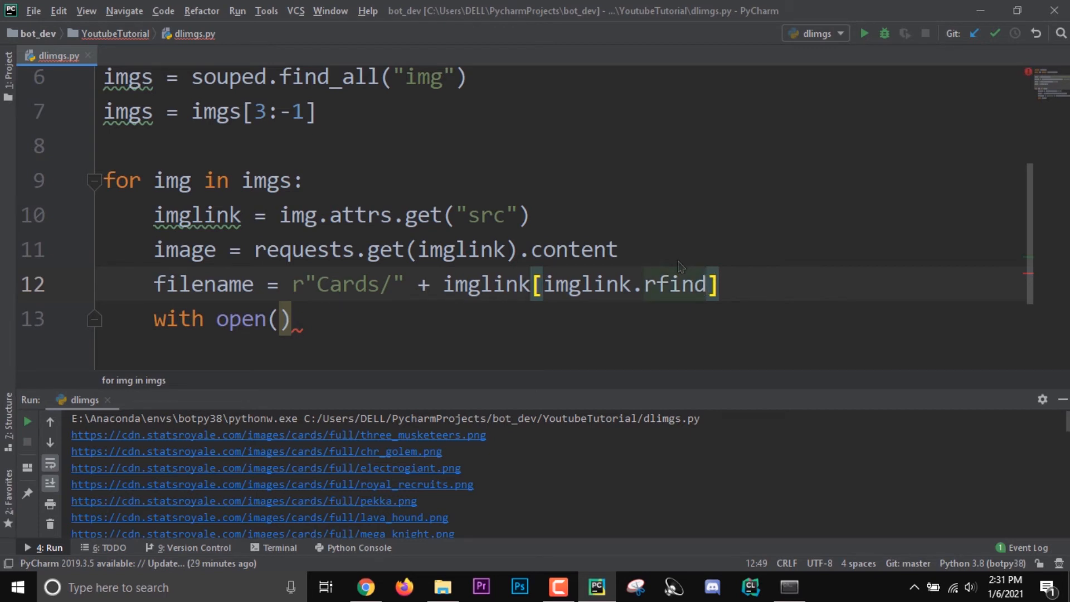
text(())
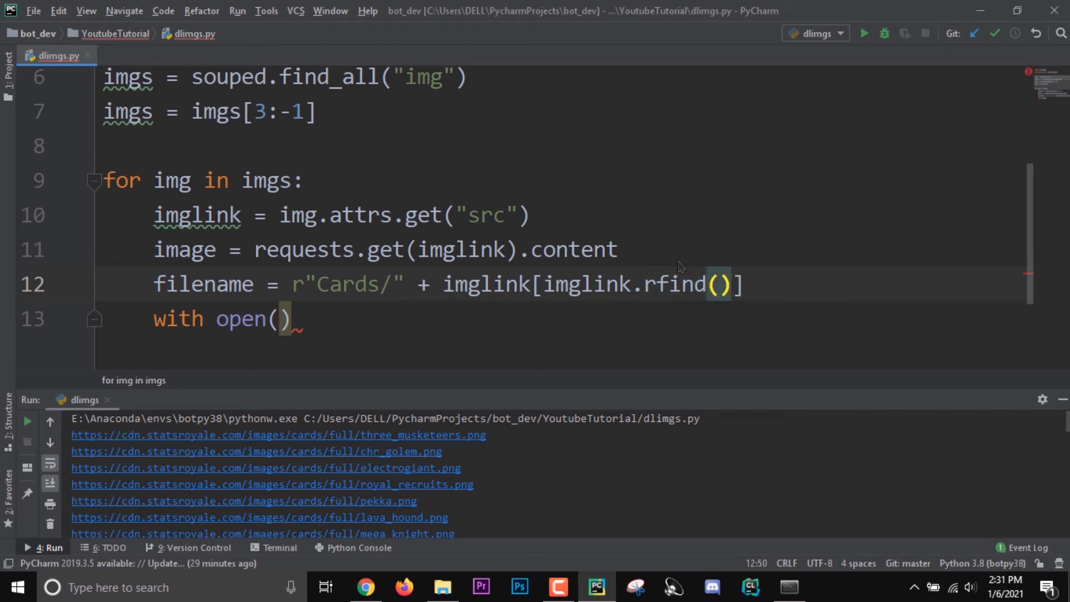
text("/")
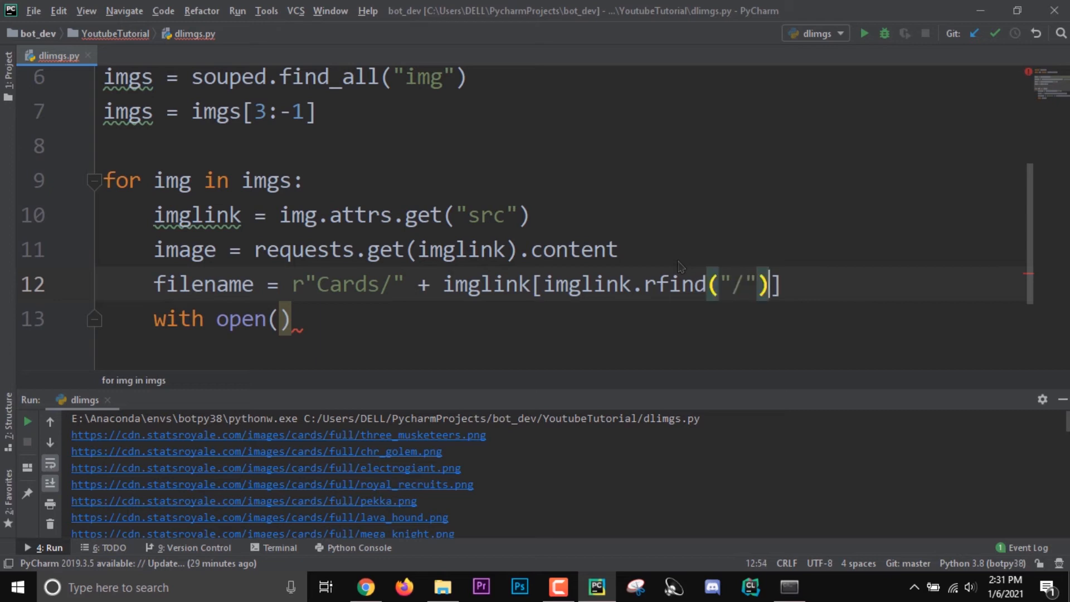
text(:)
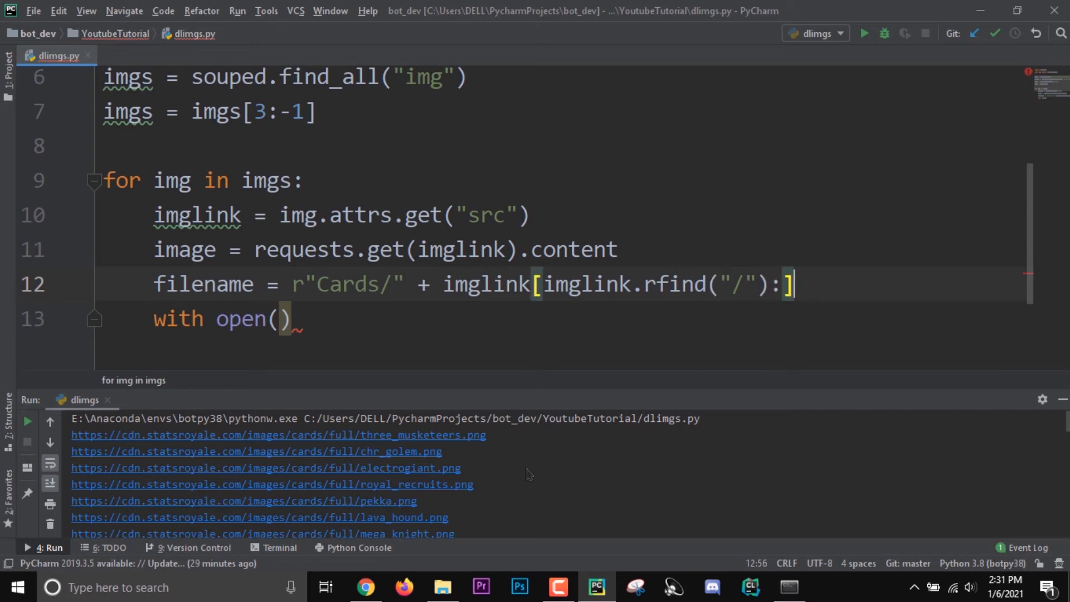
mouse_move(361, 447)
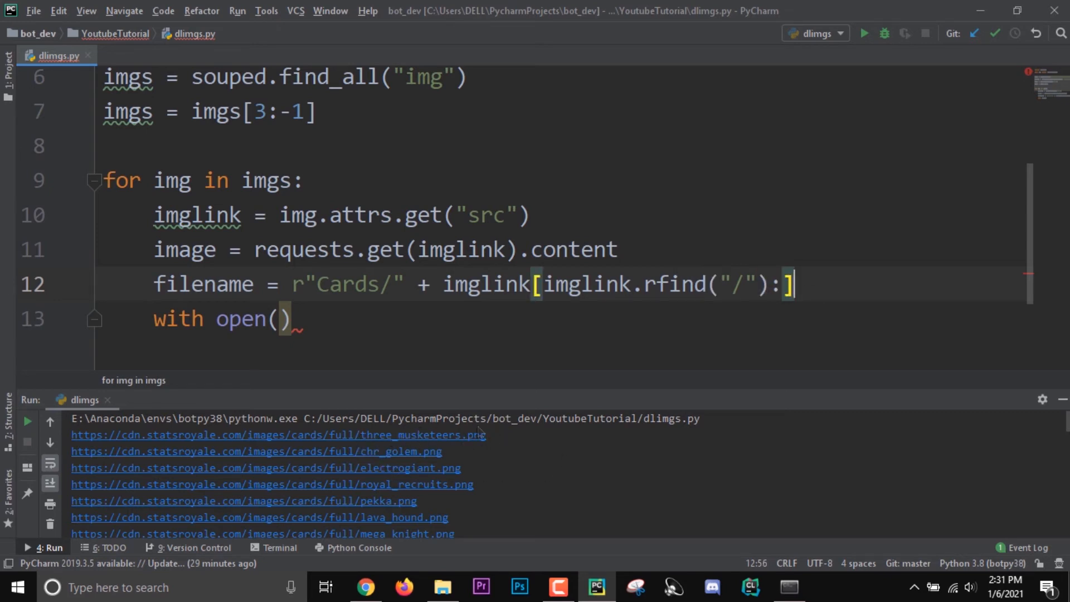
mouse_move(456, 454)
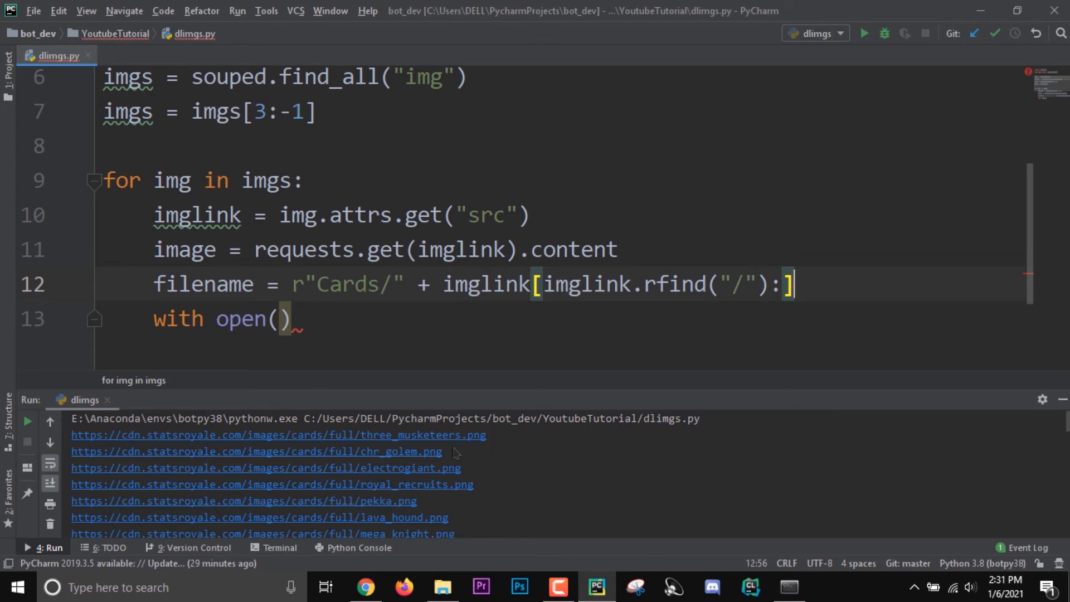
mouse_move(768, 321)
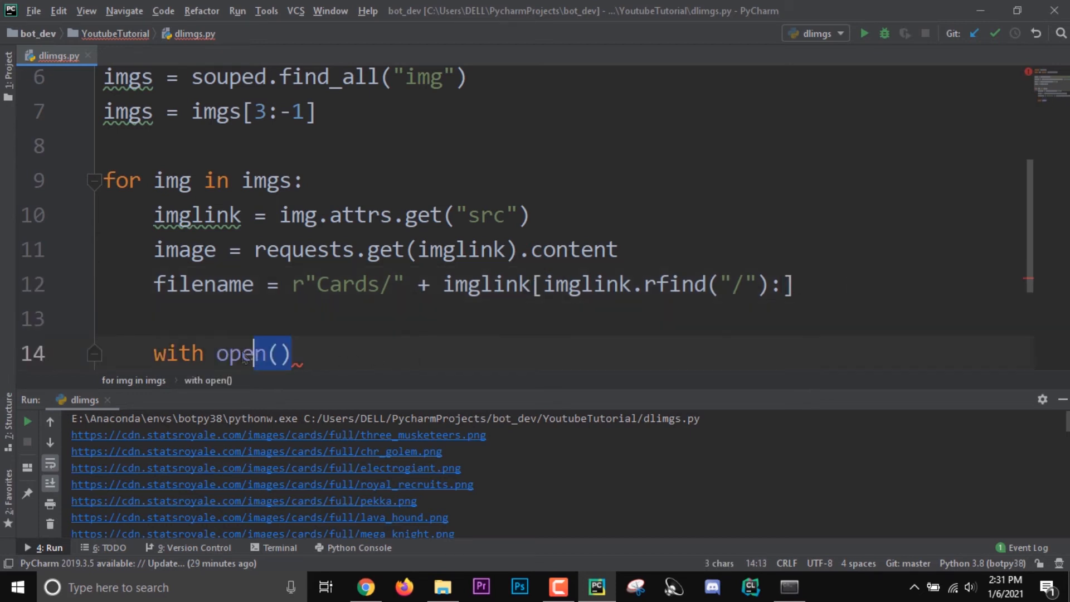
Print filename beside imglink, run, fix the doubled slash in r"Cards/" and rerun to verify
text(print)
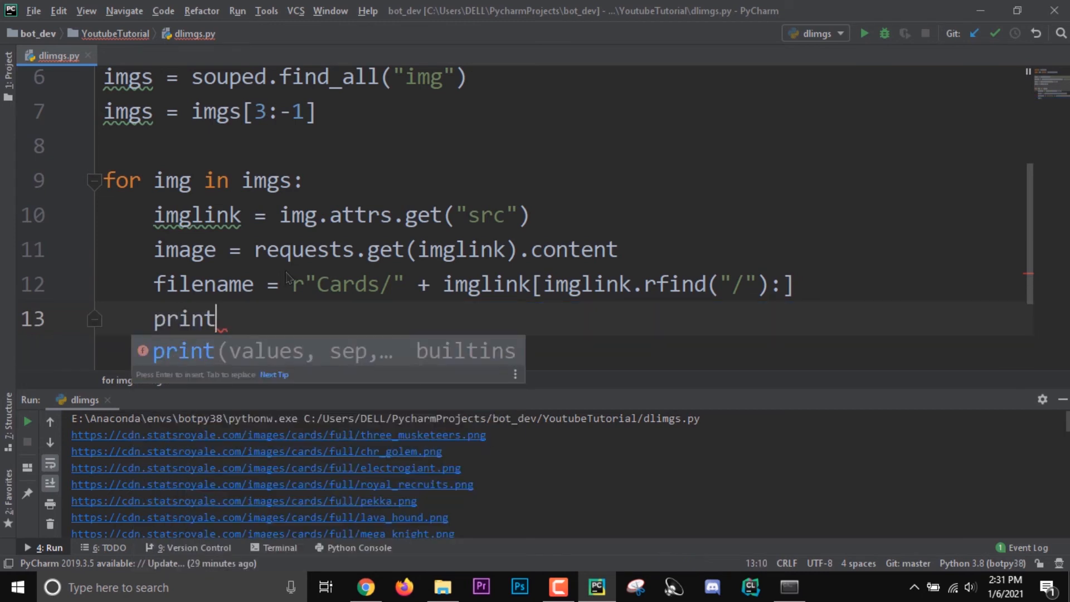
text((fi)
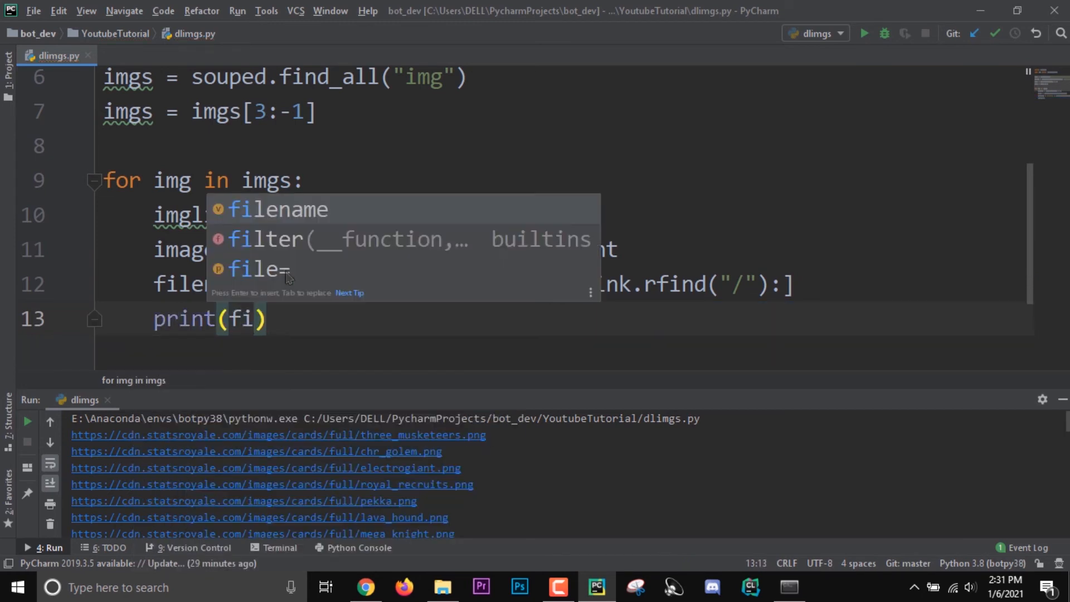
key(Tab)
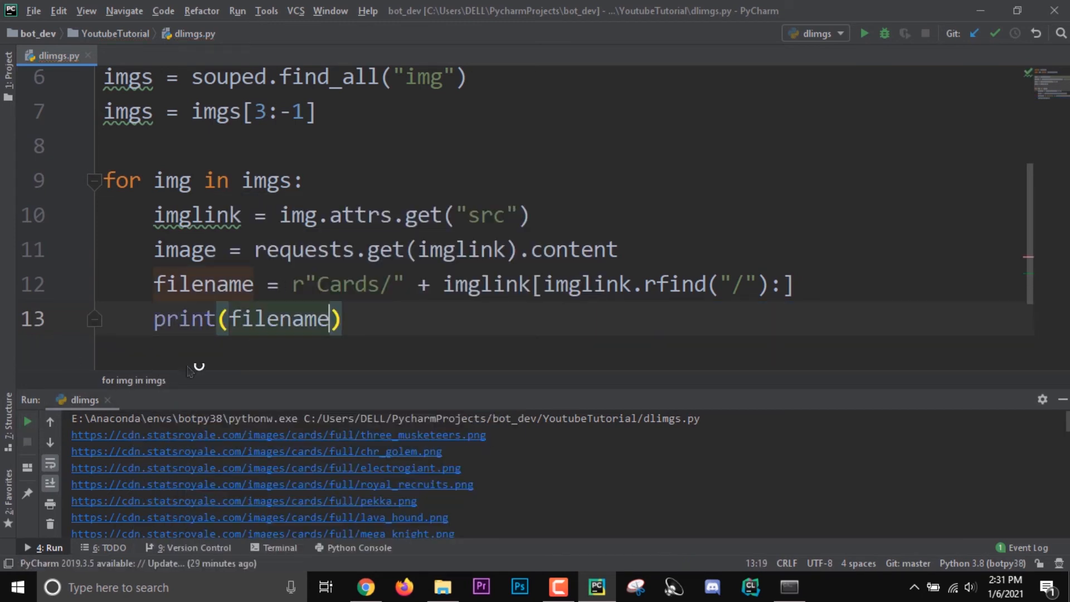
text(,)
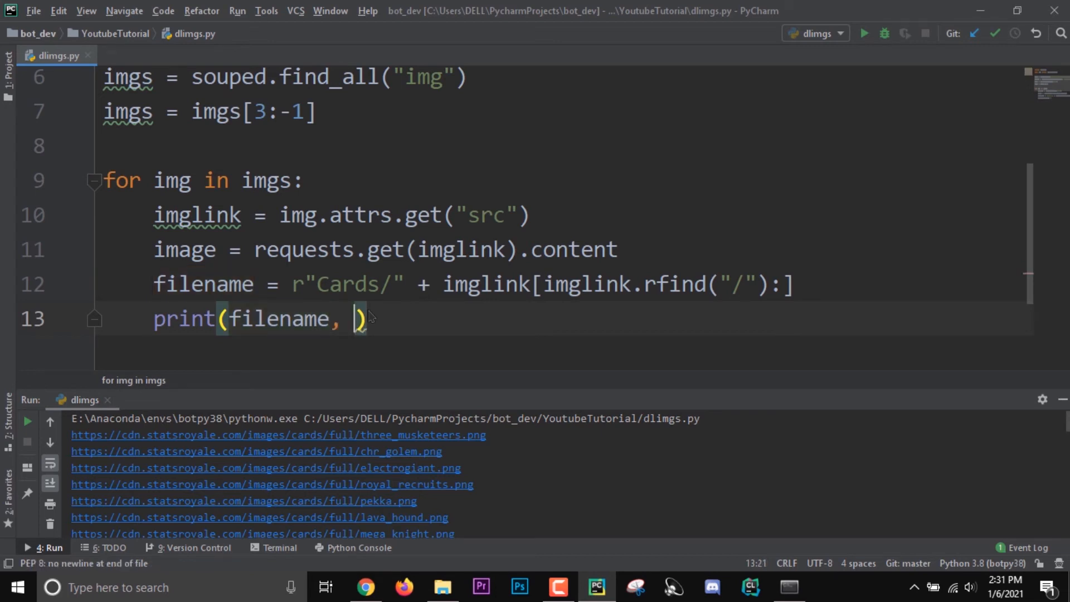
text(imglink)
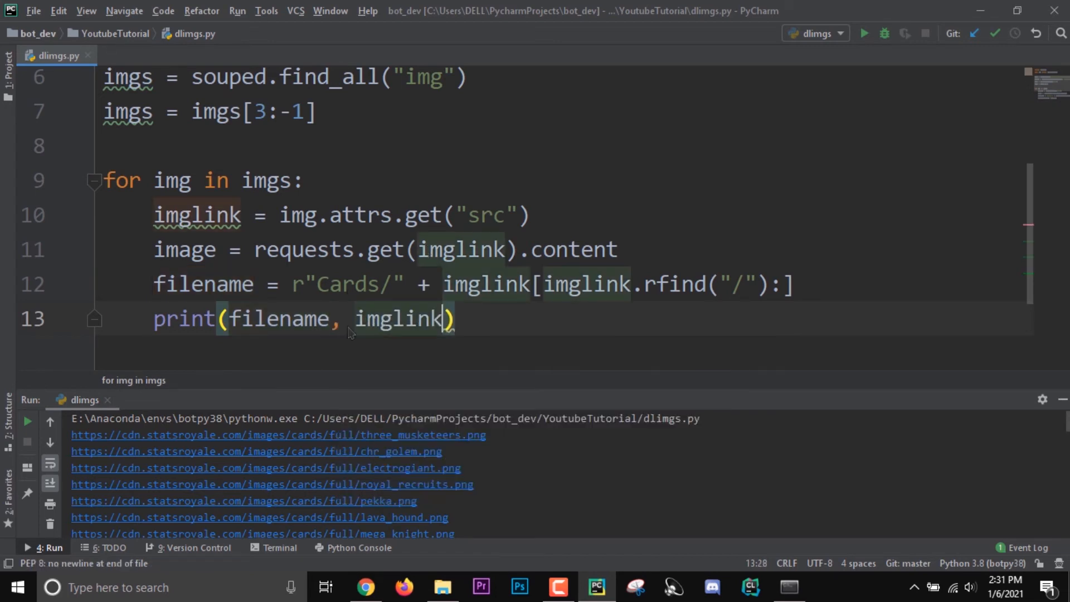
click(863, 33)
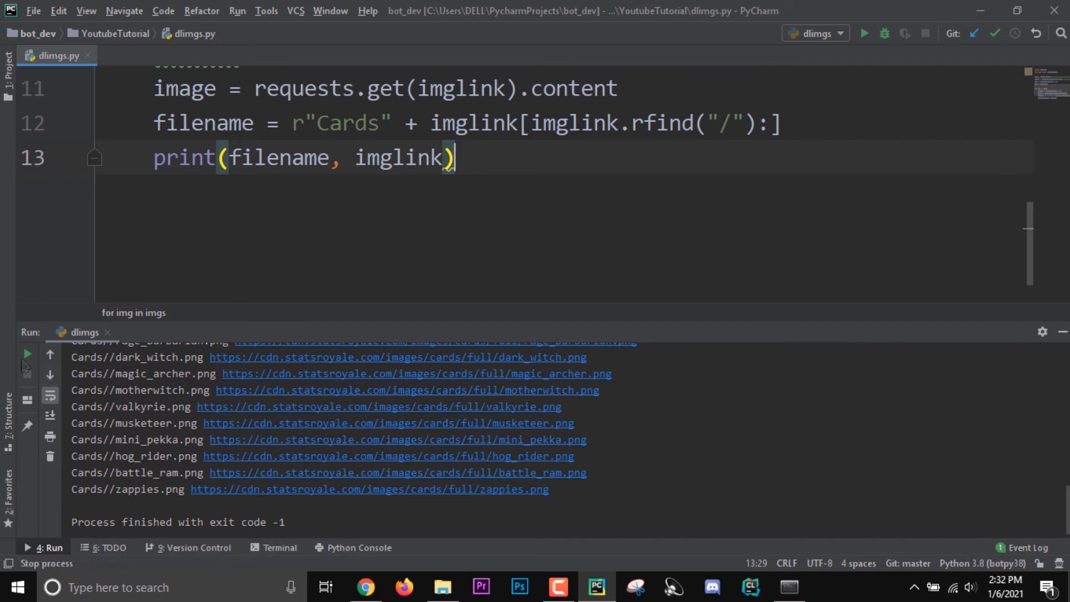
click(863, 34)
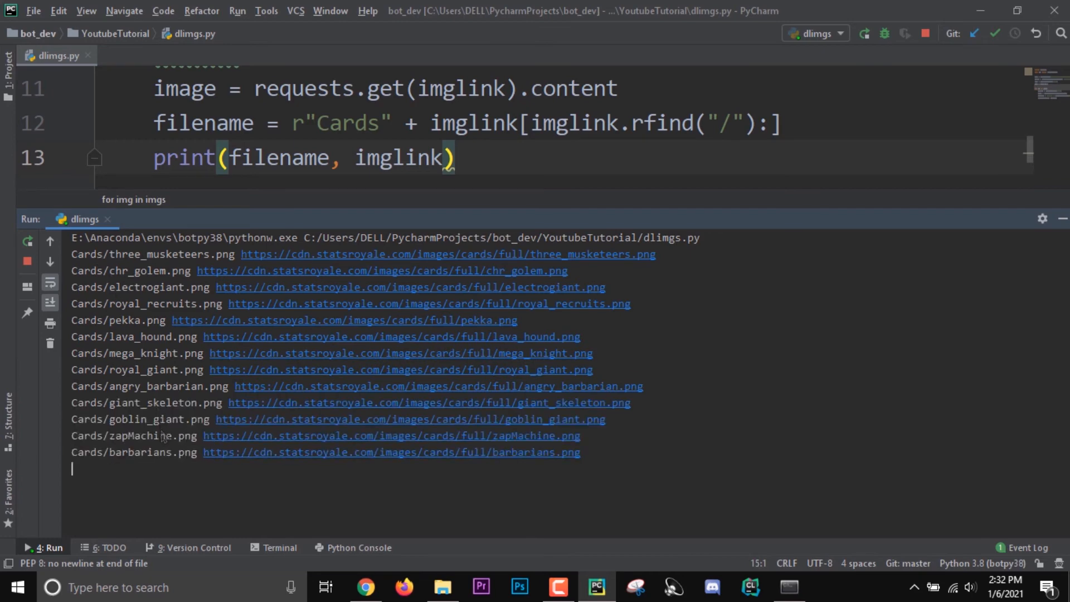
scroll(down, 3)
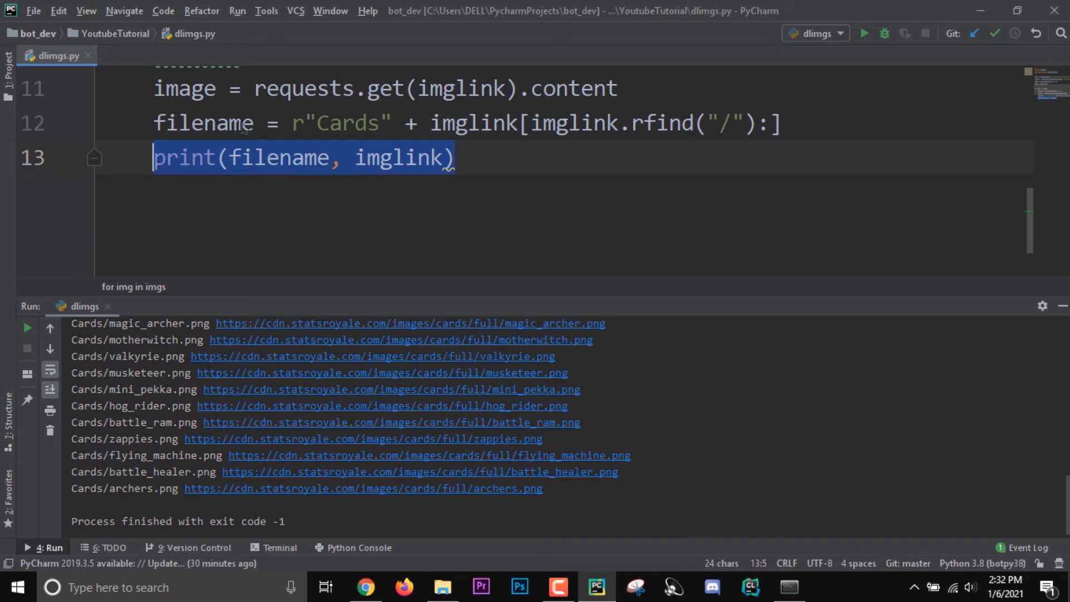
Write `with open(filename, "wb") as file: file.write(image)` in place of the print line
text(with)
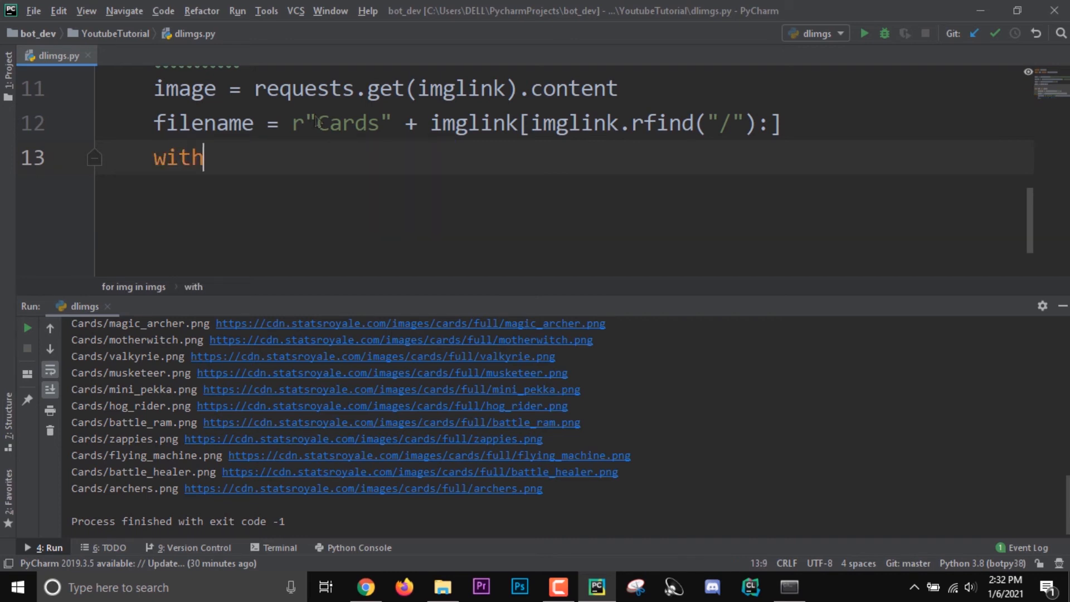
text(open())
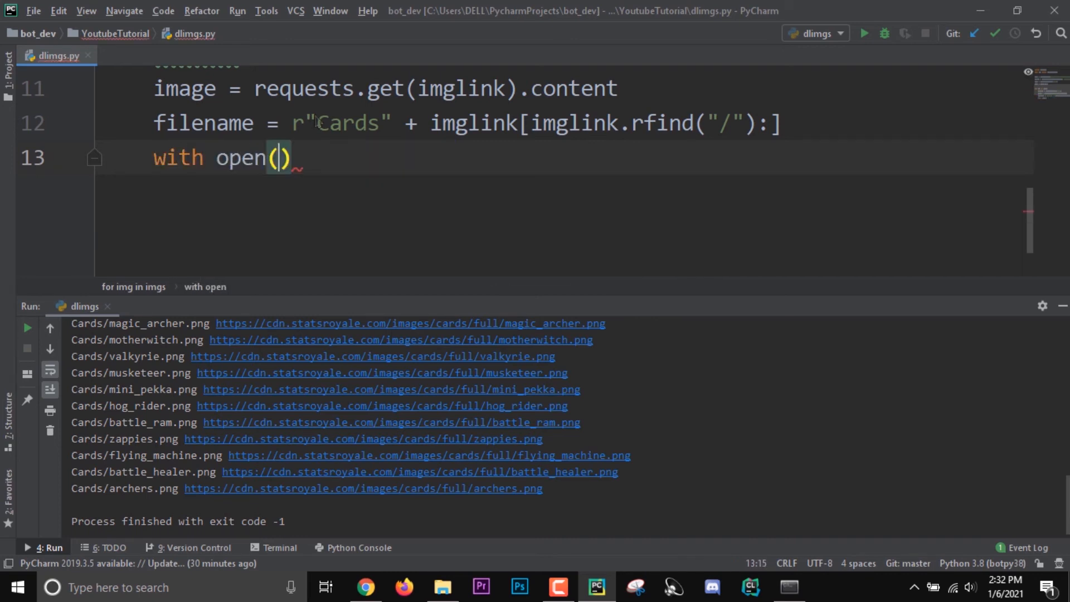
text(filename)
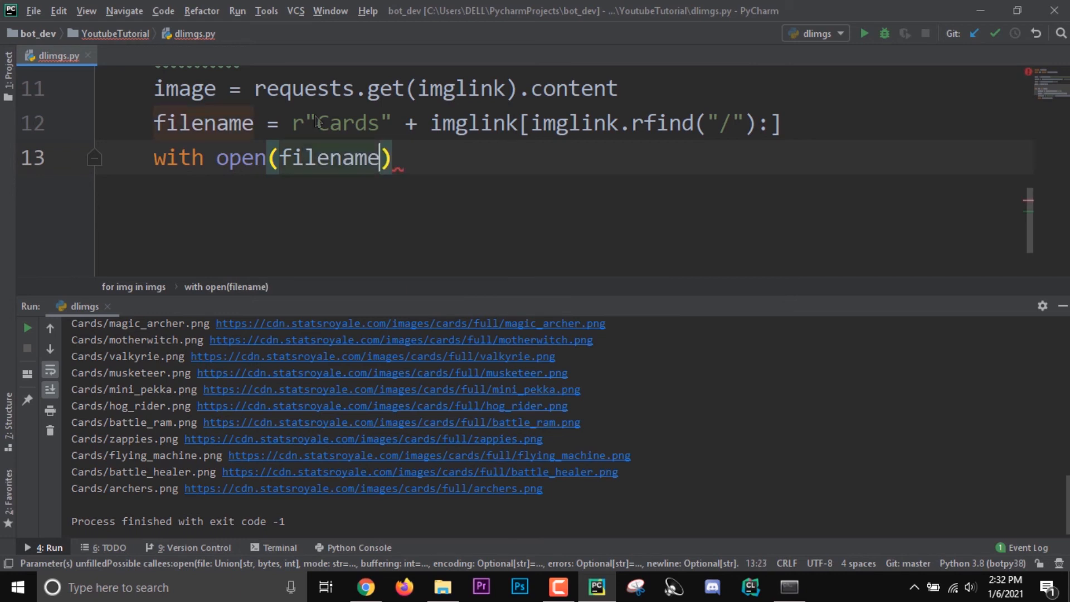
text(, "wb")
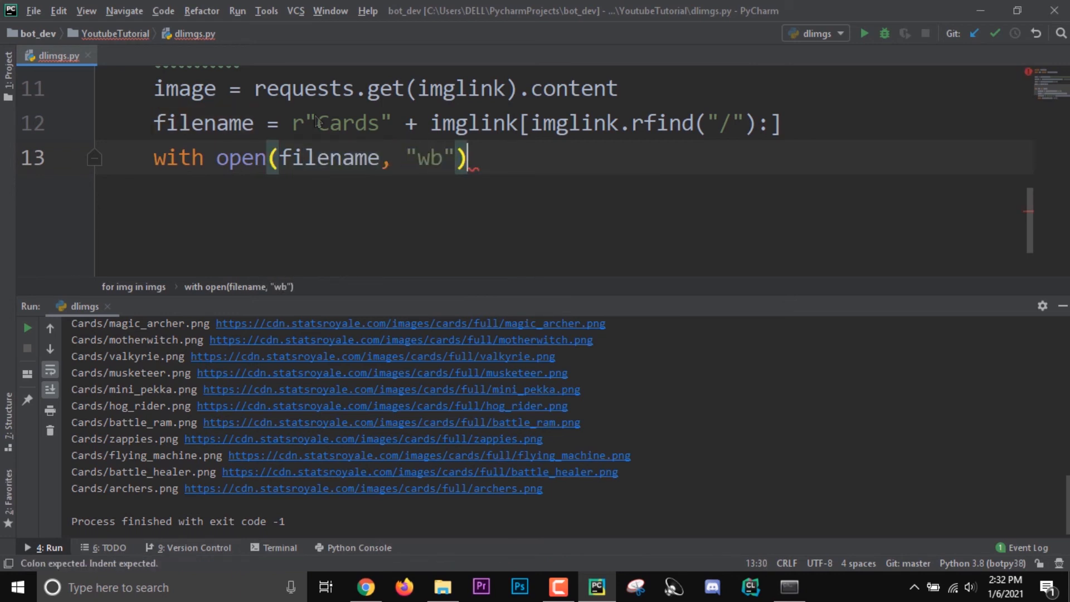
text(as file:)
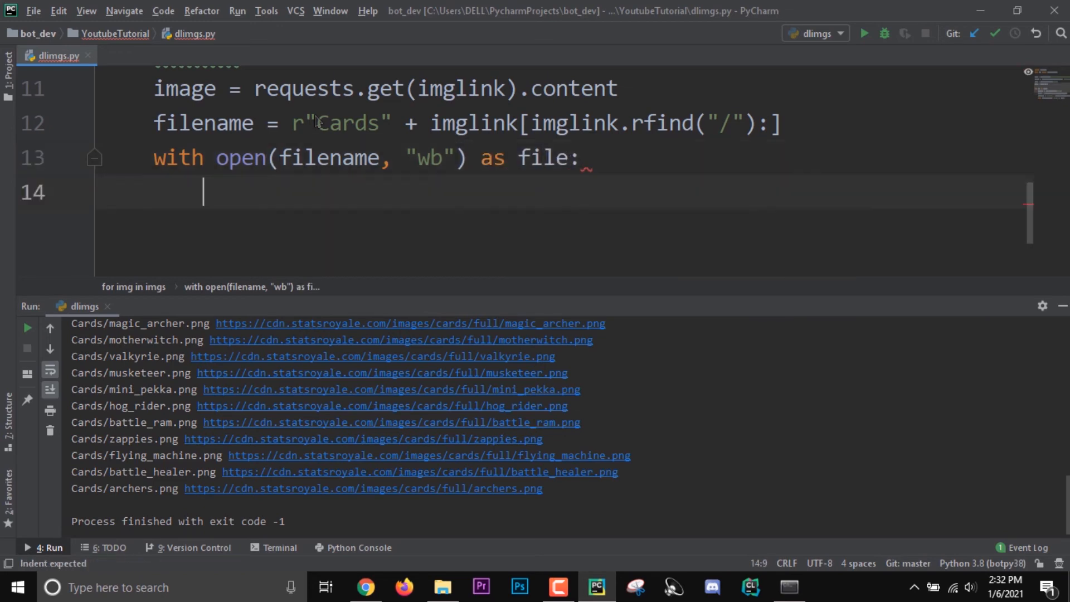
text(file.w)
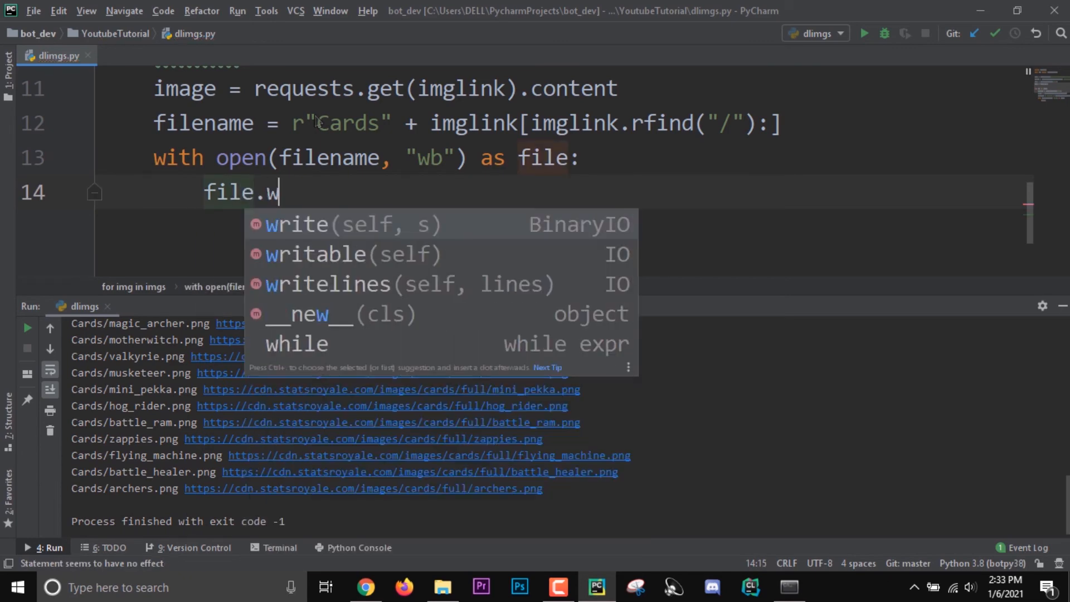
text(rite(image)
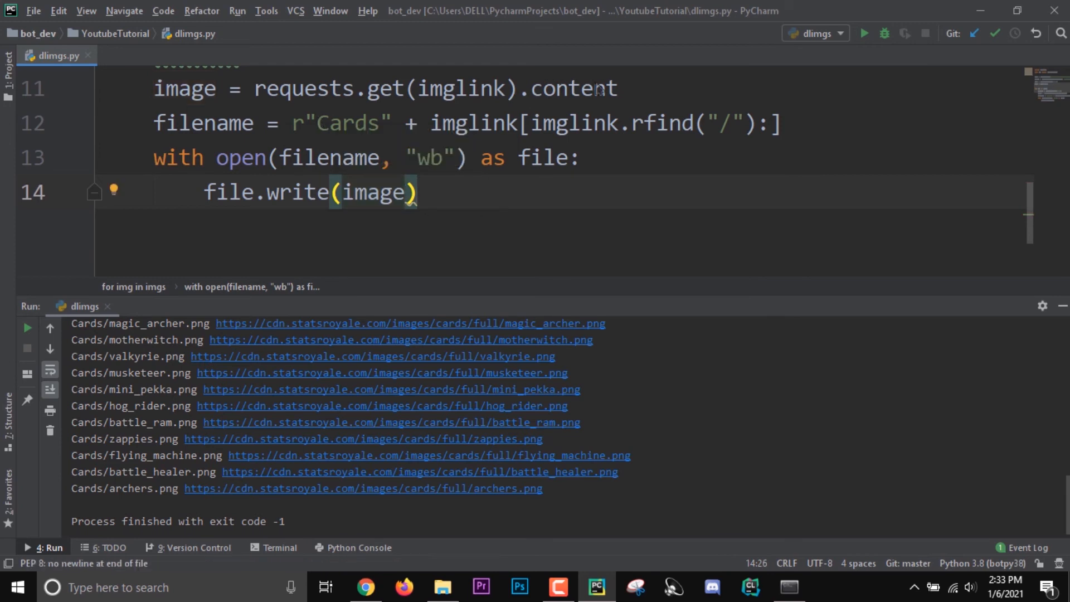
mouse_move(539, 98)
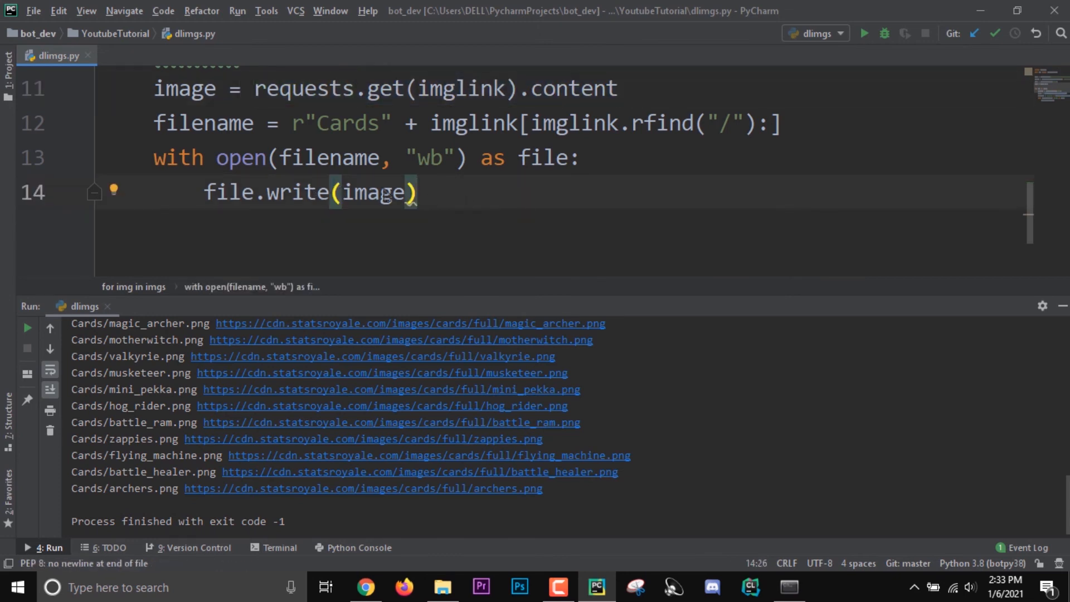
click(417, 192)
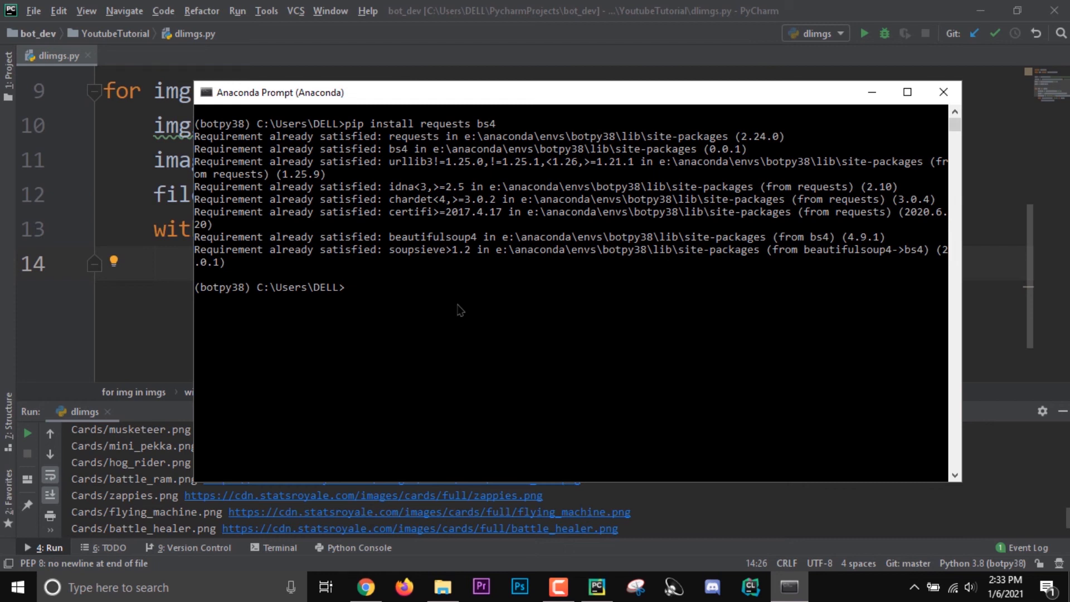
Run pip install tqdm in the botpy38 Anaconda Prompt
text(p)
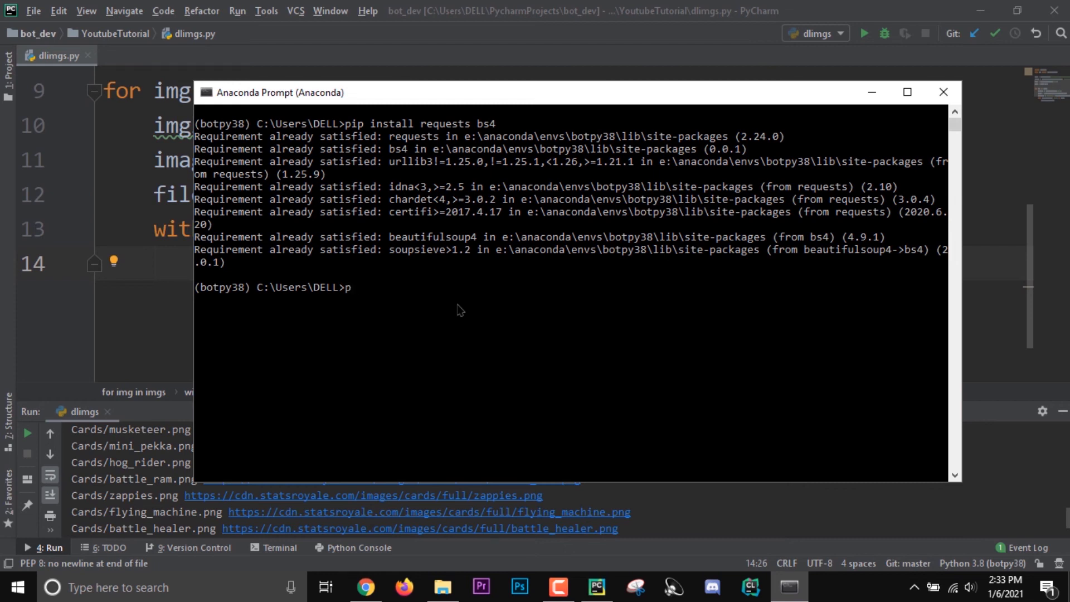
text(ip install tqdm)
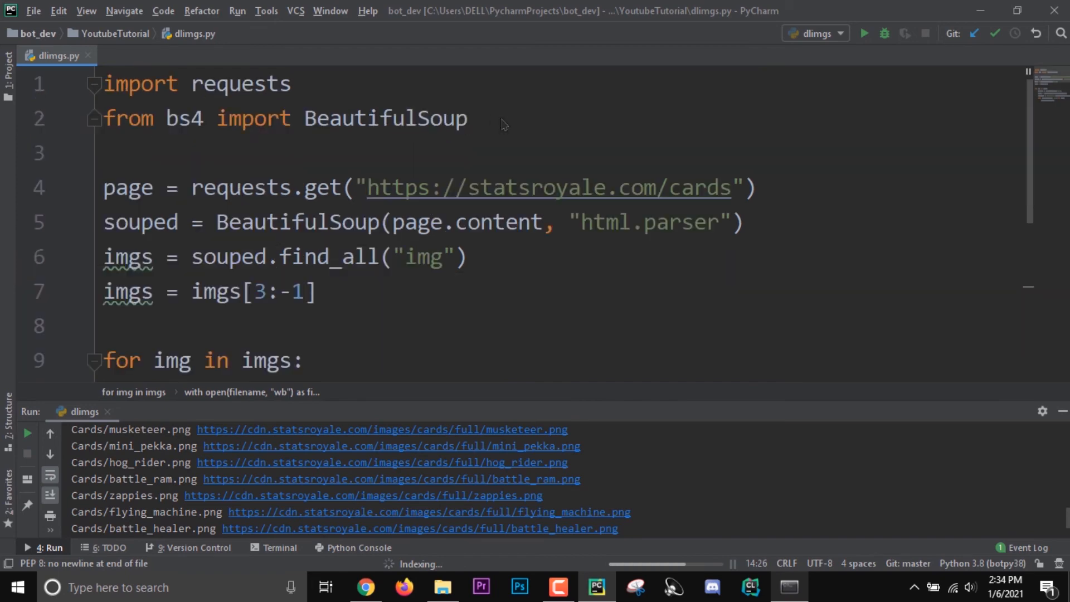
Import tqdm, loop over tqdm(imgs), and run until the bar reaches 102/102
text(im)
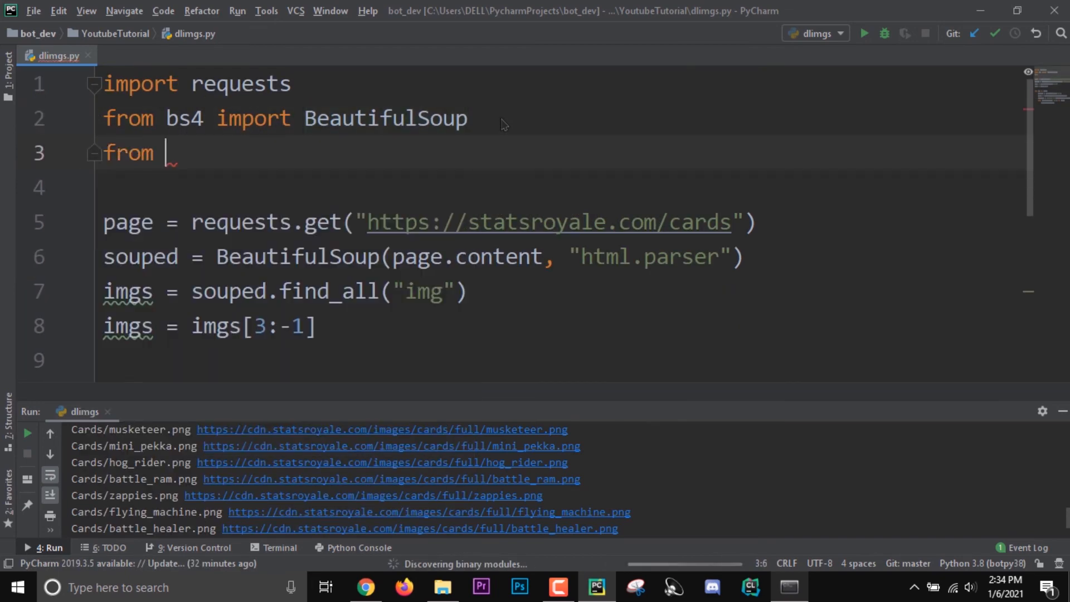
text(tqdm)
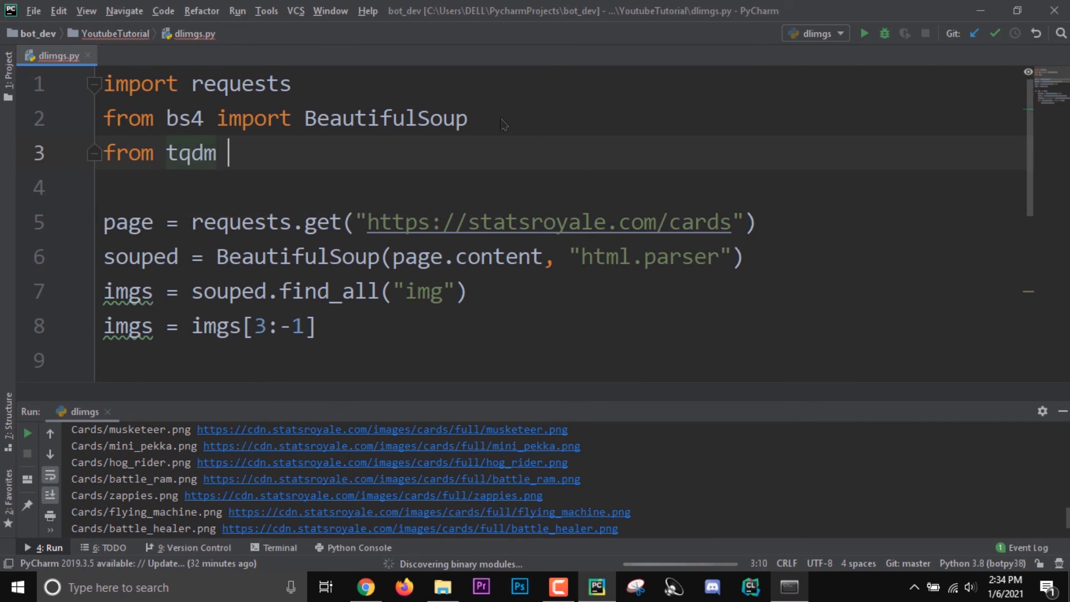
text(import t)
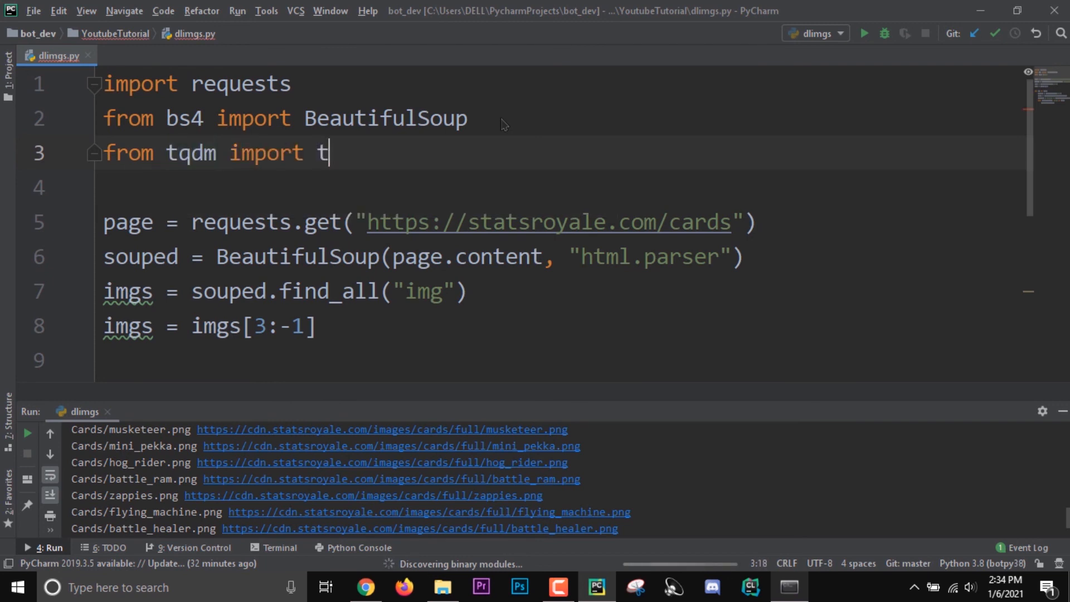
text(qdm)
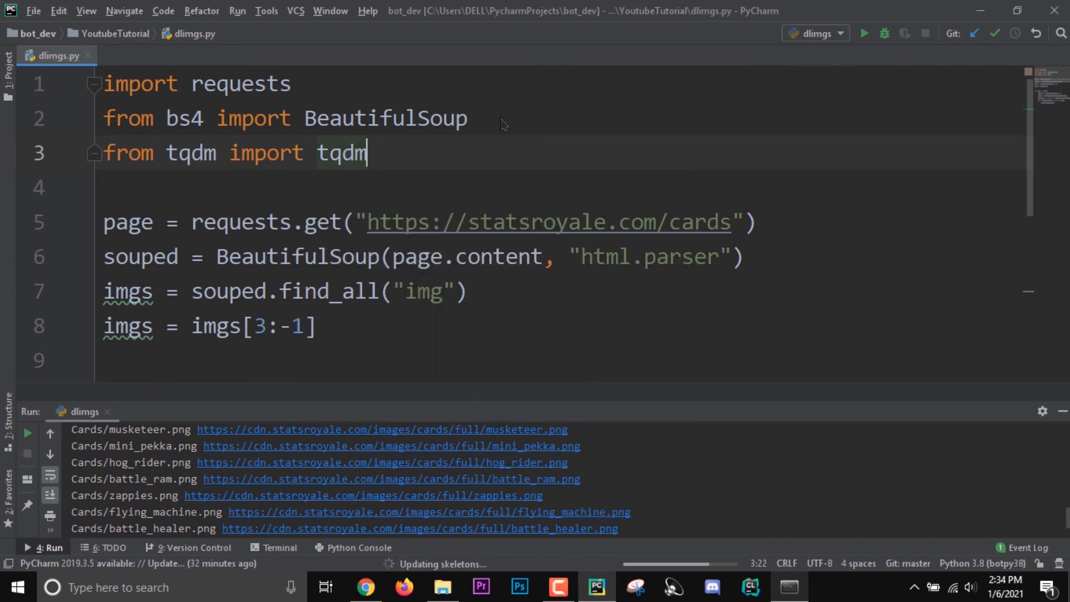
scroll(down, 3)
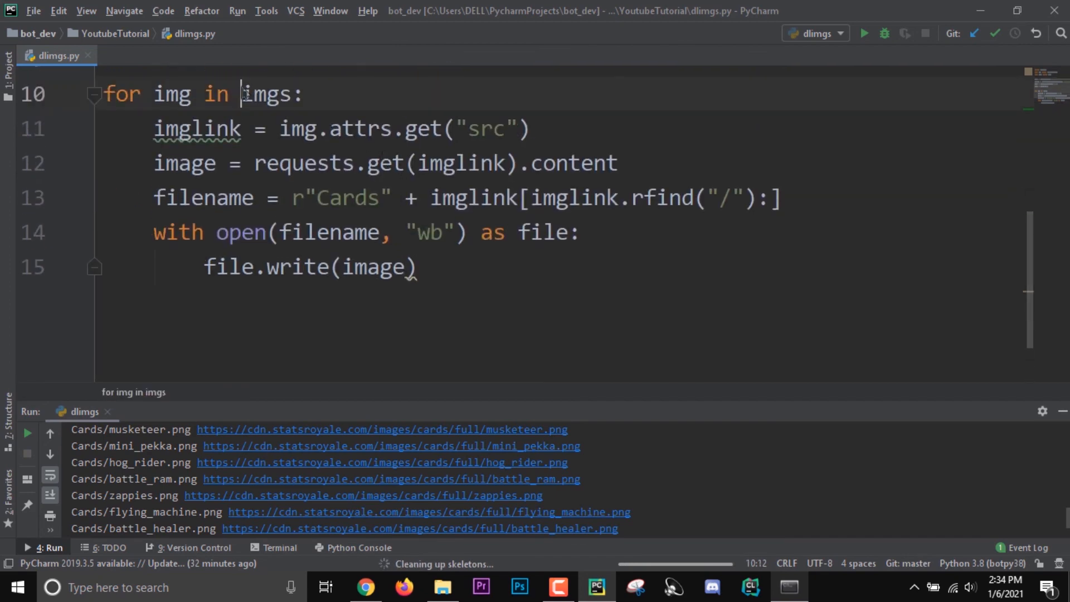
text(tqdm()
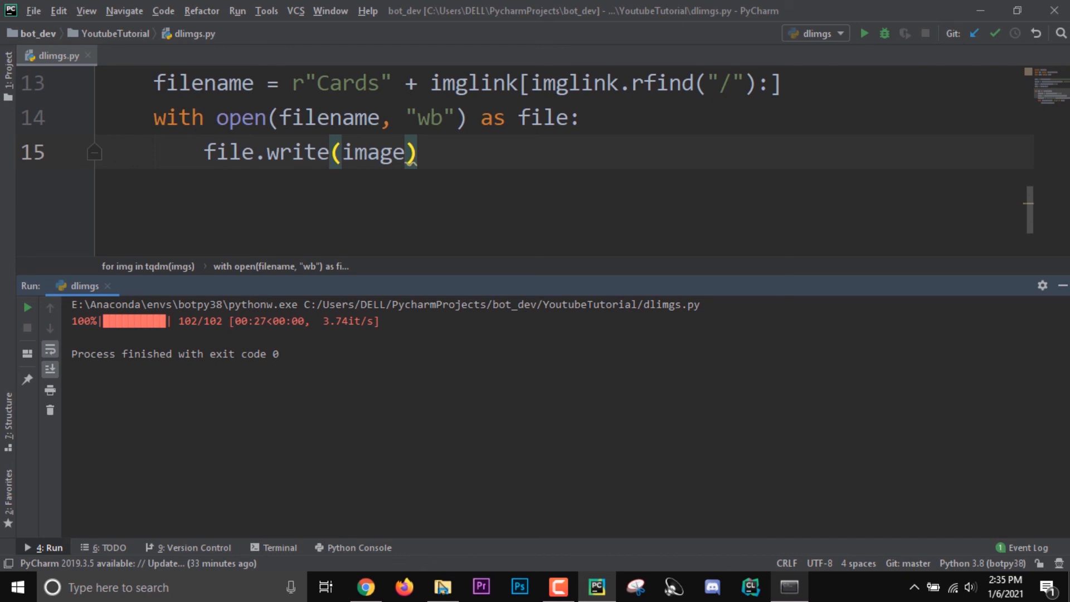
Open the Cards folder full screen and scroll through the 102 downloaded PNGs
click(443, 587)
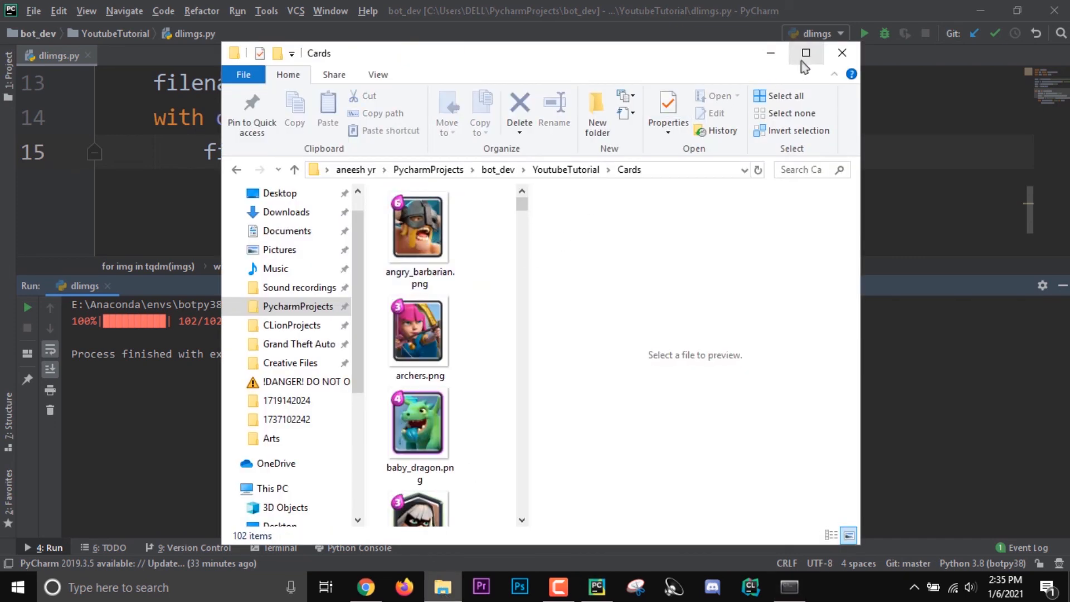
click(805, 53)
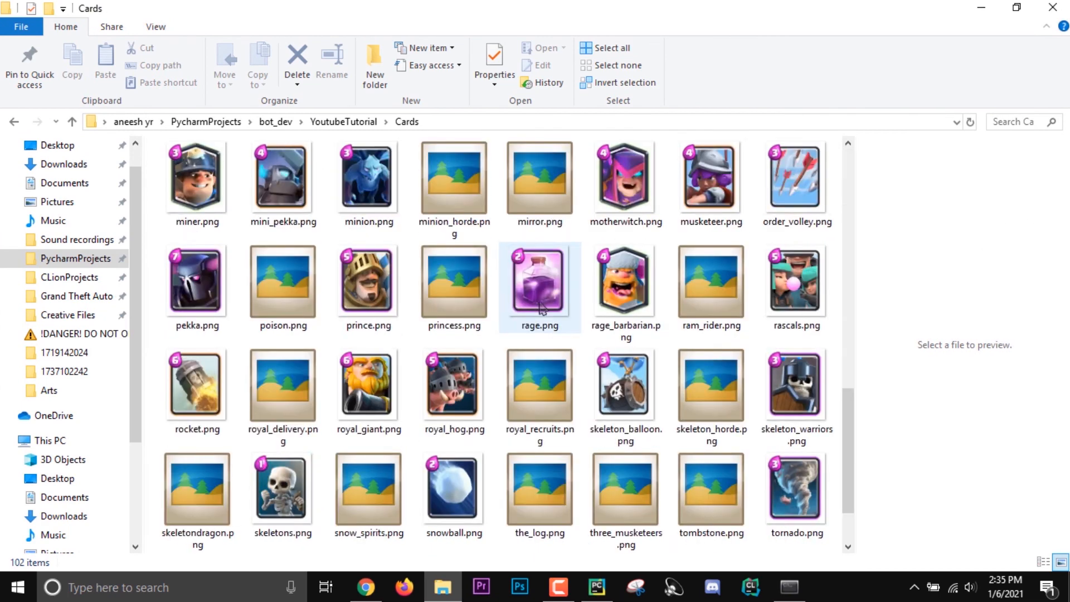
scroll(up, 3)
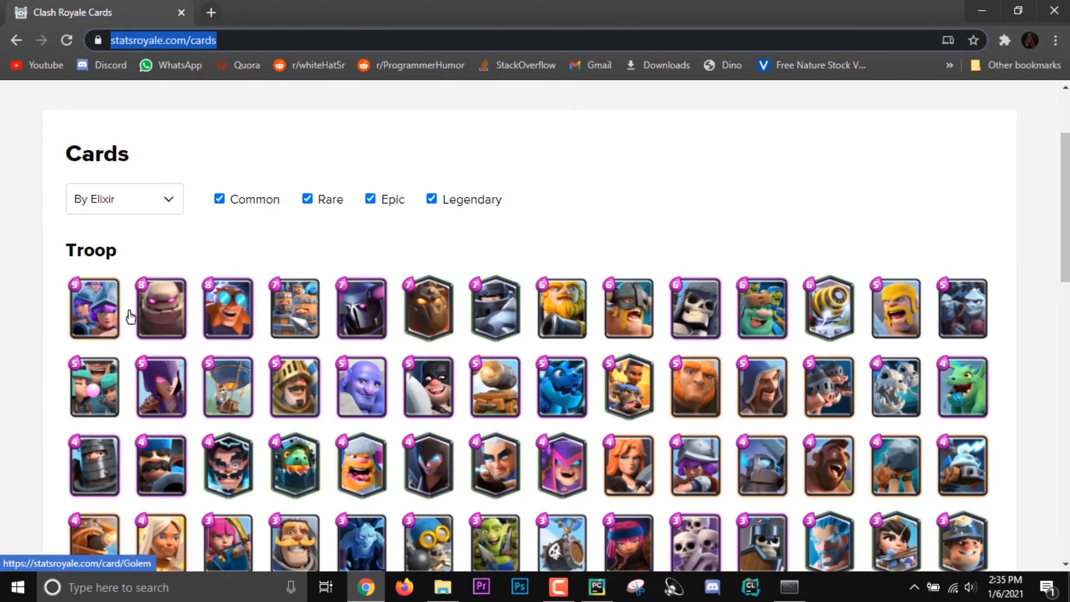
Scroll the statsroyale cards page down through the Troop and Building cards
scroll(down, 3)
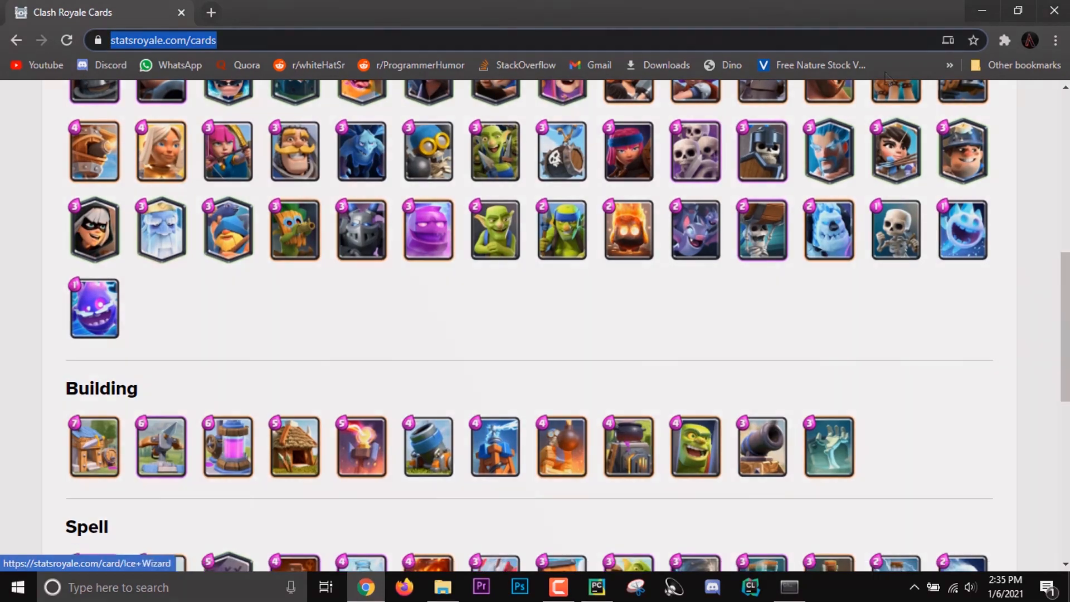